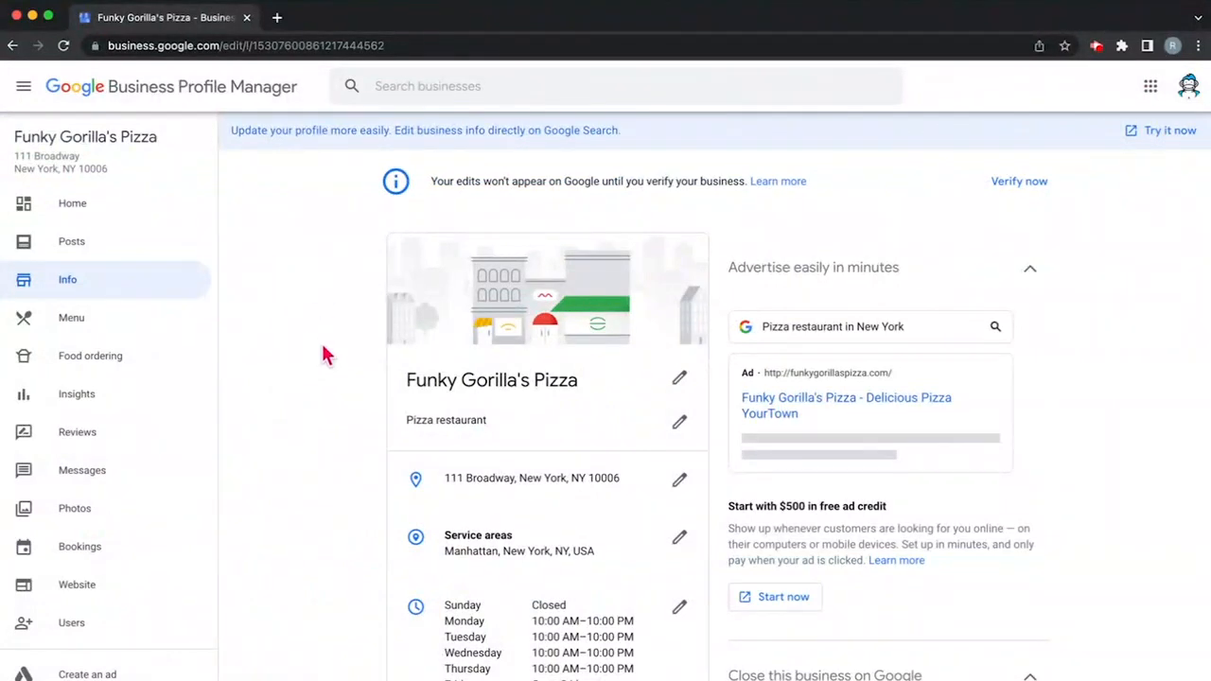
mouse_move(86, 99)
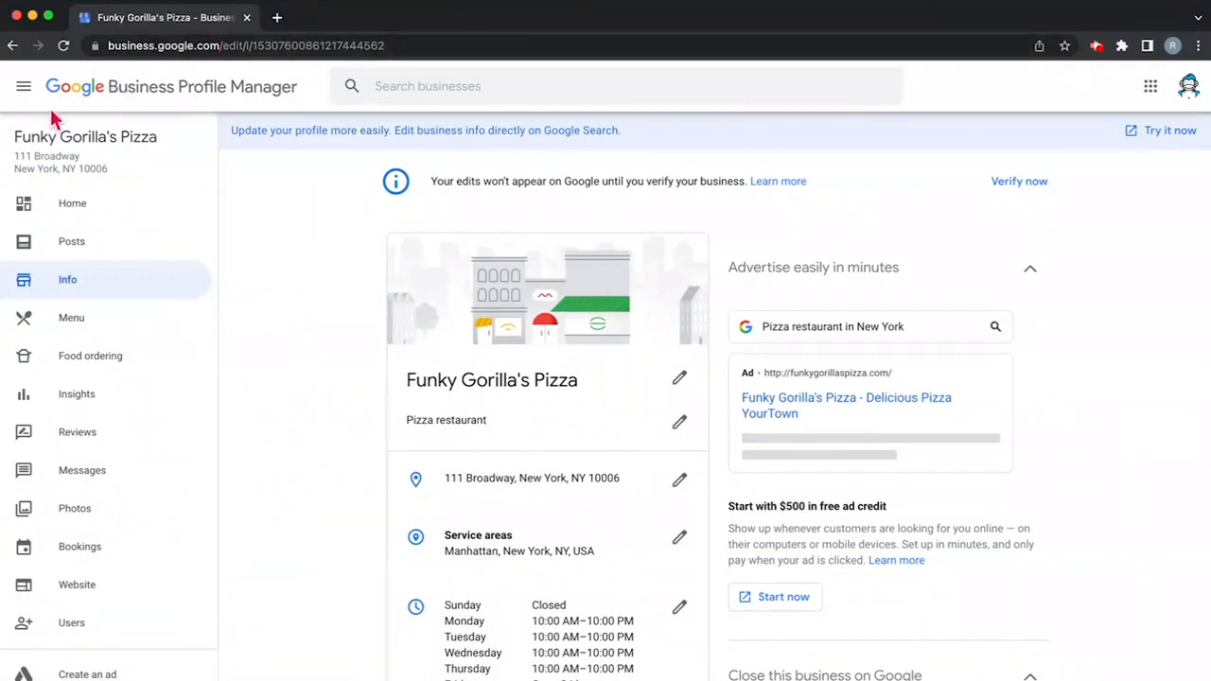
mouse_move(284, 249)
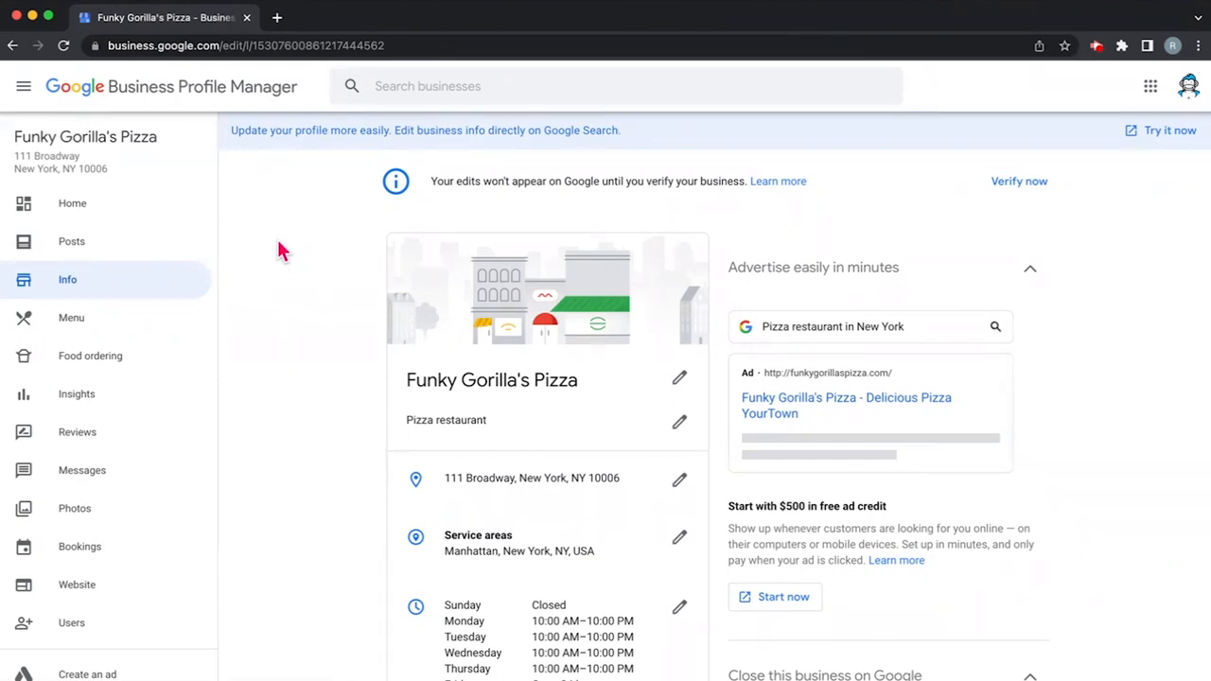
mouse_move(91, 355)
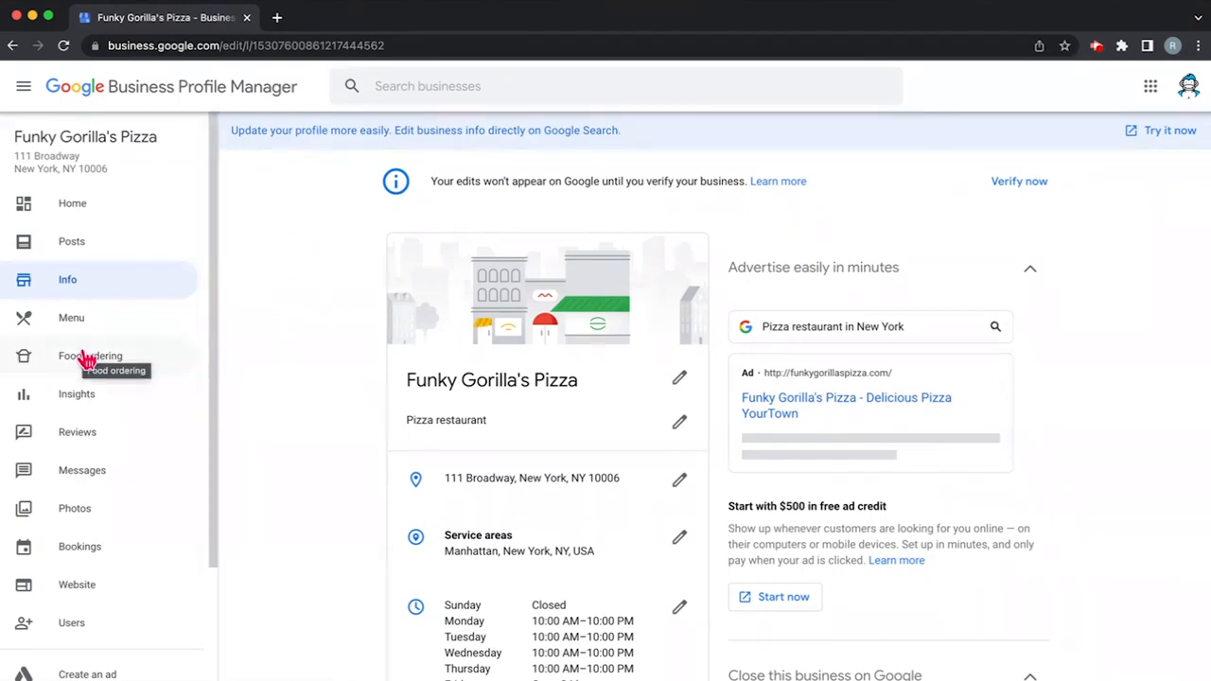
mouse_move(114, 352)
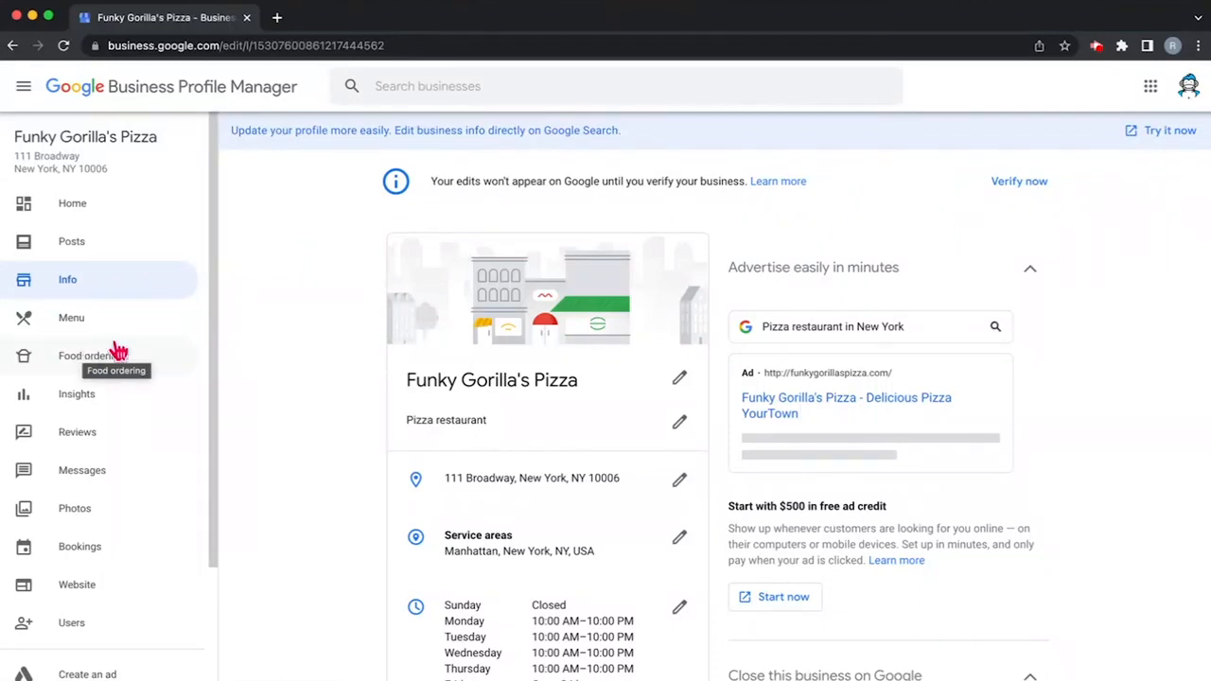
mouse_move(280, 339)
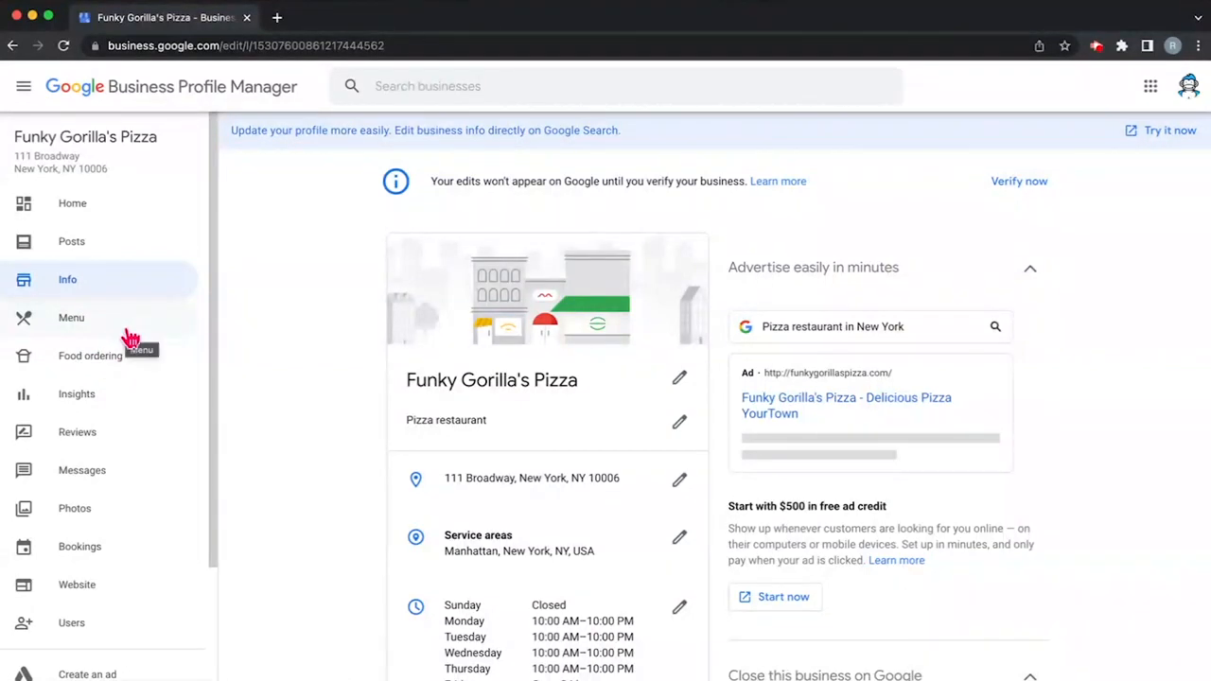
mouse_move(337, 346)
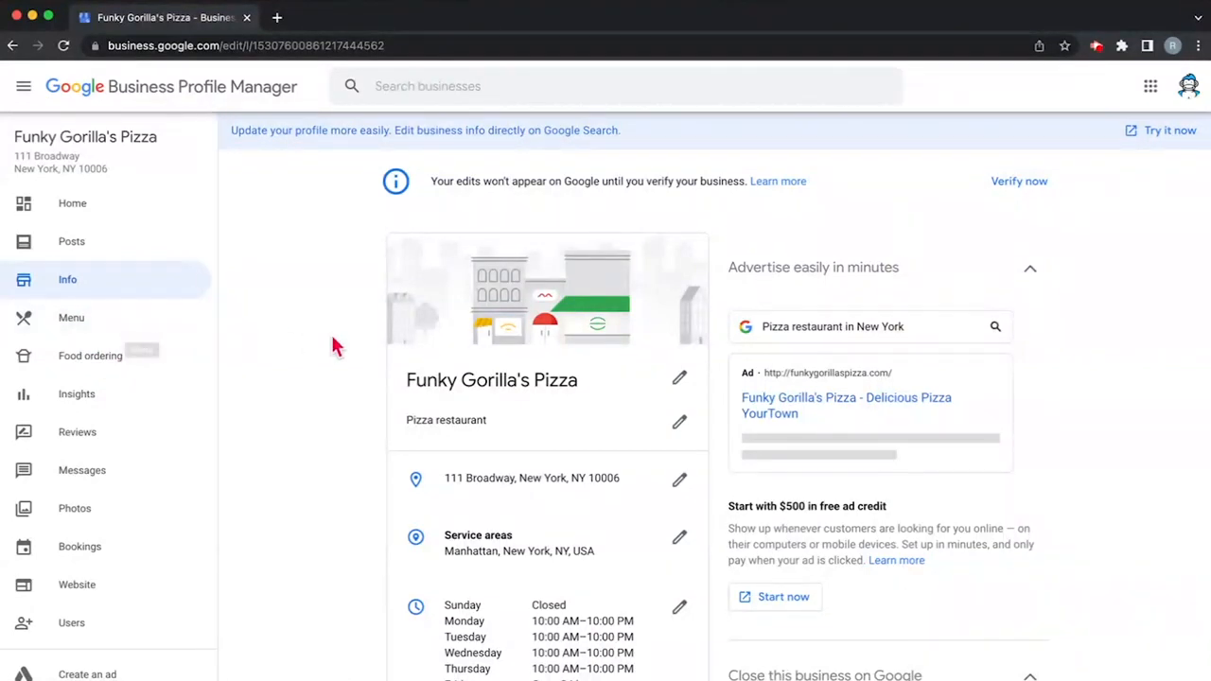
mouse_move(288, 405)
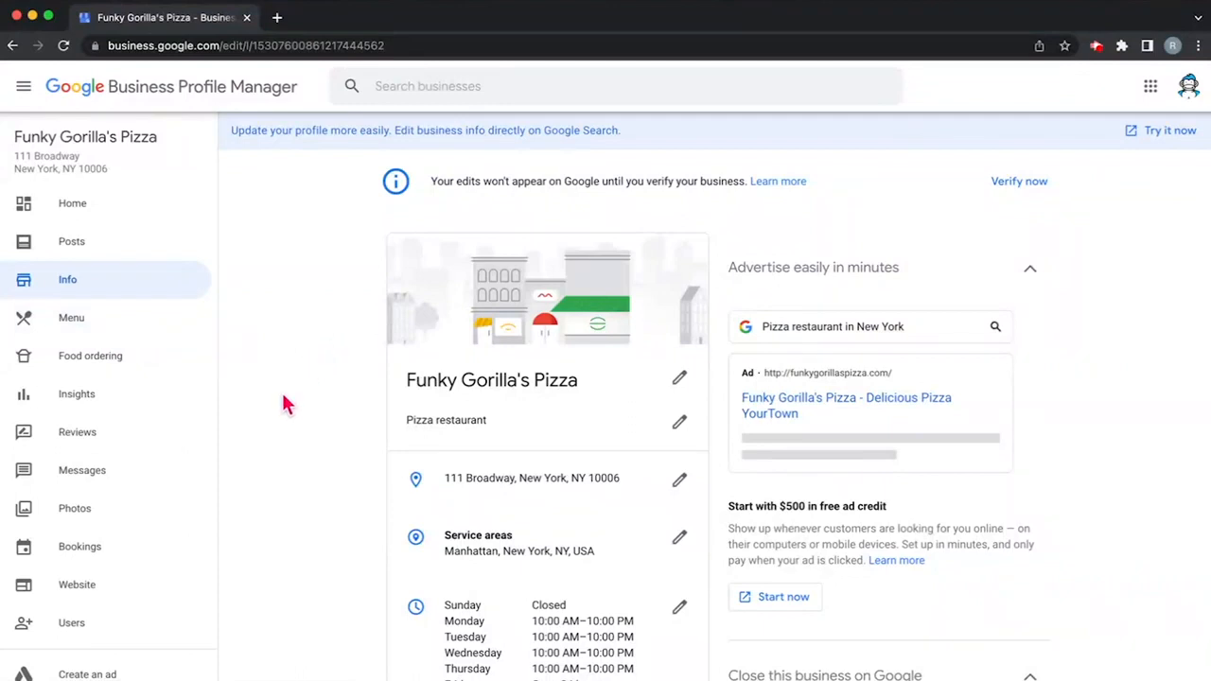
Step: Add Brooklyn, NY as a service area alongside Lower East Side and Manhattan and apply
scroll(down, 3)
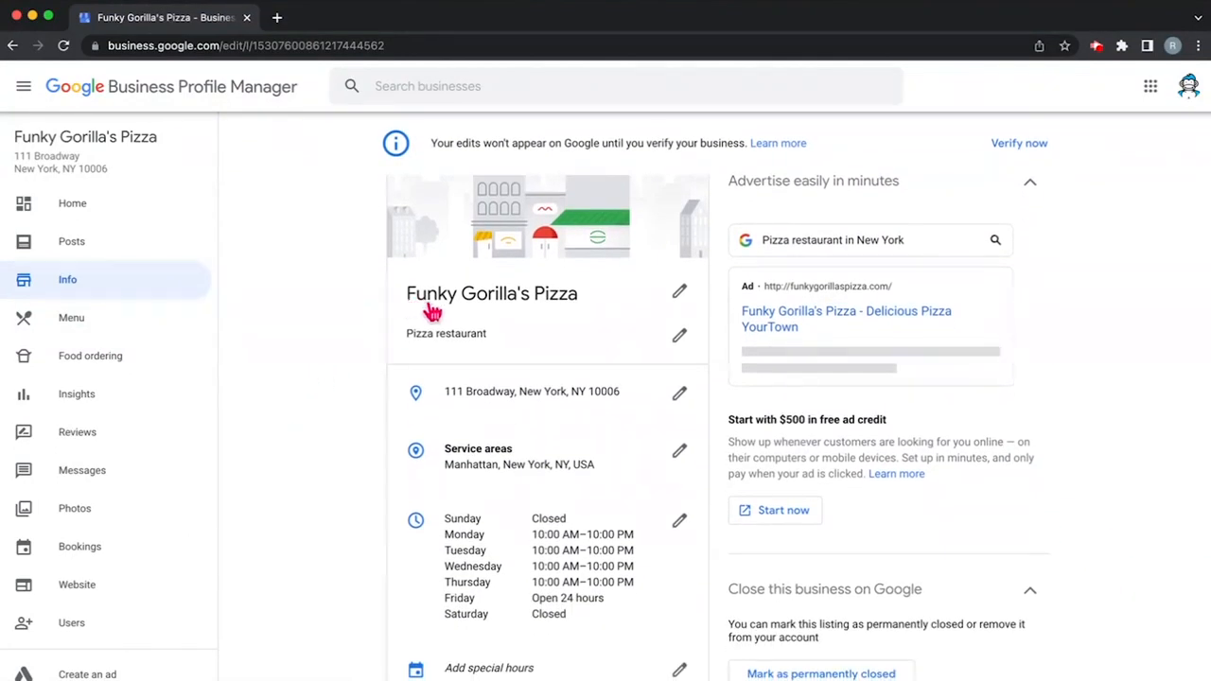
mouse_move(622, 295)
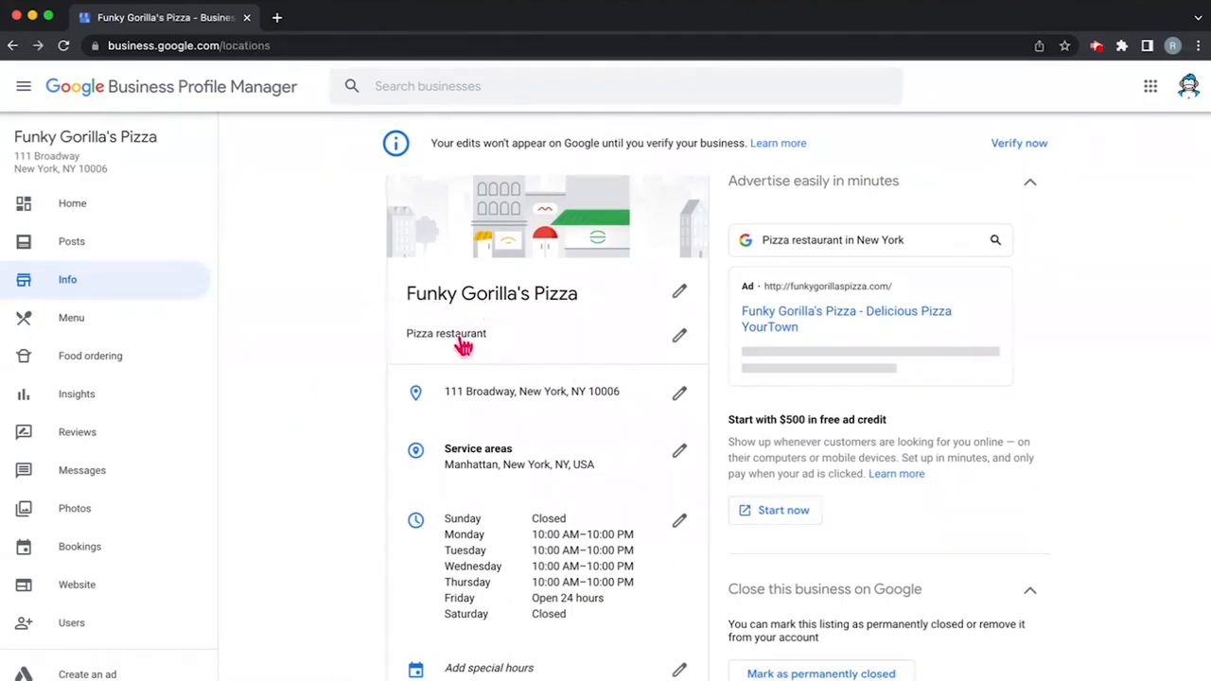
click(679, 337)
text(Pizza)
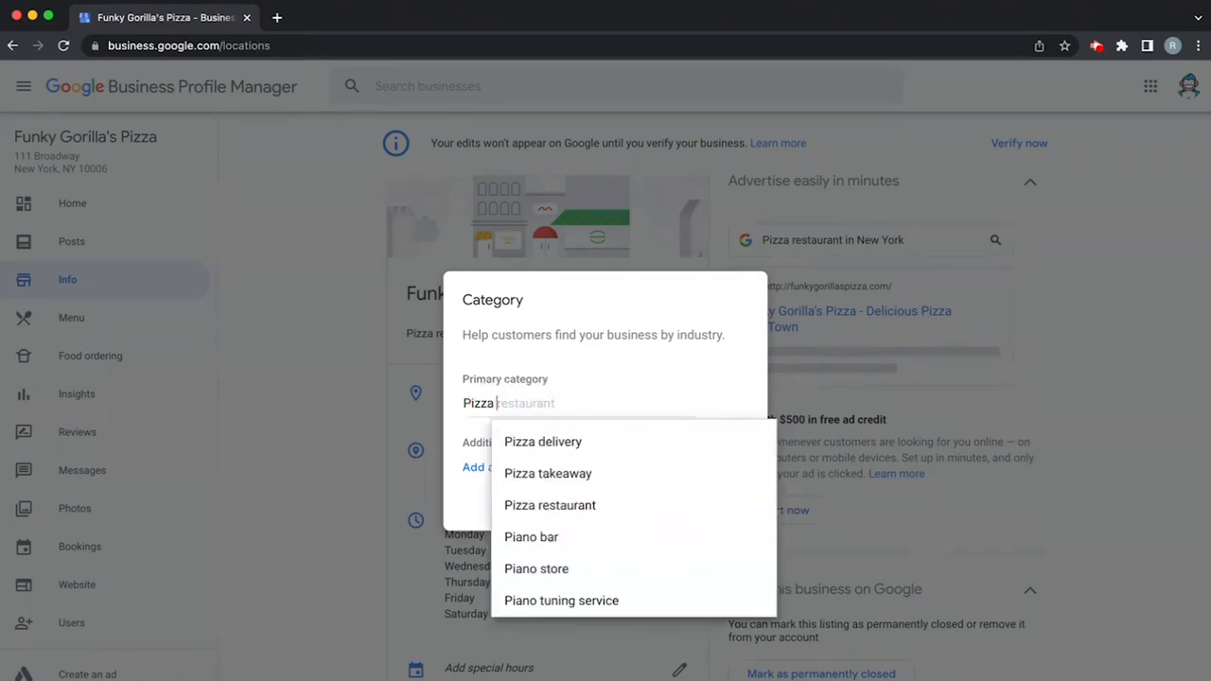
mouse_move(548, 503)
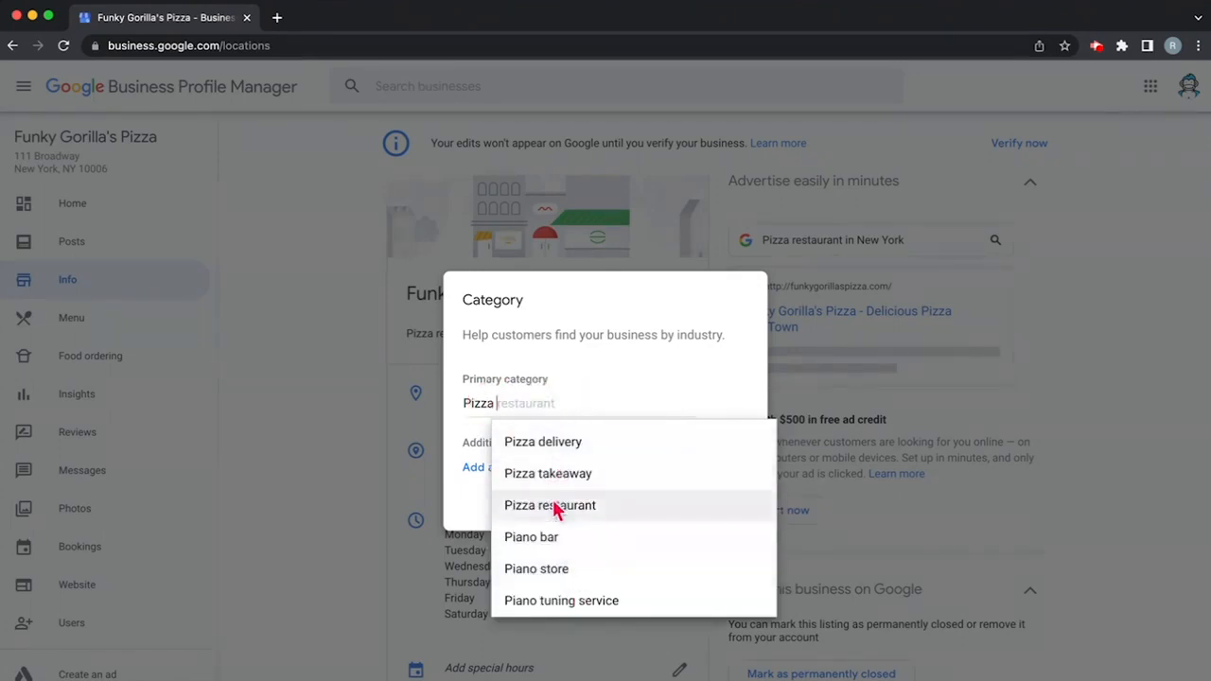
mouse_move(541, 443)
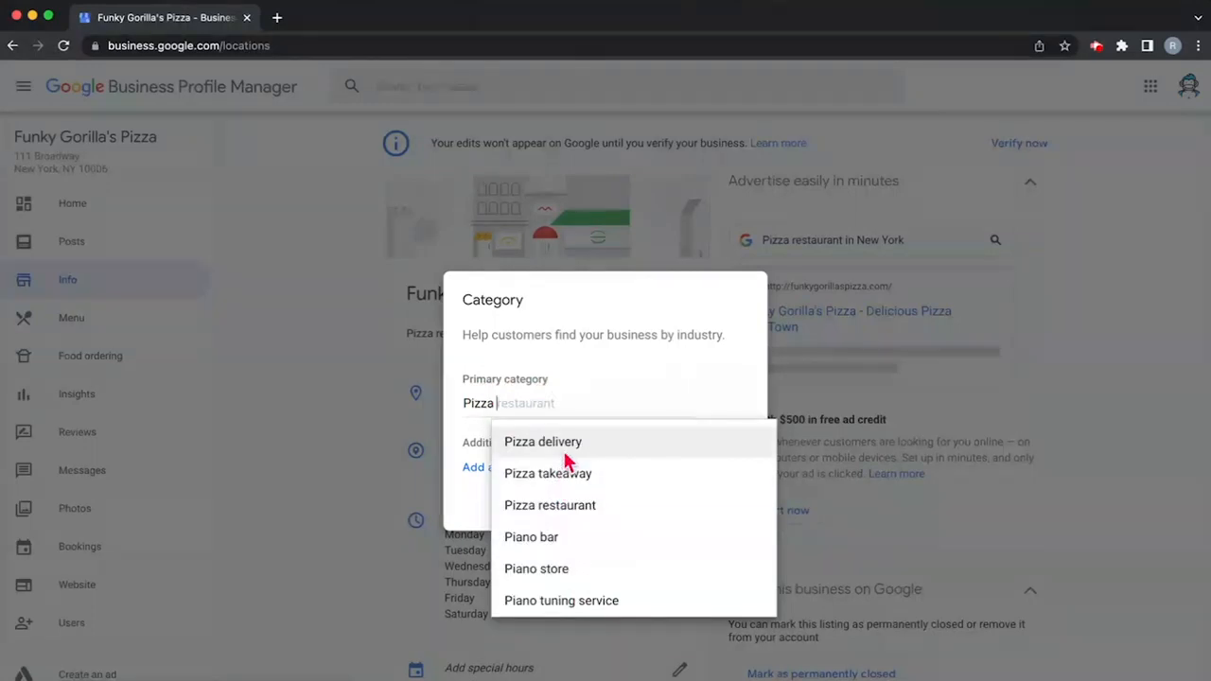
mouse_move(546, 480)
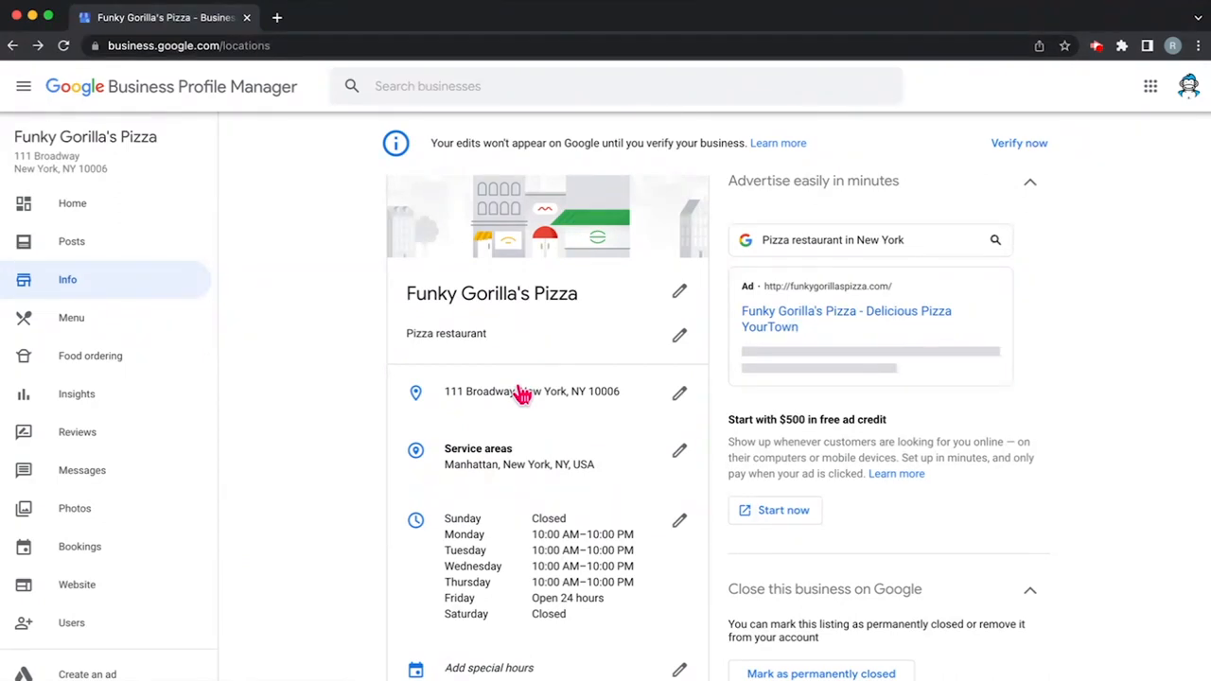
scroll(down, 3)
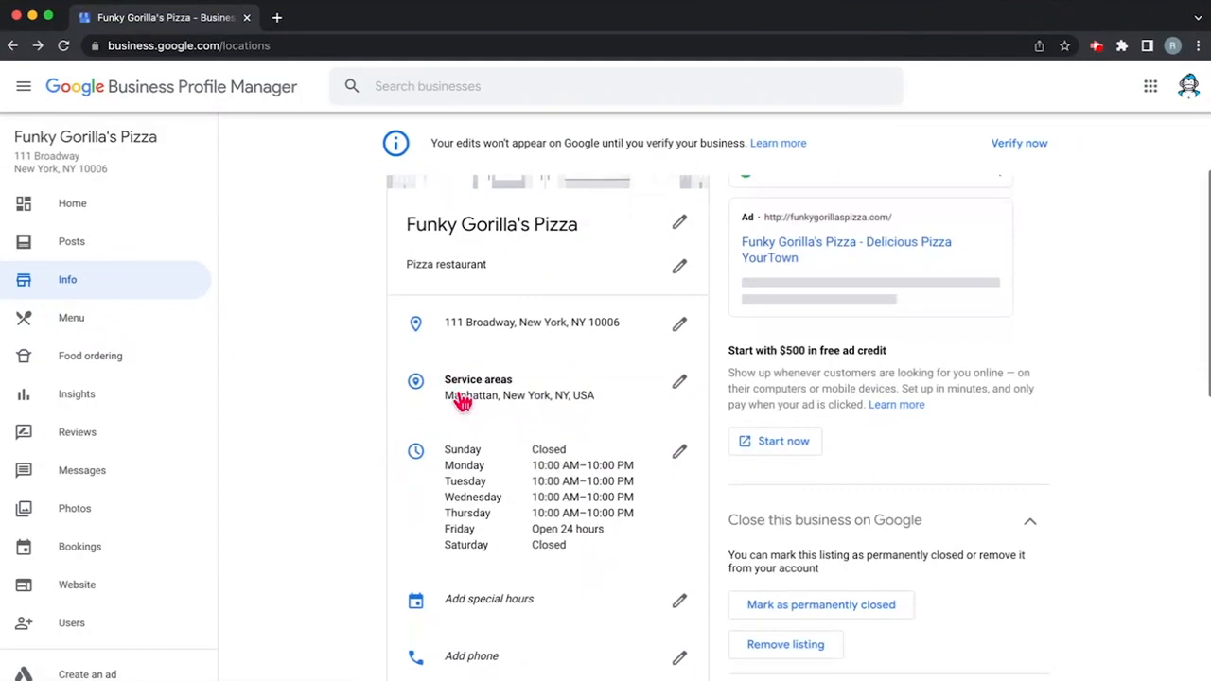
mouse_move(463, 310)
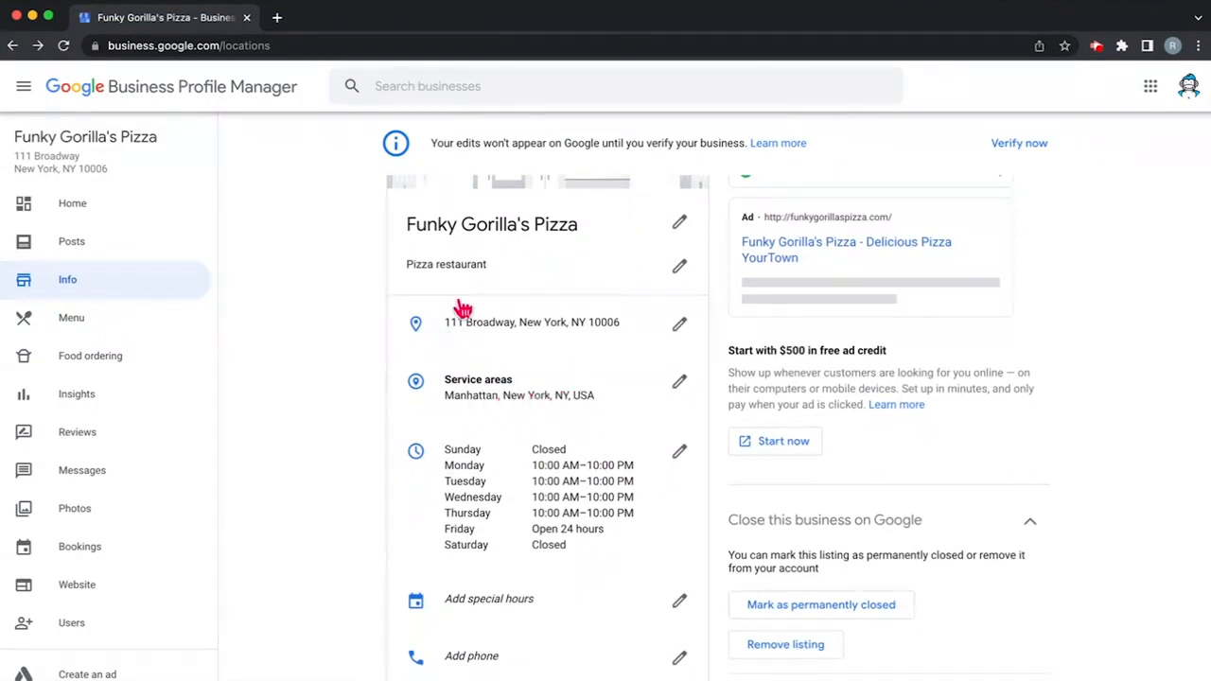
mouse_move(484, 337)
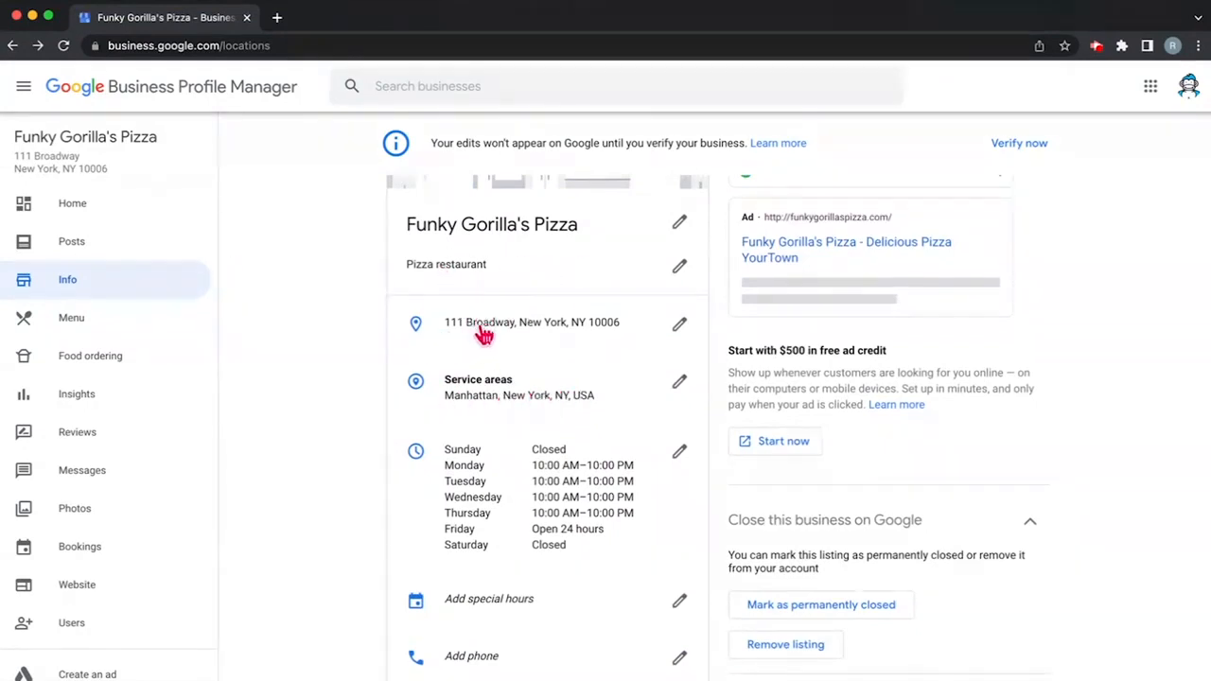
mouse_move(537, 333)
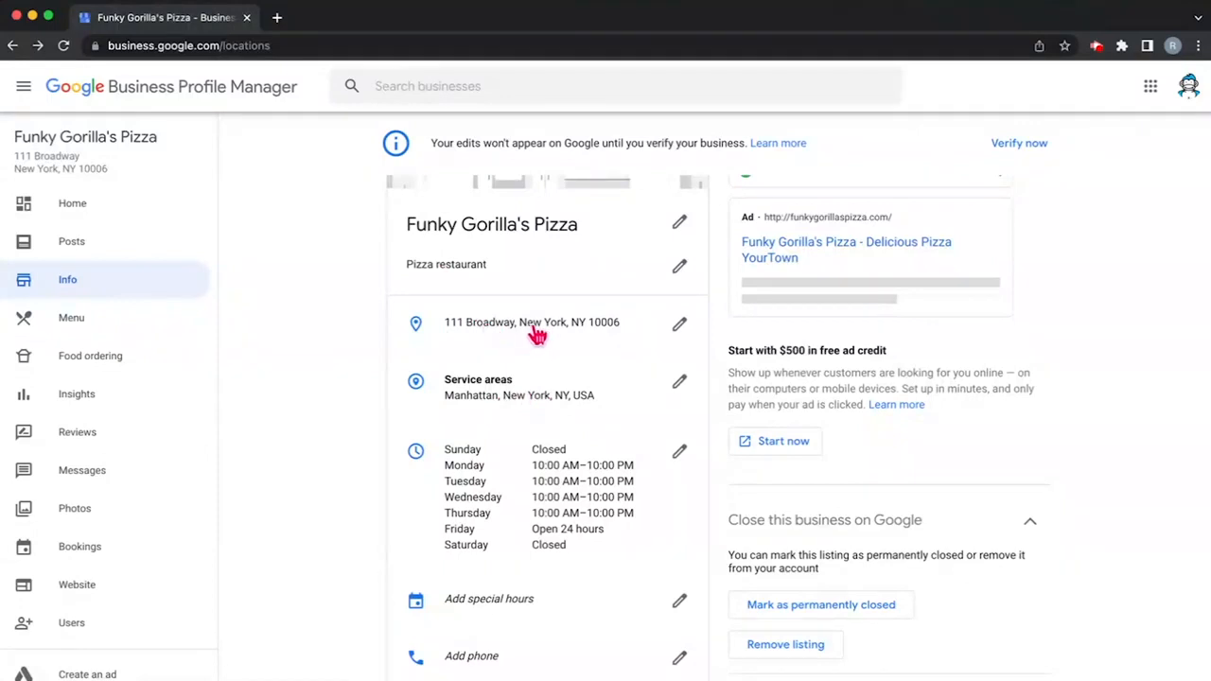
mouse_move(582, 333)
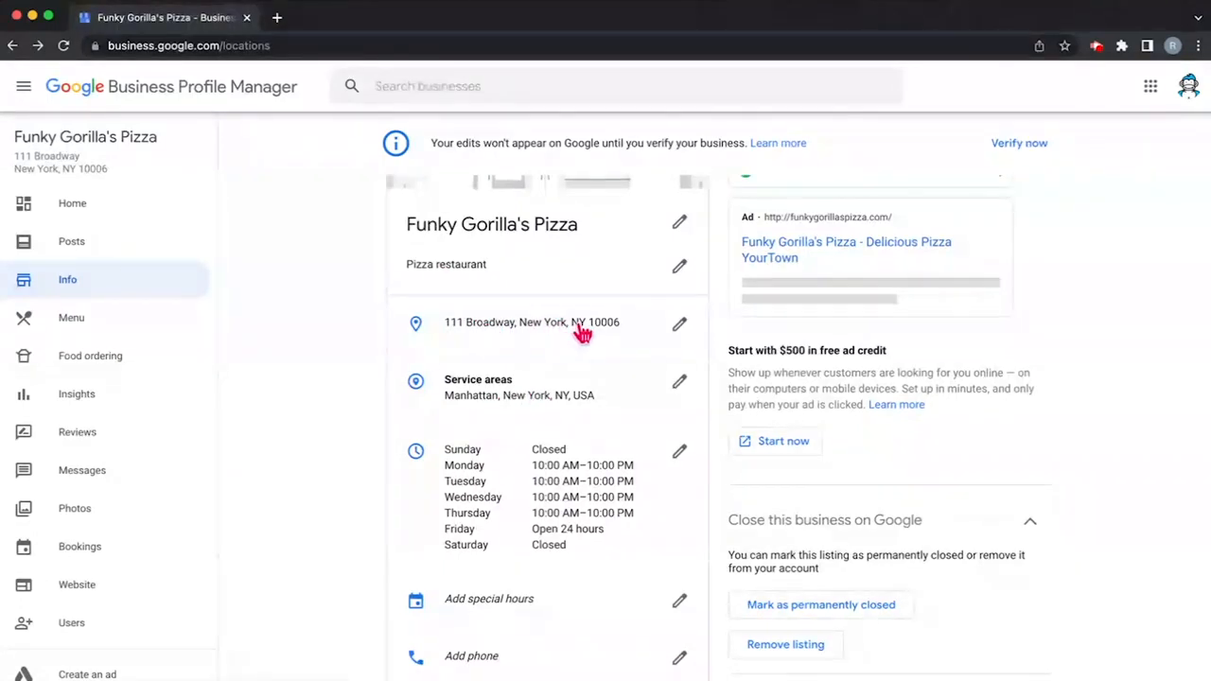
mouse_move(507, 401)
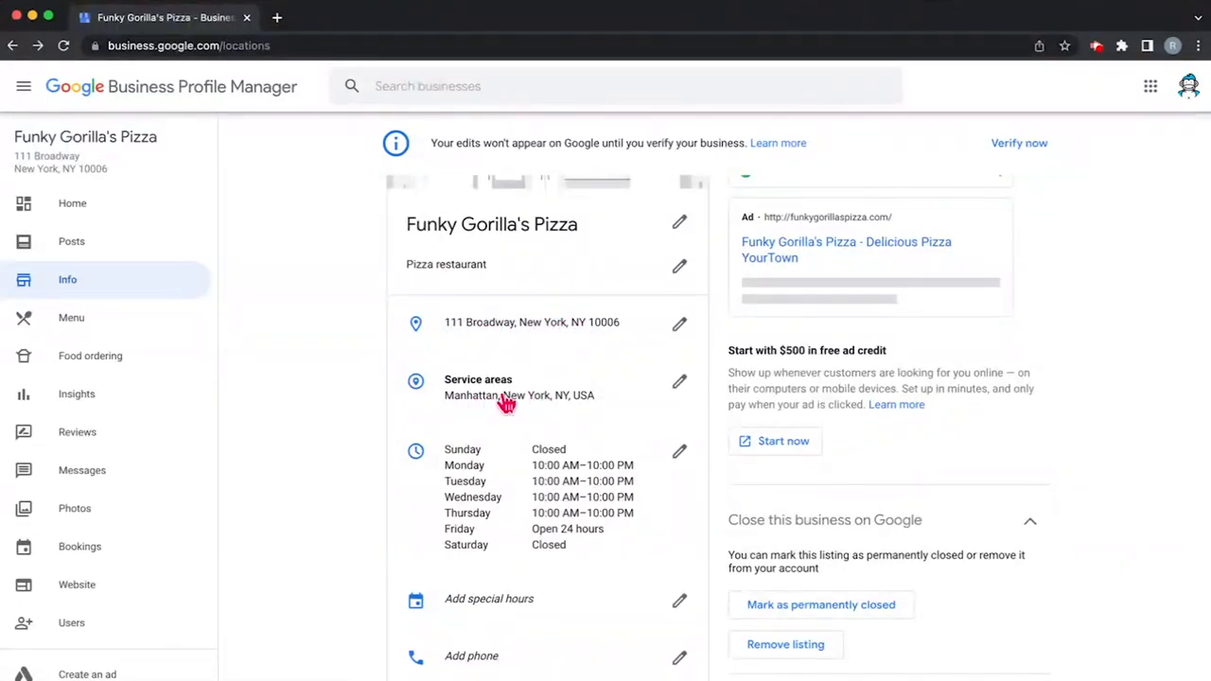
click(680, 382)
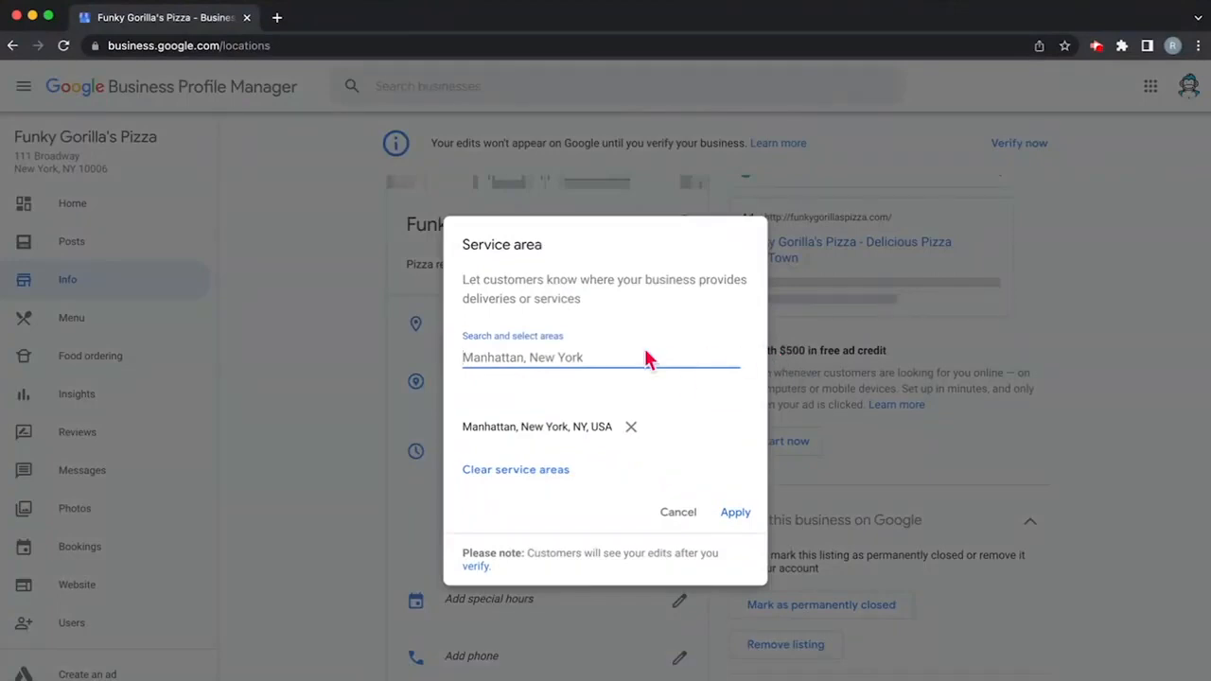
text(brook)
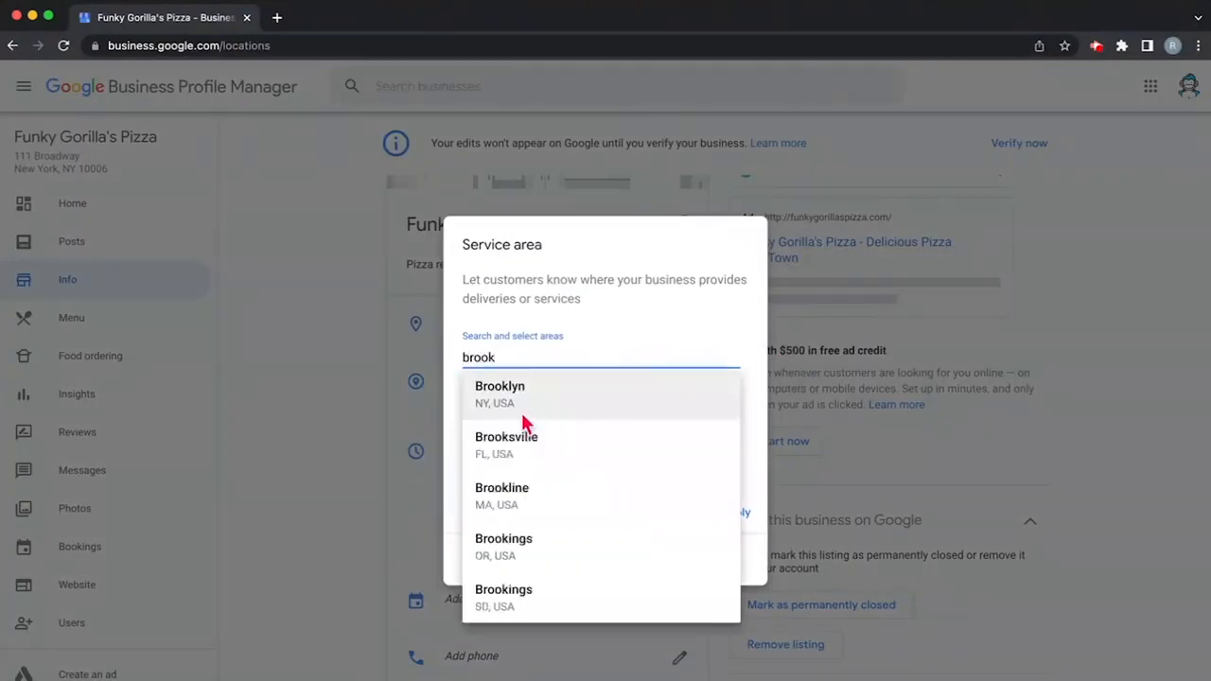
mouse_move(502, 401)
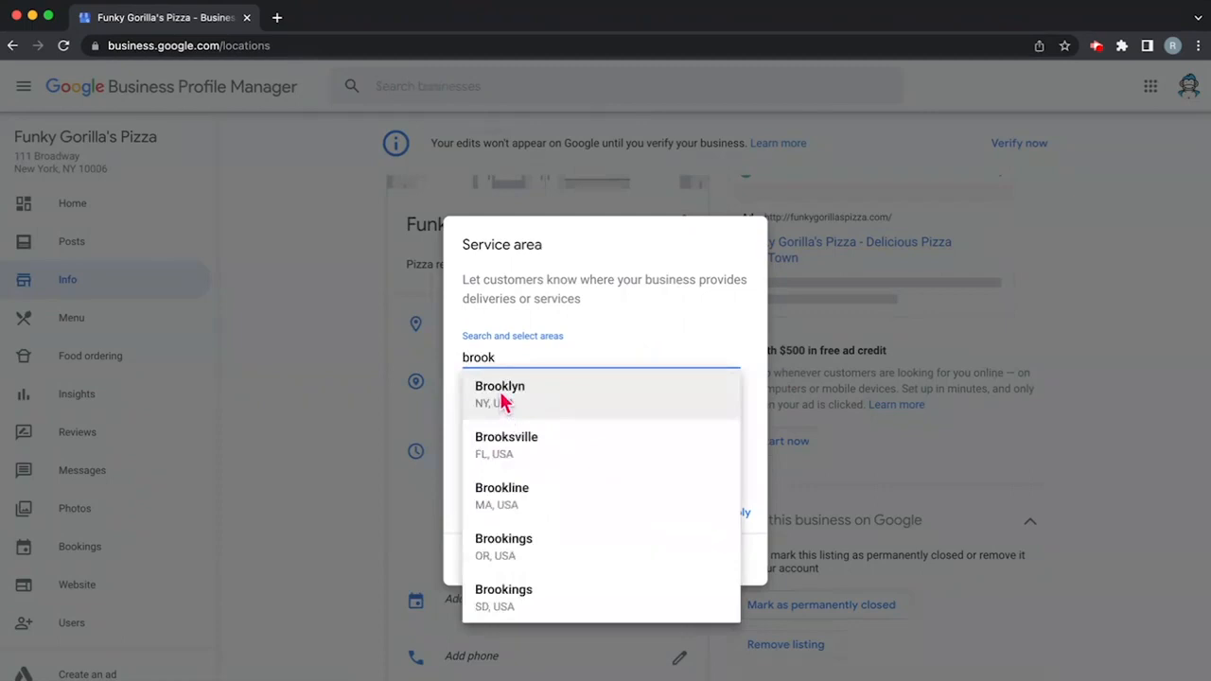
click(499, 386)
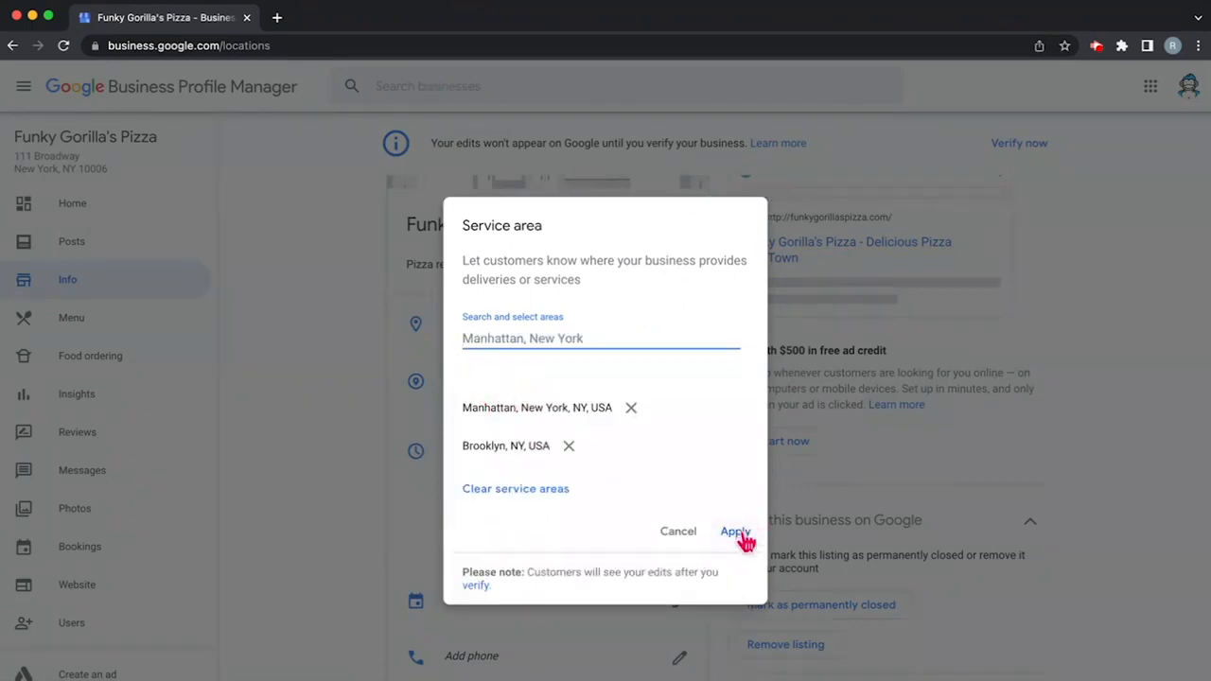
click(734, 530)
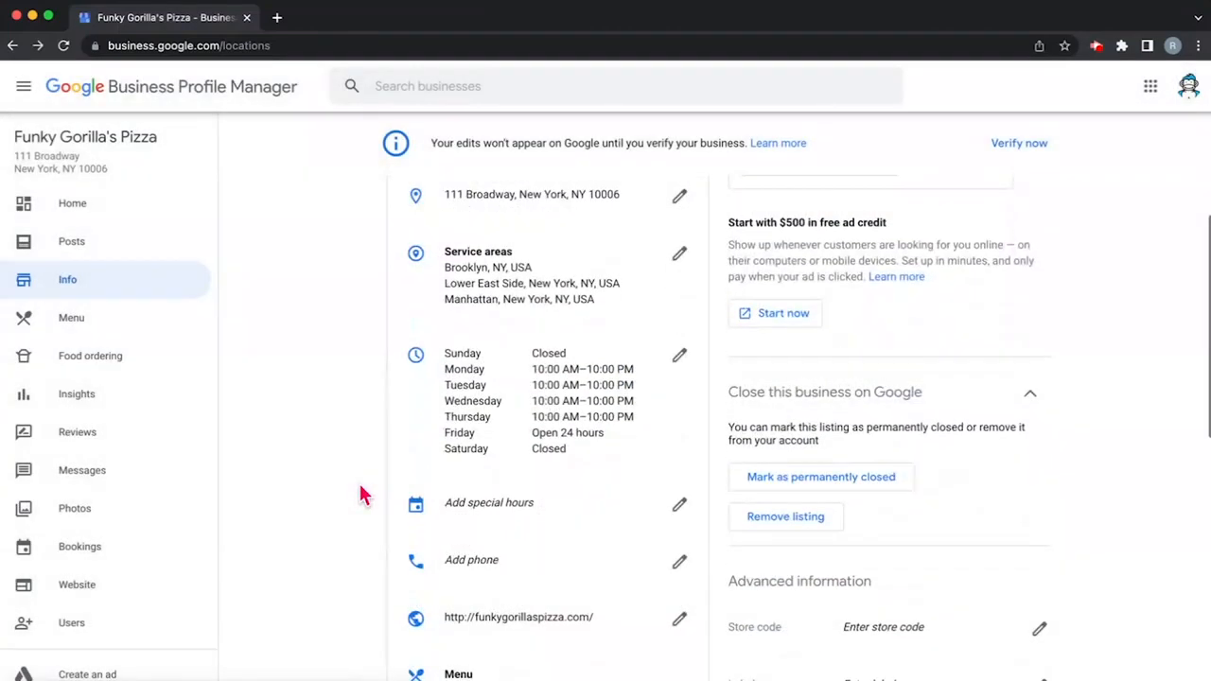
Step: Add a special hours entry marking 7/4/22 as closed
scroll(down, 3)
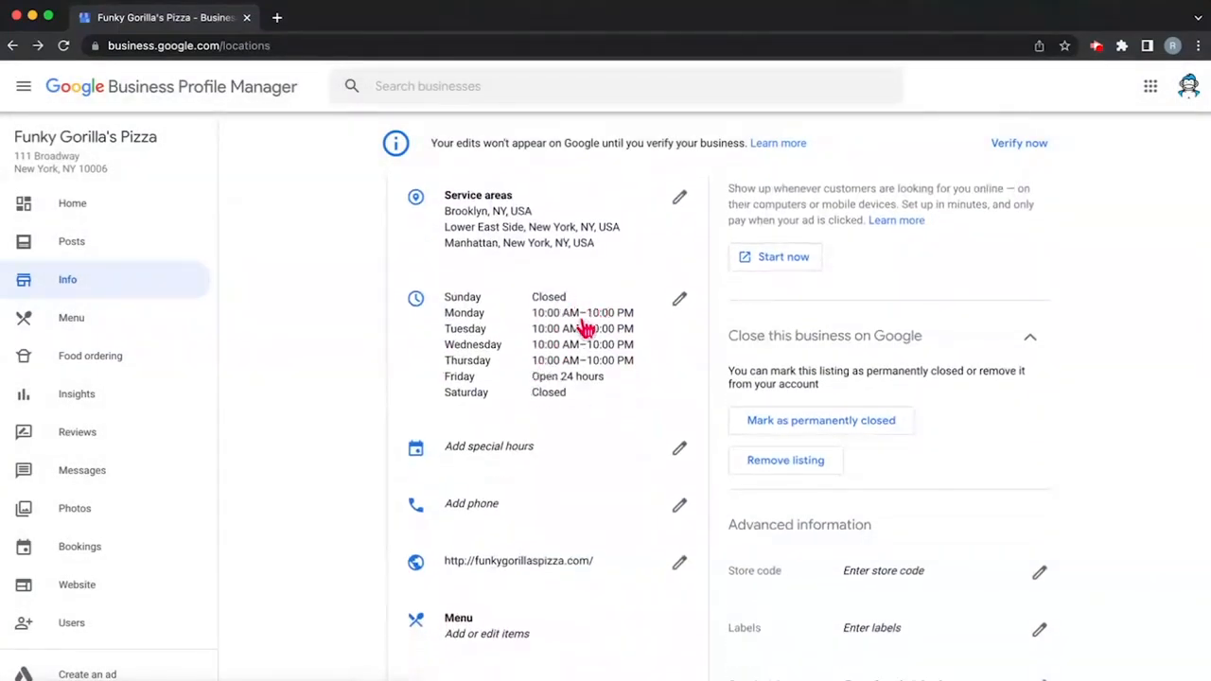
scroll(down, 3)
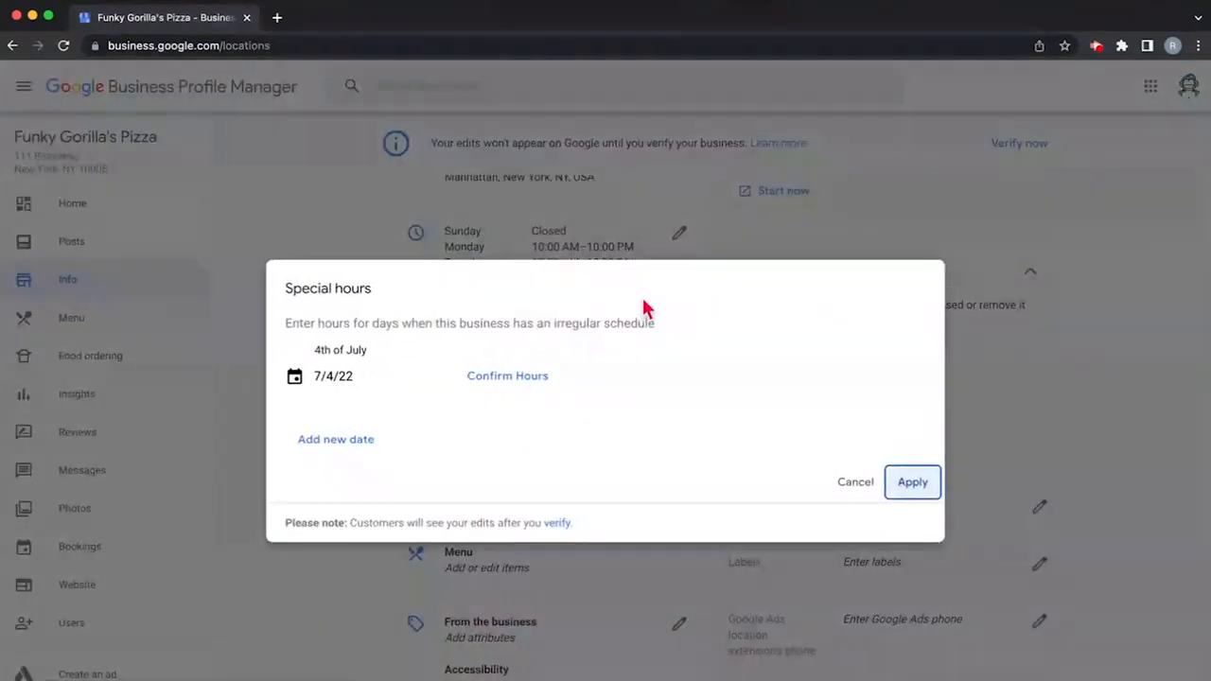
mouse_move(594, 447)
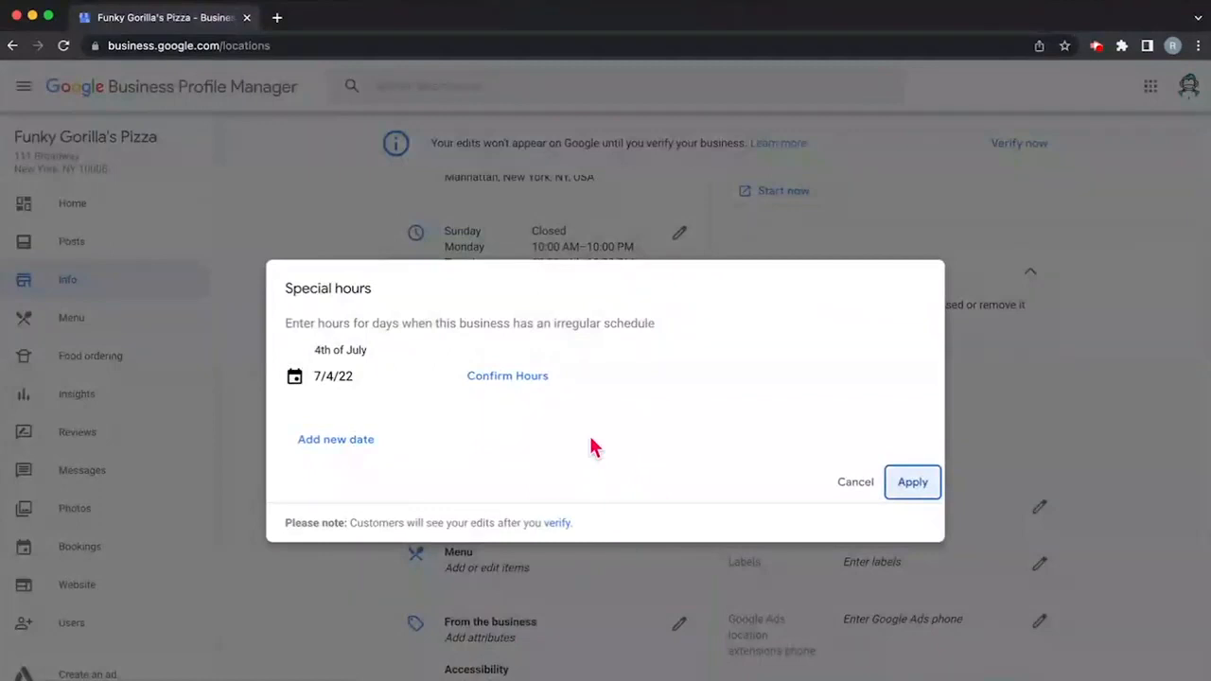
mouse_move(314, 389)
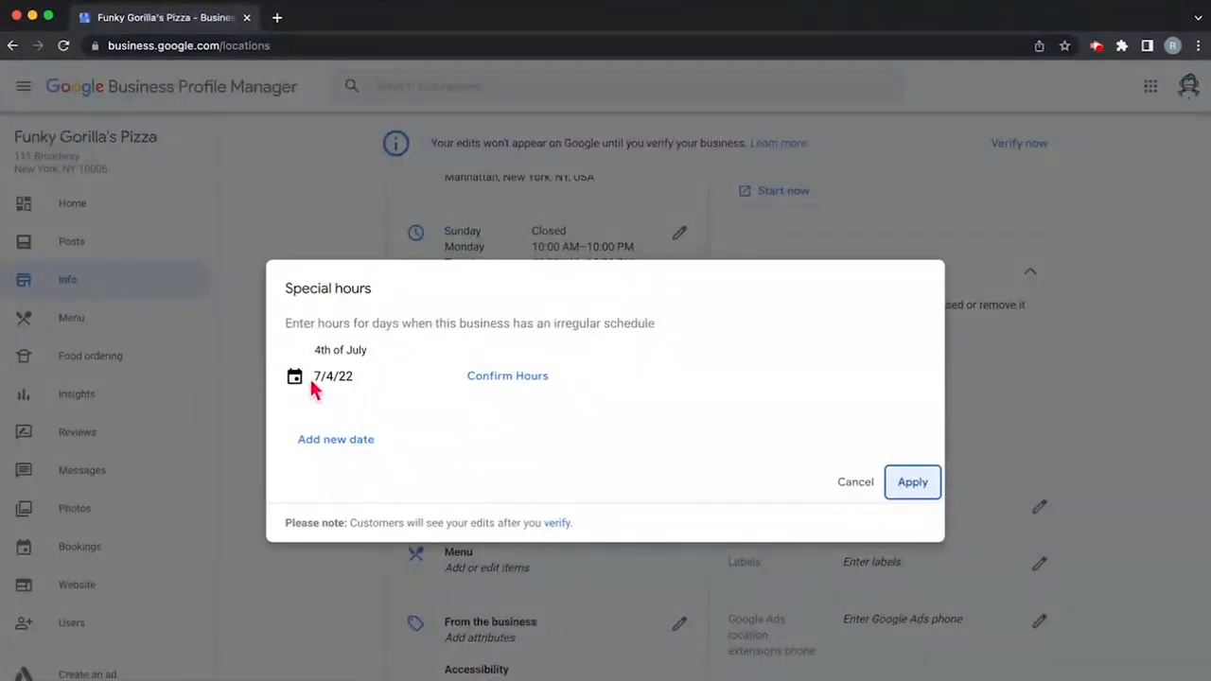
click(507, 374)
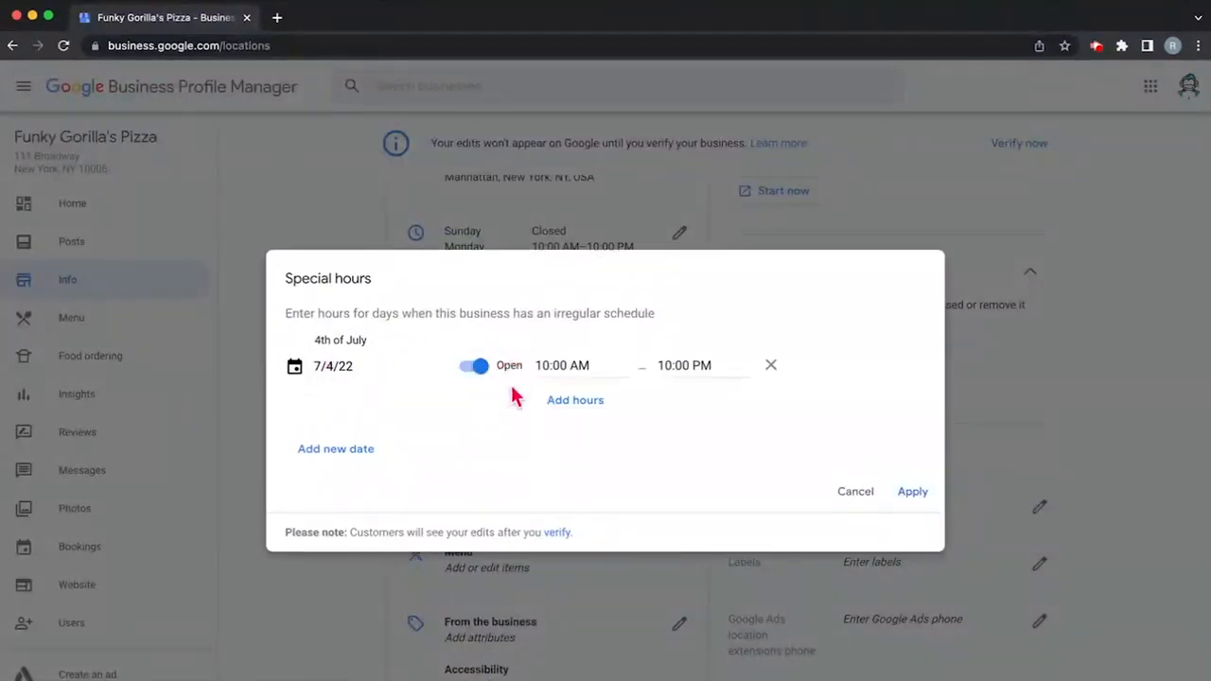
click(473, 365)
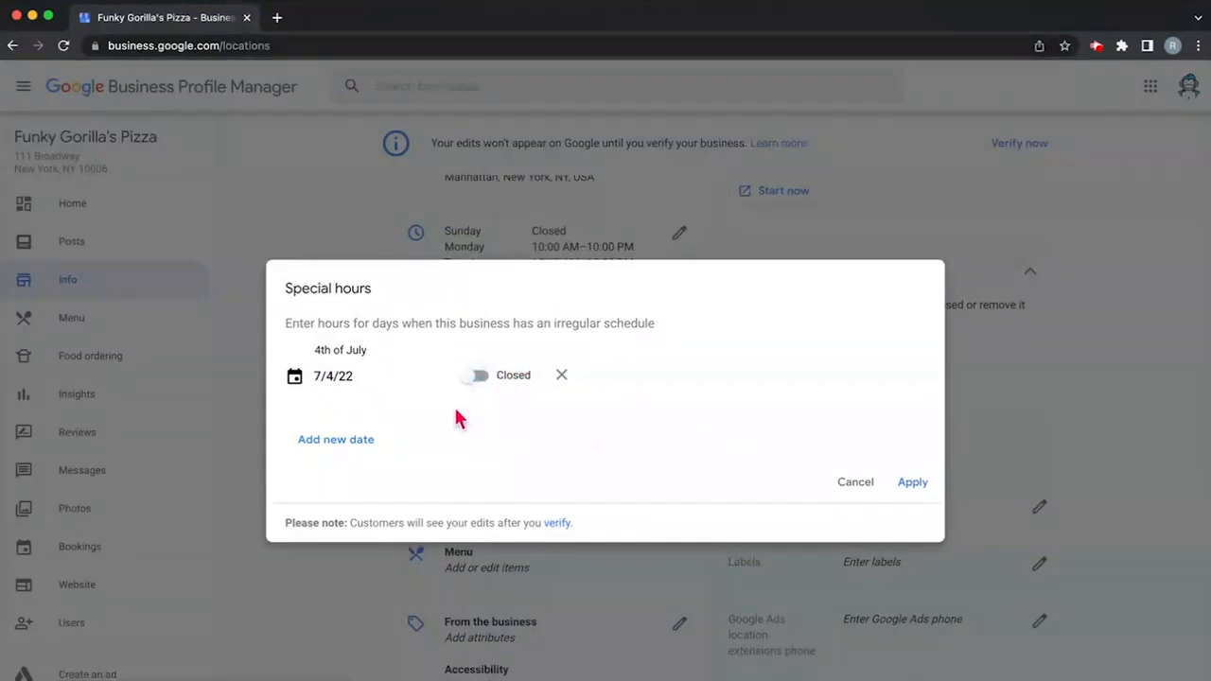
click(911, 483)
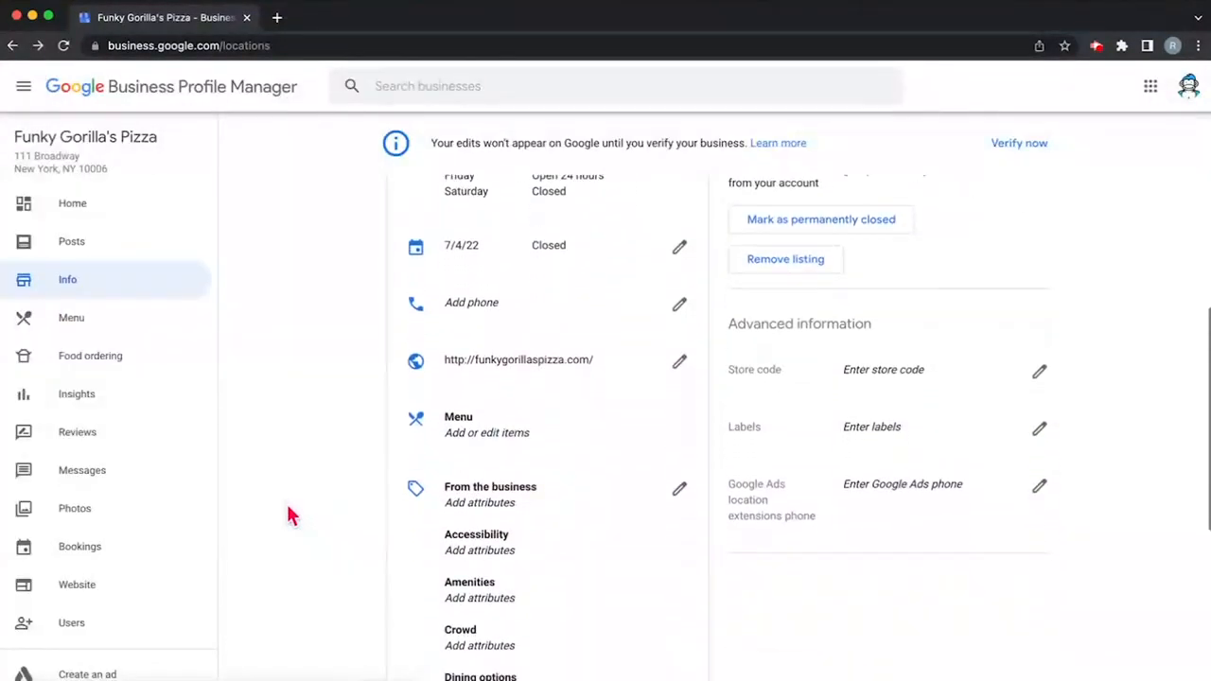
click(679, 303)
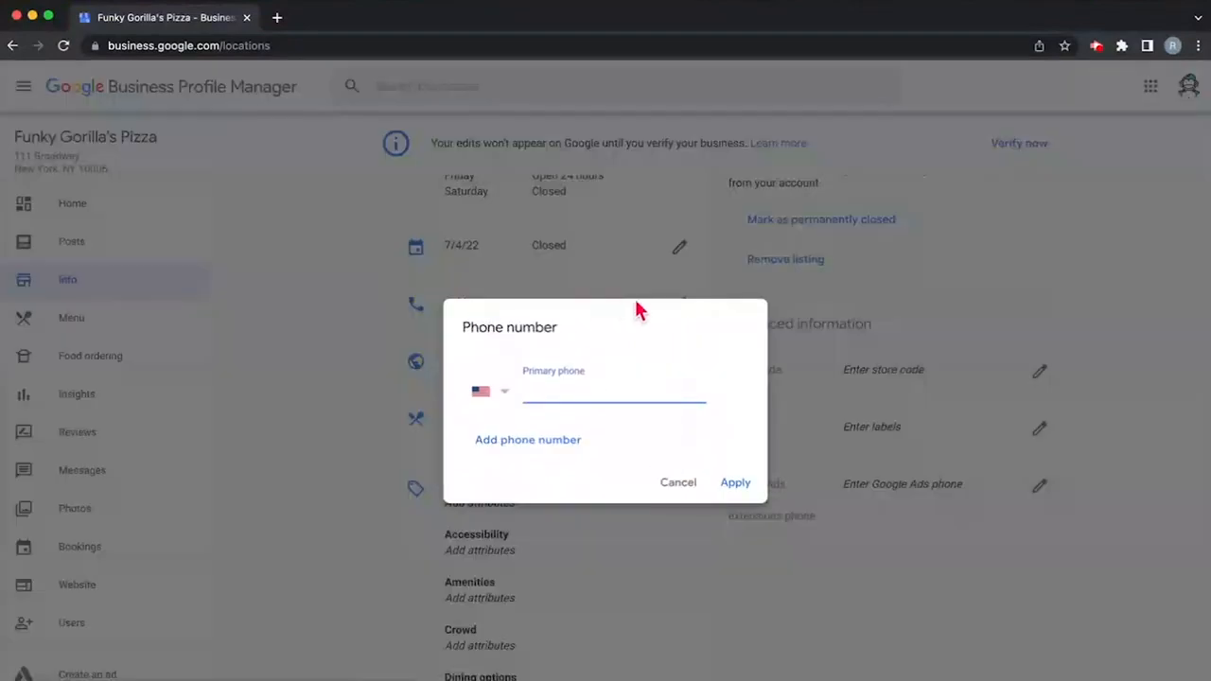
mouse_move(662, 341)
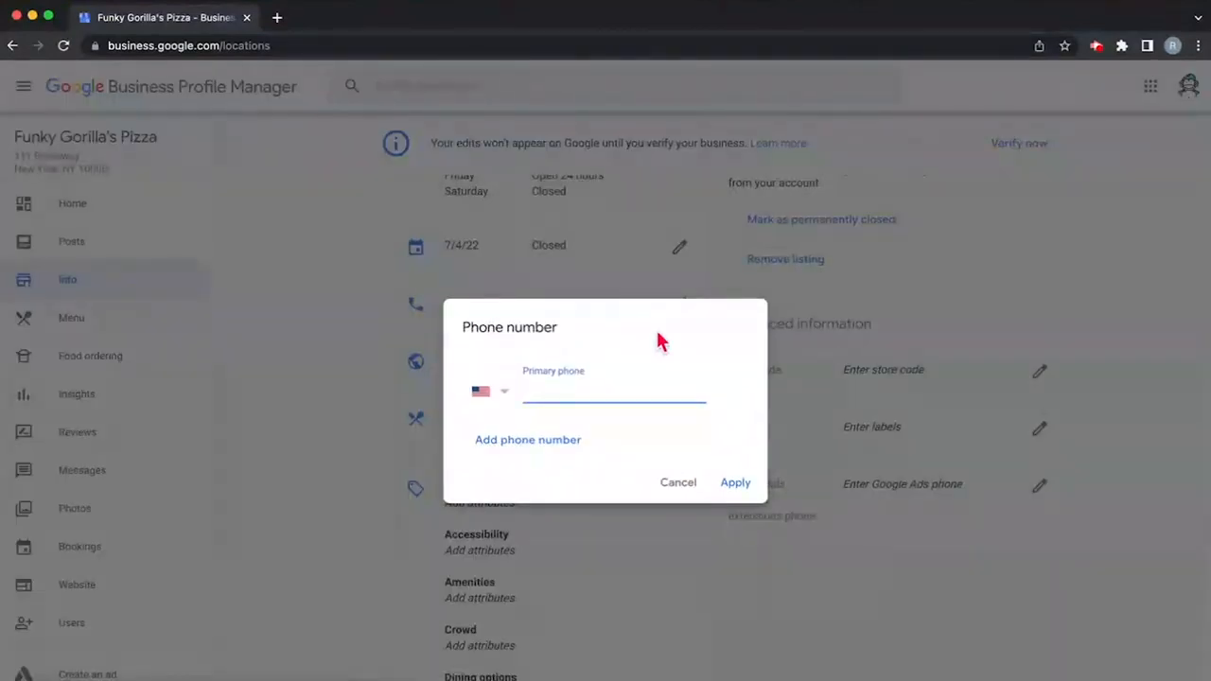
click(678, 483)
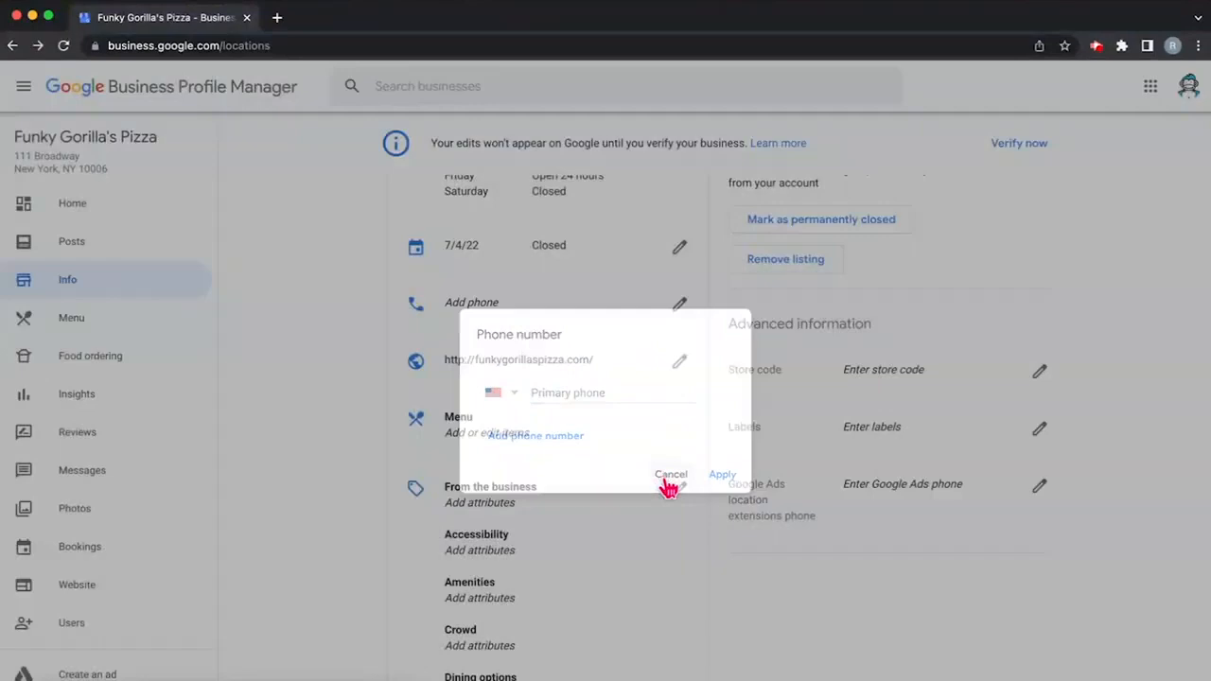
click(670, 473)
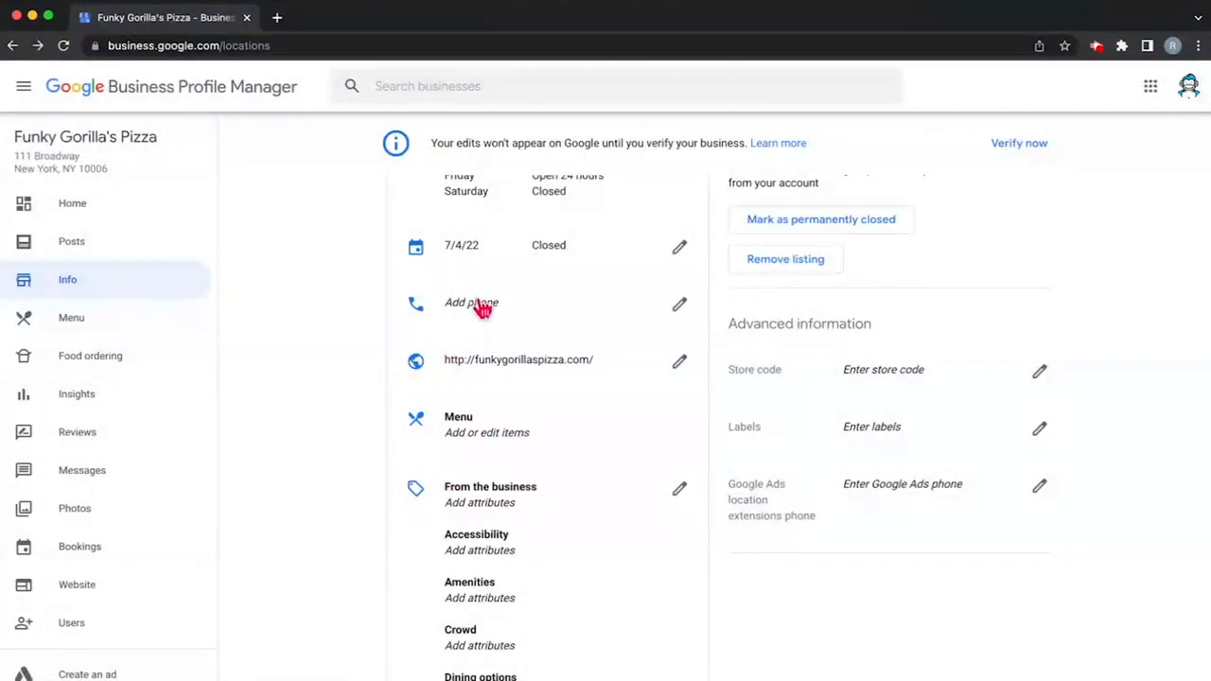
mouse_move(499, 331)
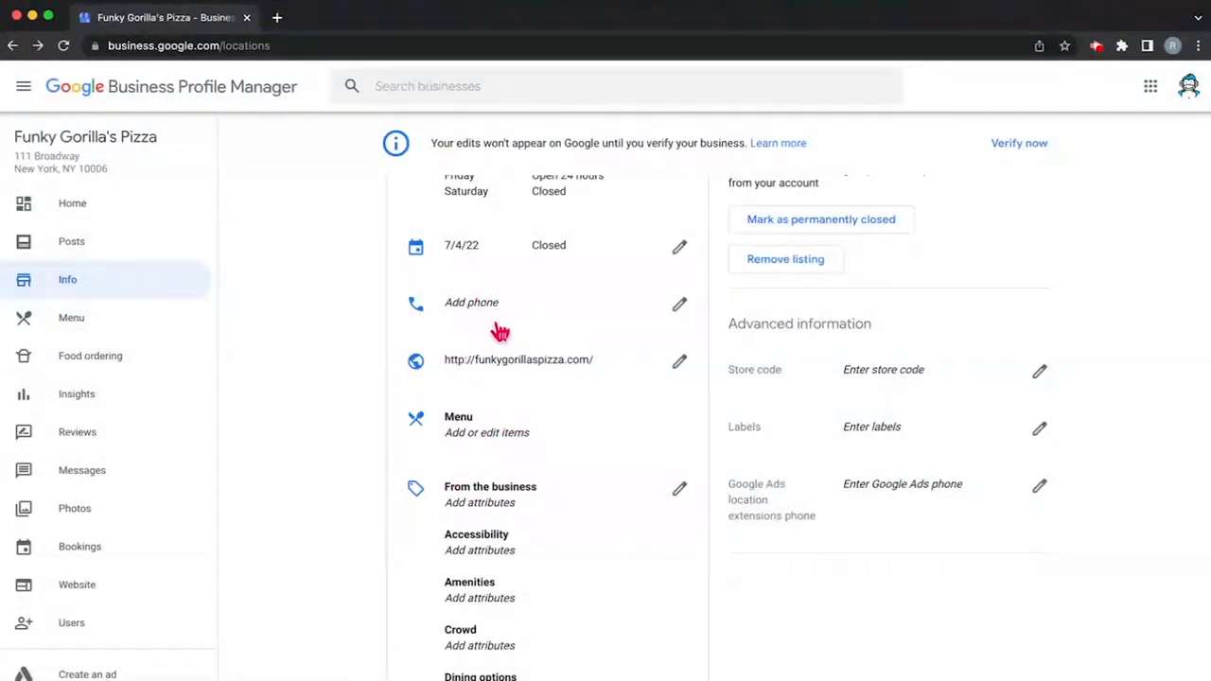
mouse_move(492, 377)
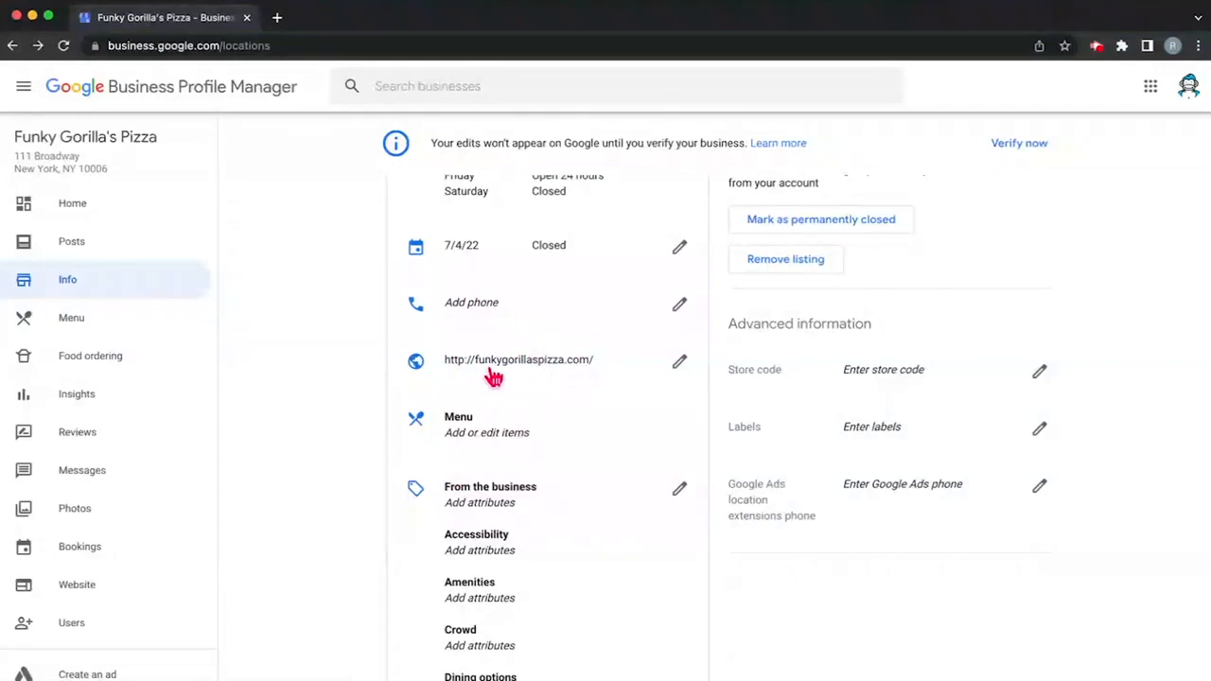
scroll(down, 3)
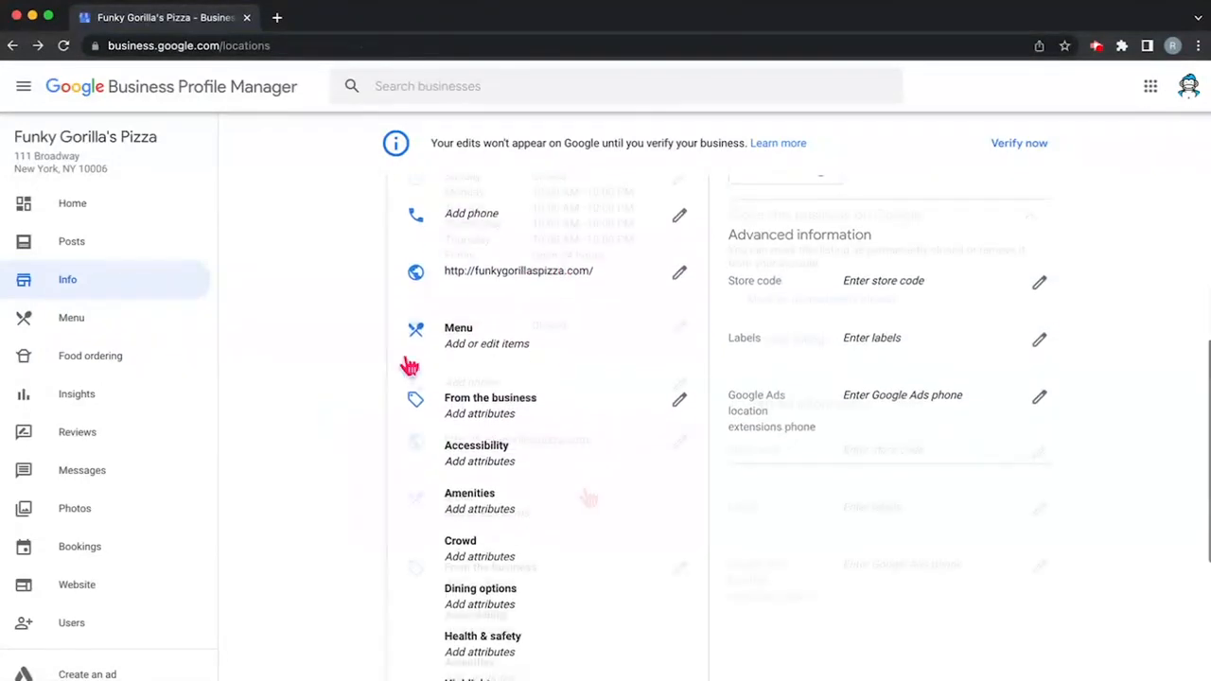
Step: Review the Menu editor's add-menu-section form and return to the Info page without saving anything
click(486, 344)
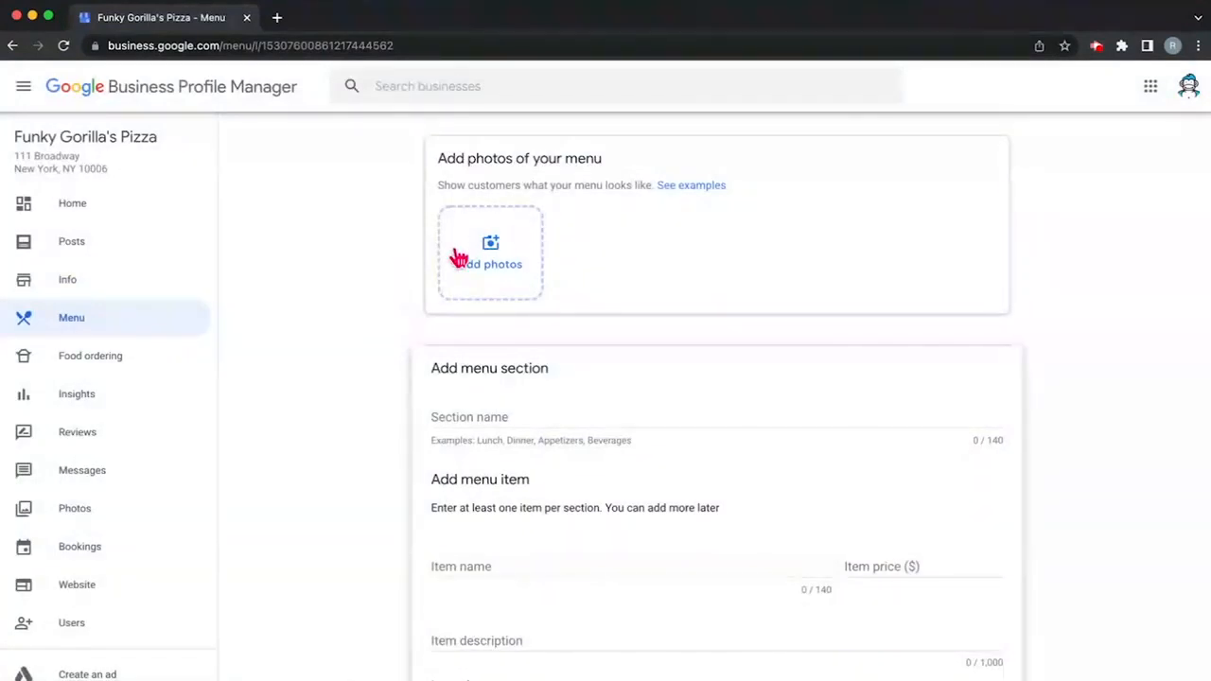
scroll(down, 3)
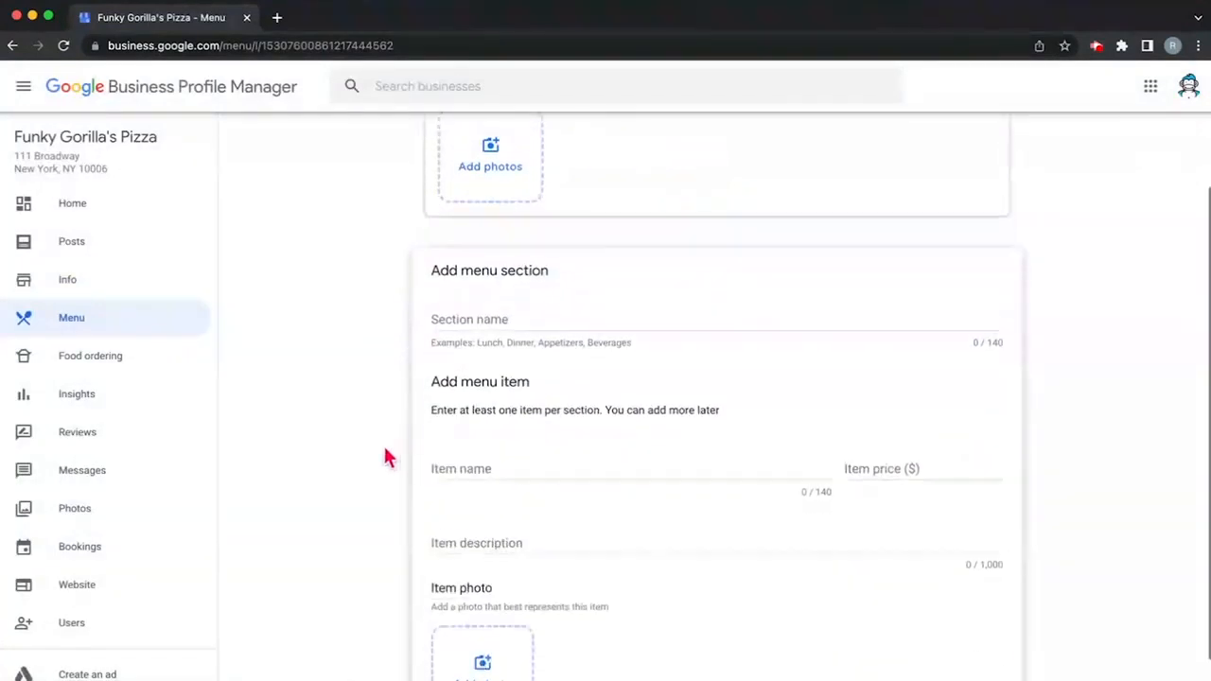
scroll(down, 3)
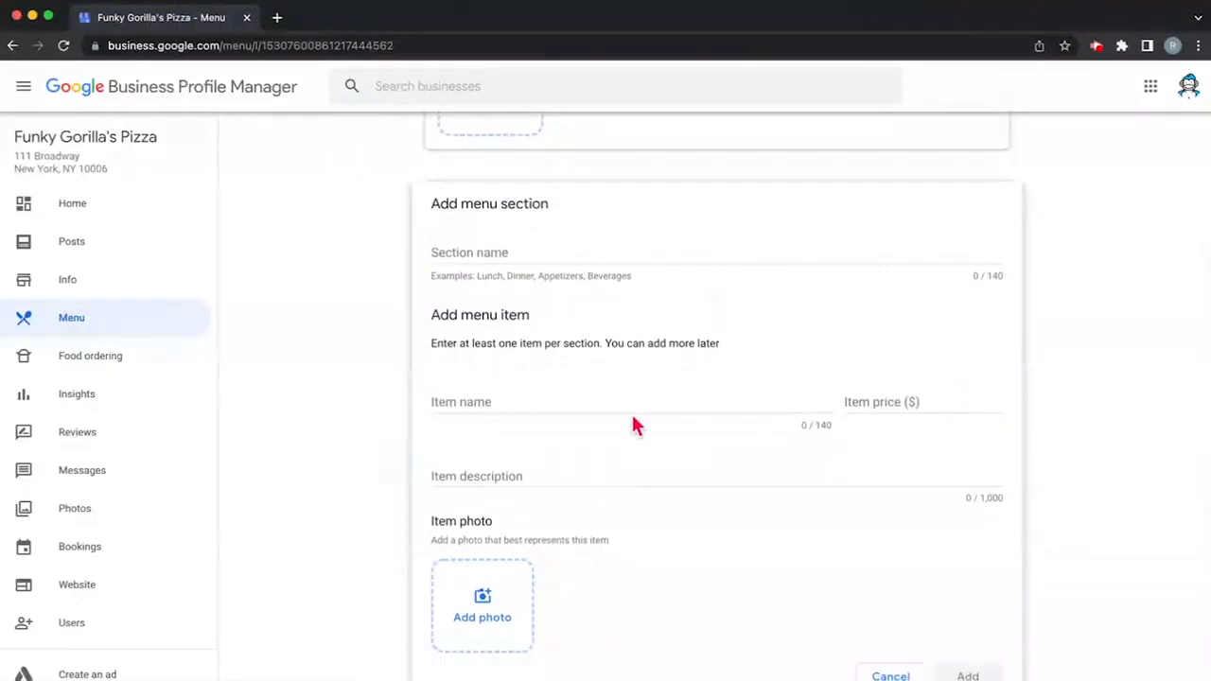
mouse_move(510, 420)
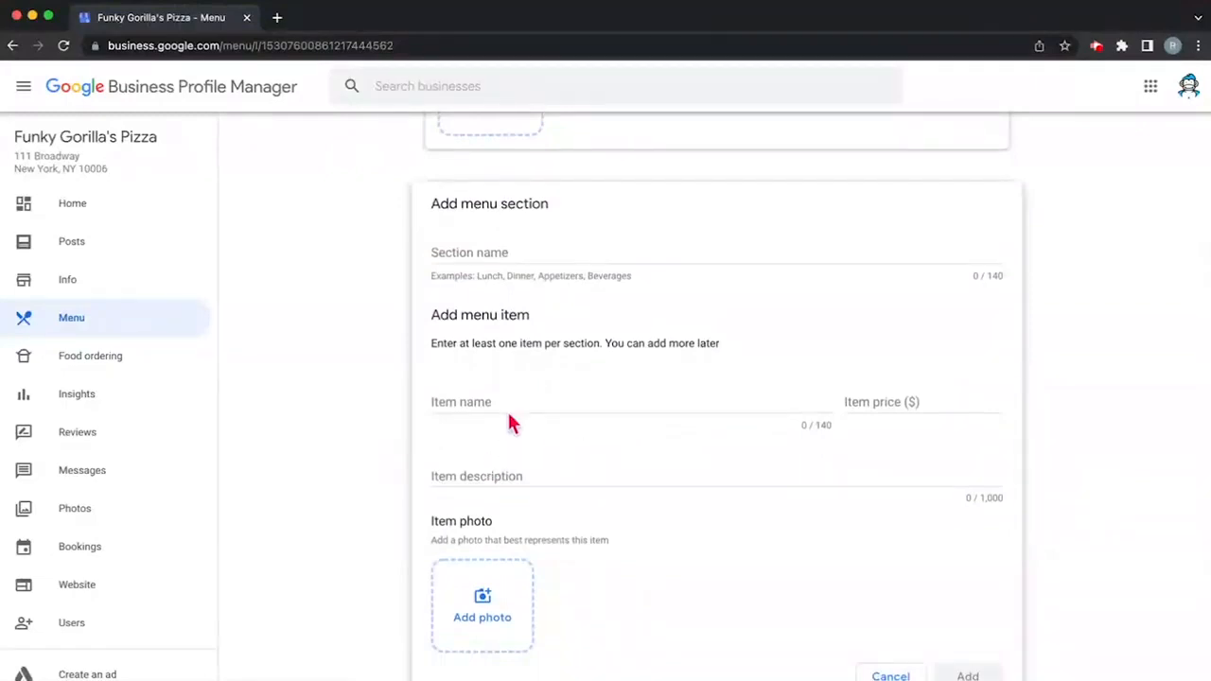
mouse_move(458, 276)
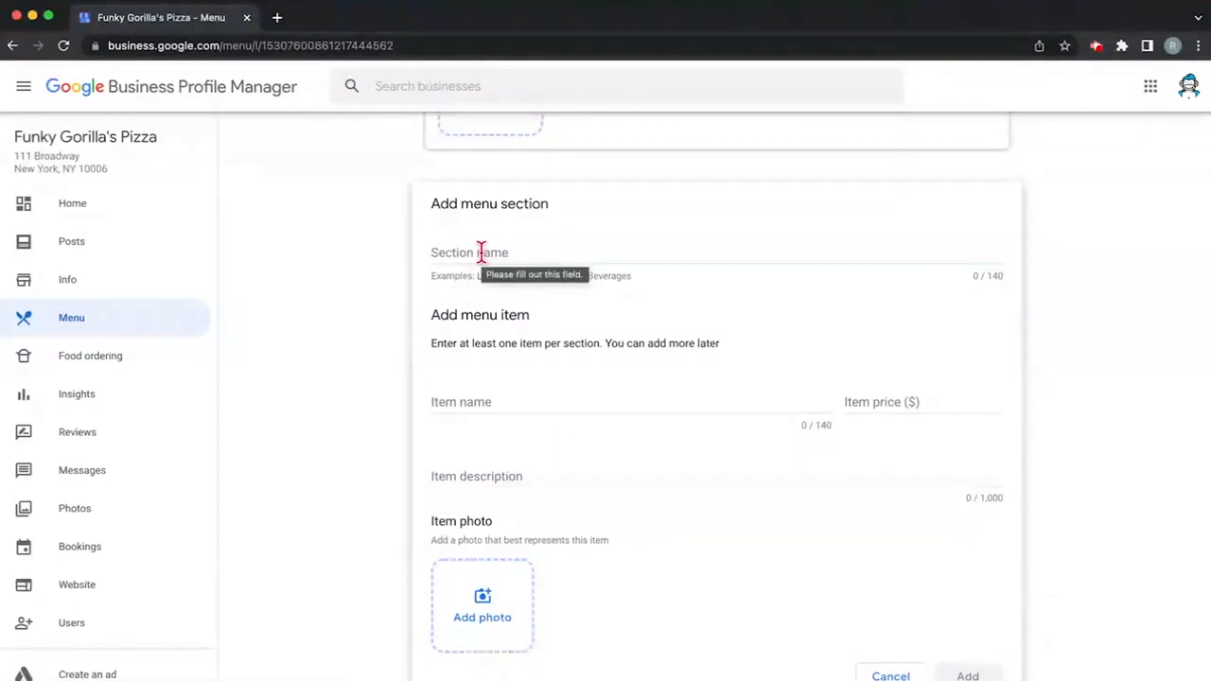
mouse_move(572, 354)
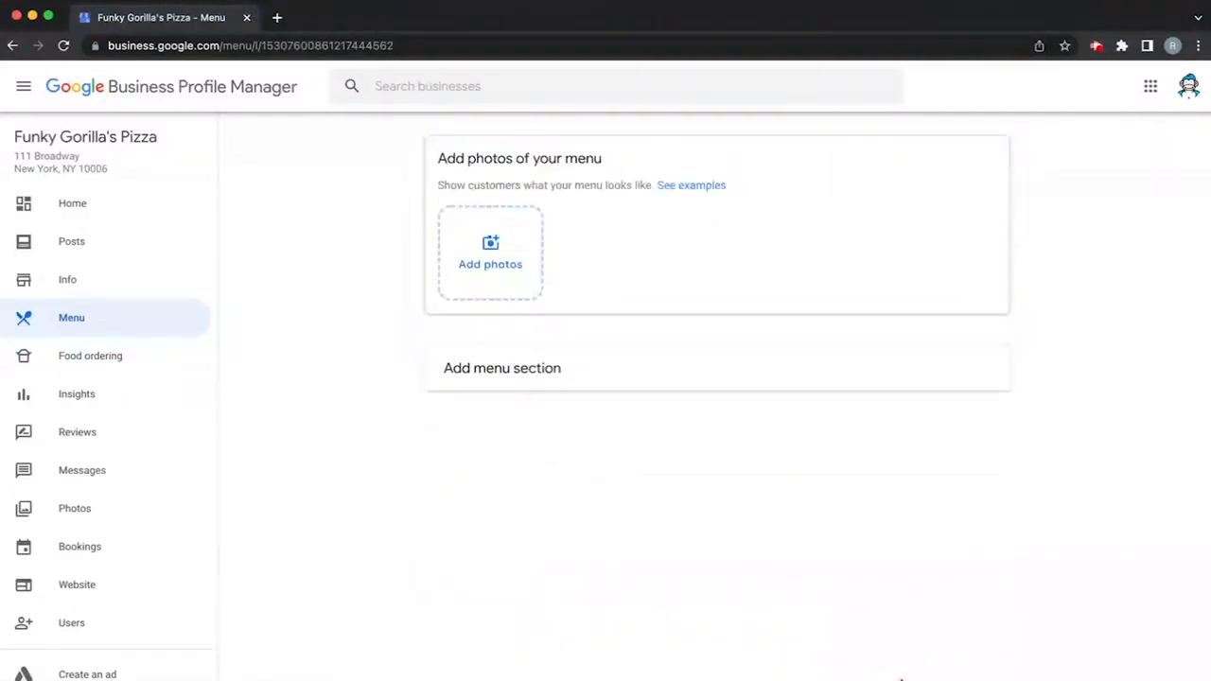
click(68, 278)
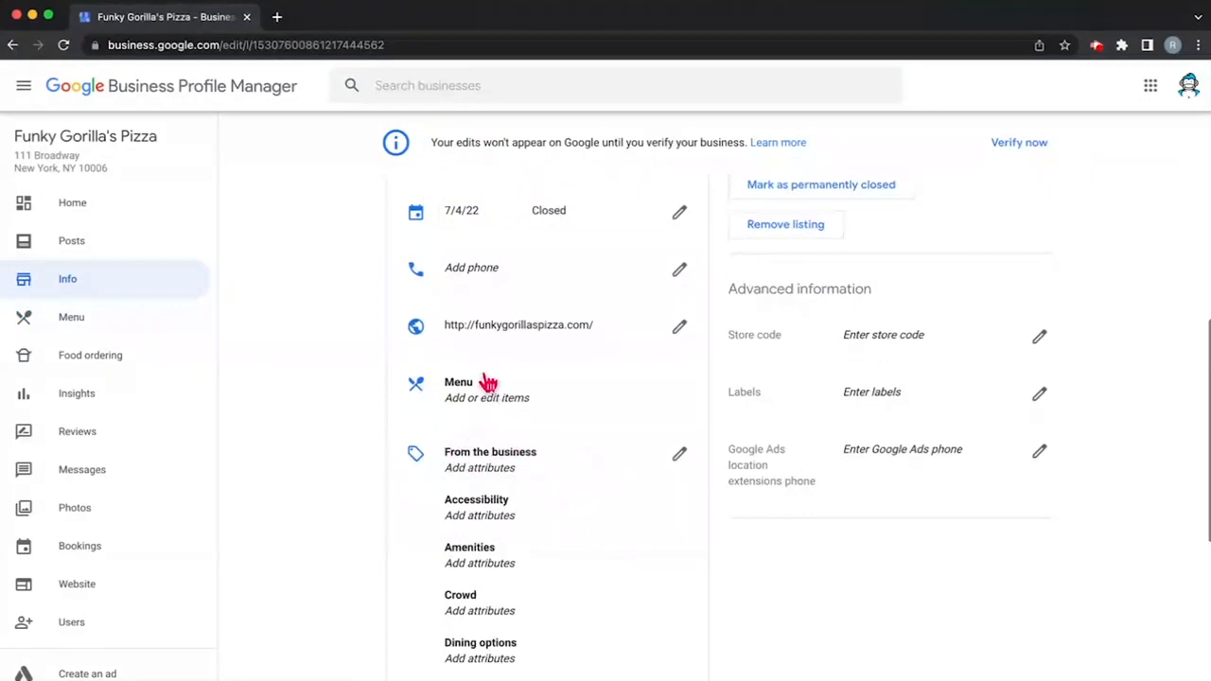
mouse_move(511, 473)
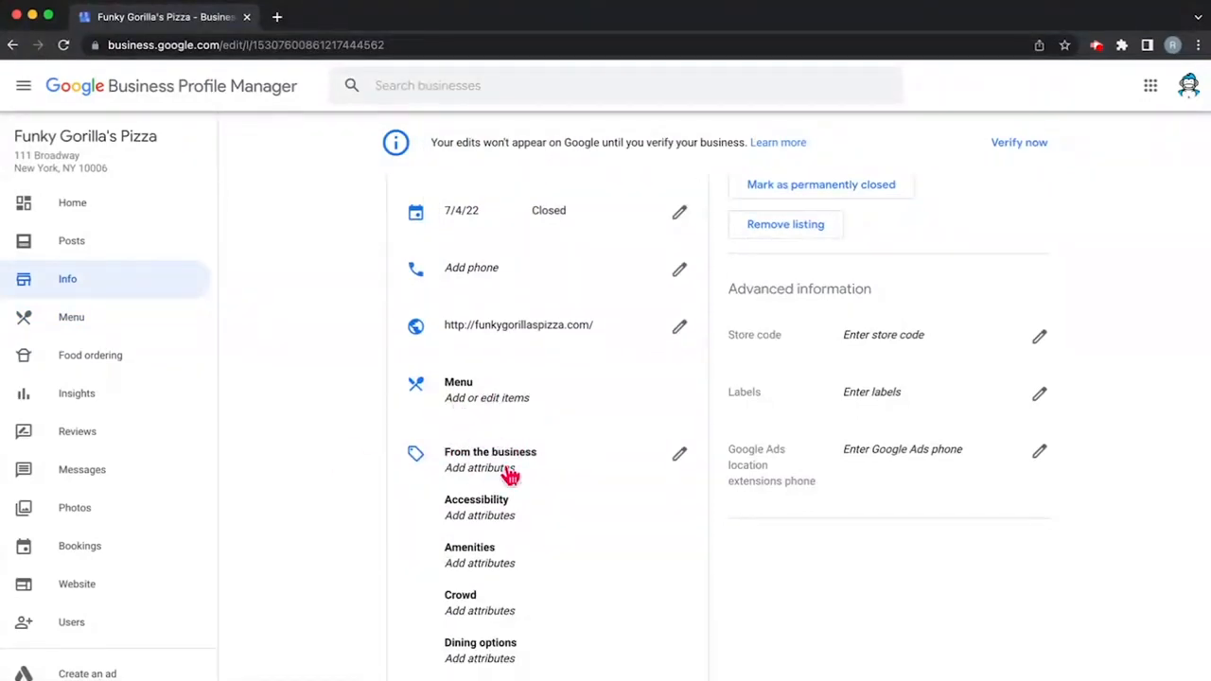
Step: Scroll the Info page down to the 'From the business' attributes section
scroll(down, 3)
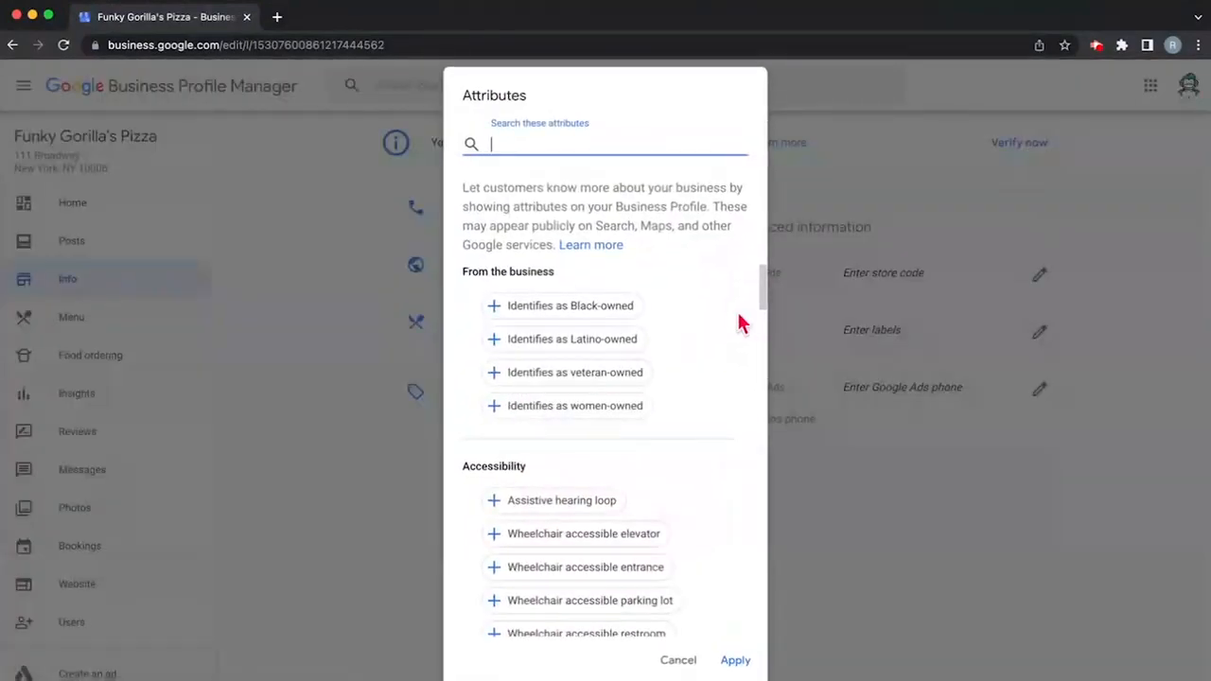
Step: Scroll the Attributes dialog to Amenities and check Restroom as available
scroll(down, 3)
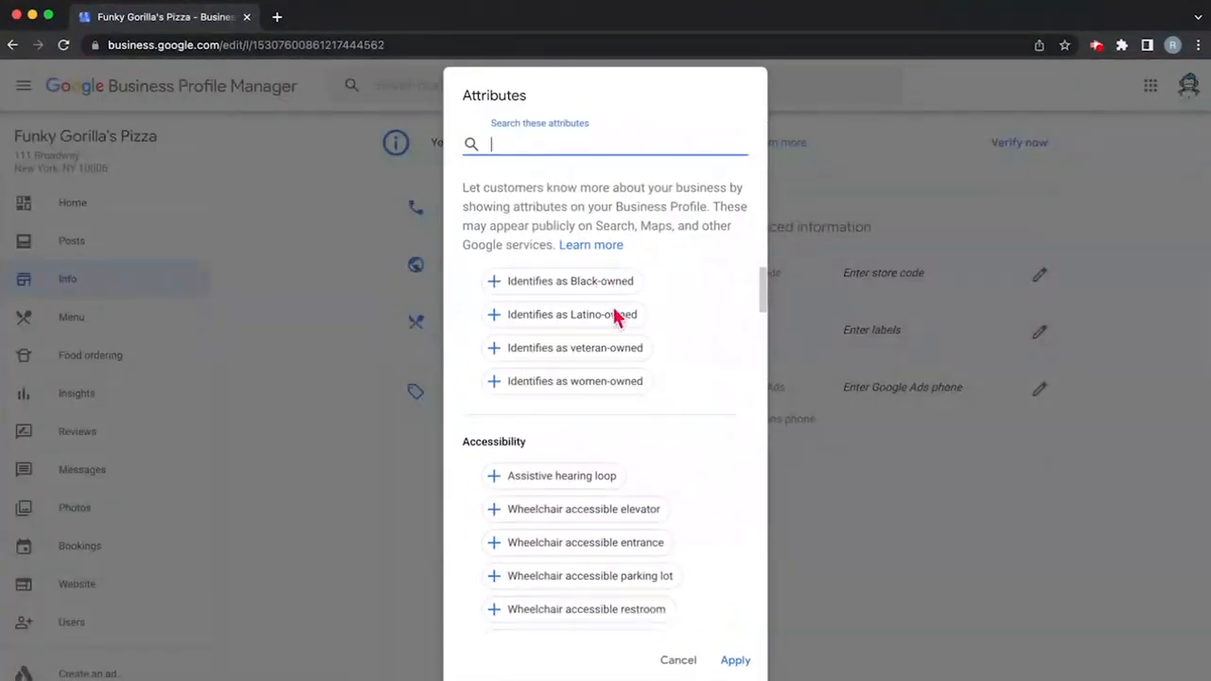
scroll(down, 3)
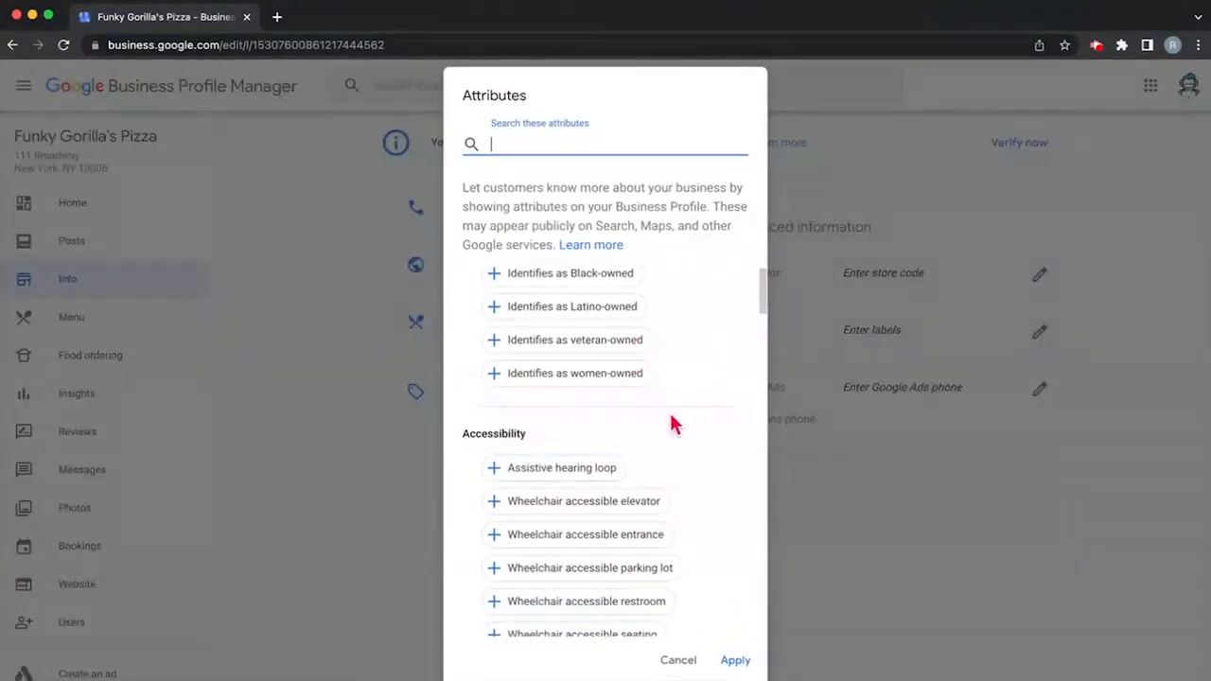
scroll(down, 3)
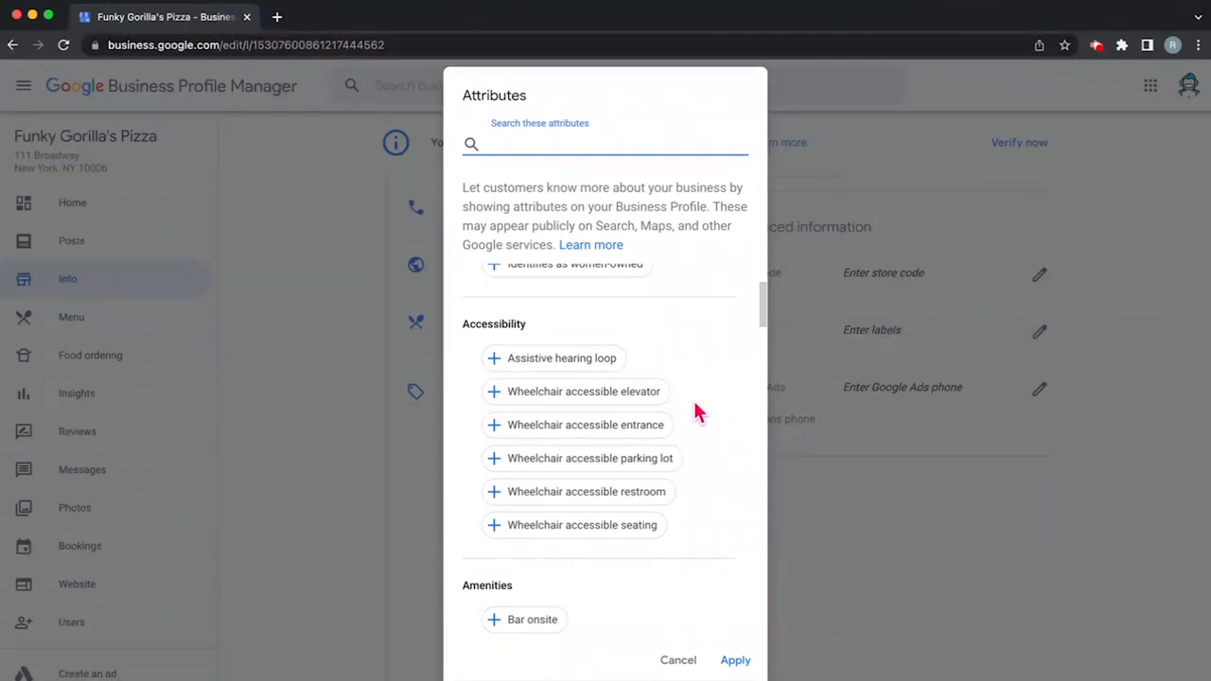
scroll(up, 3)
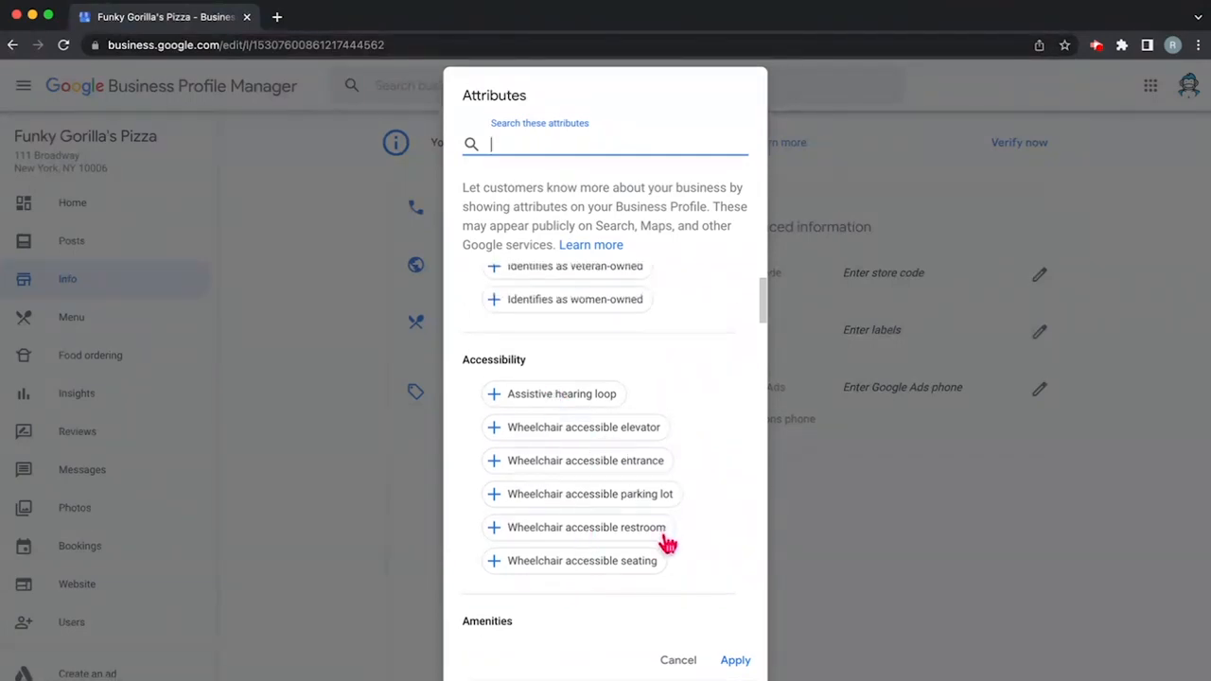
scroll(up, 3)
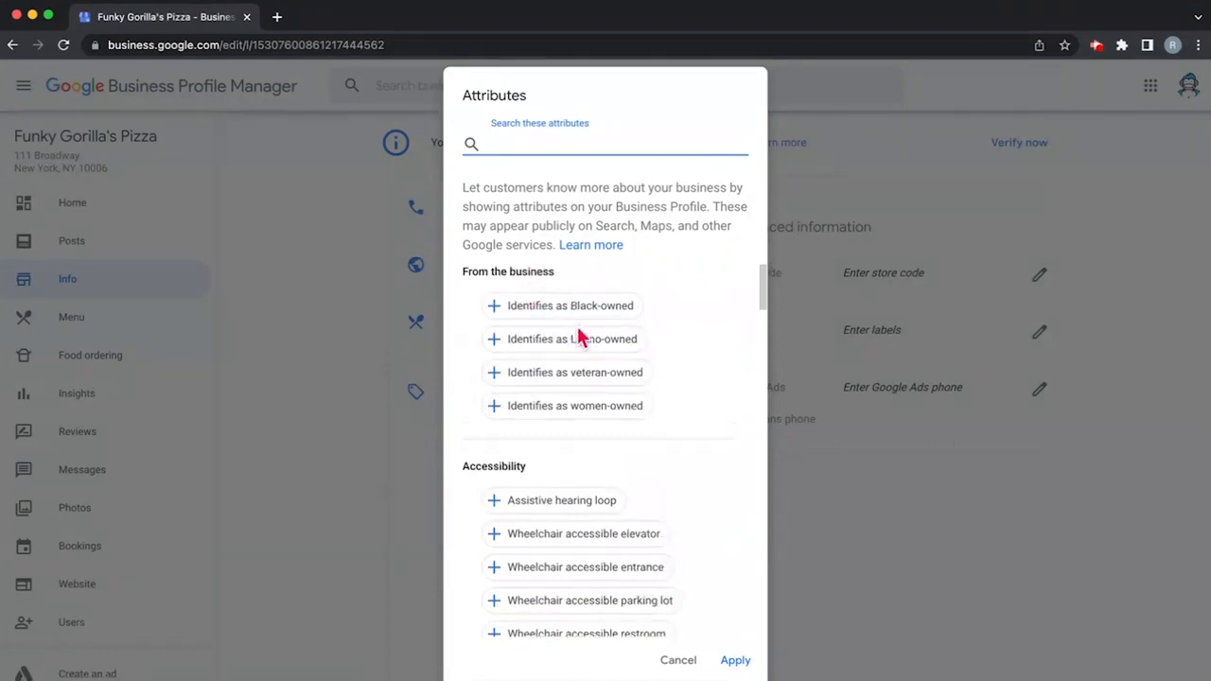
scroll(down, 3)
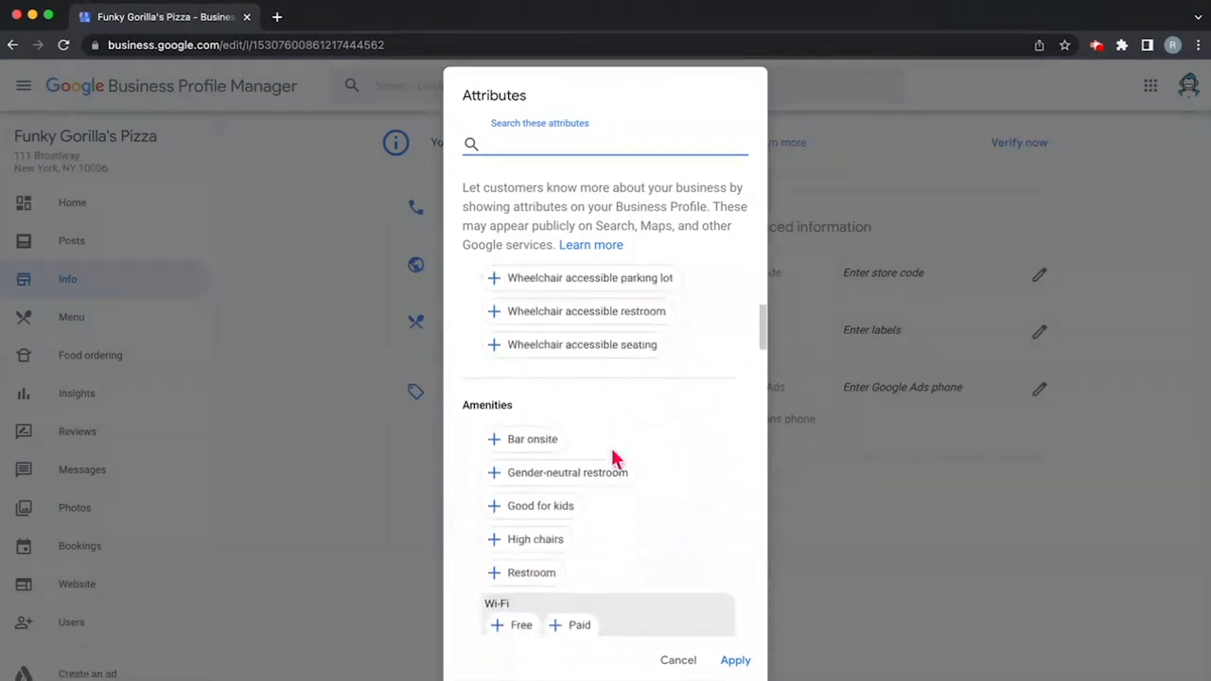
scroll(down, 3)
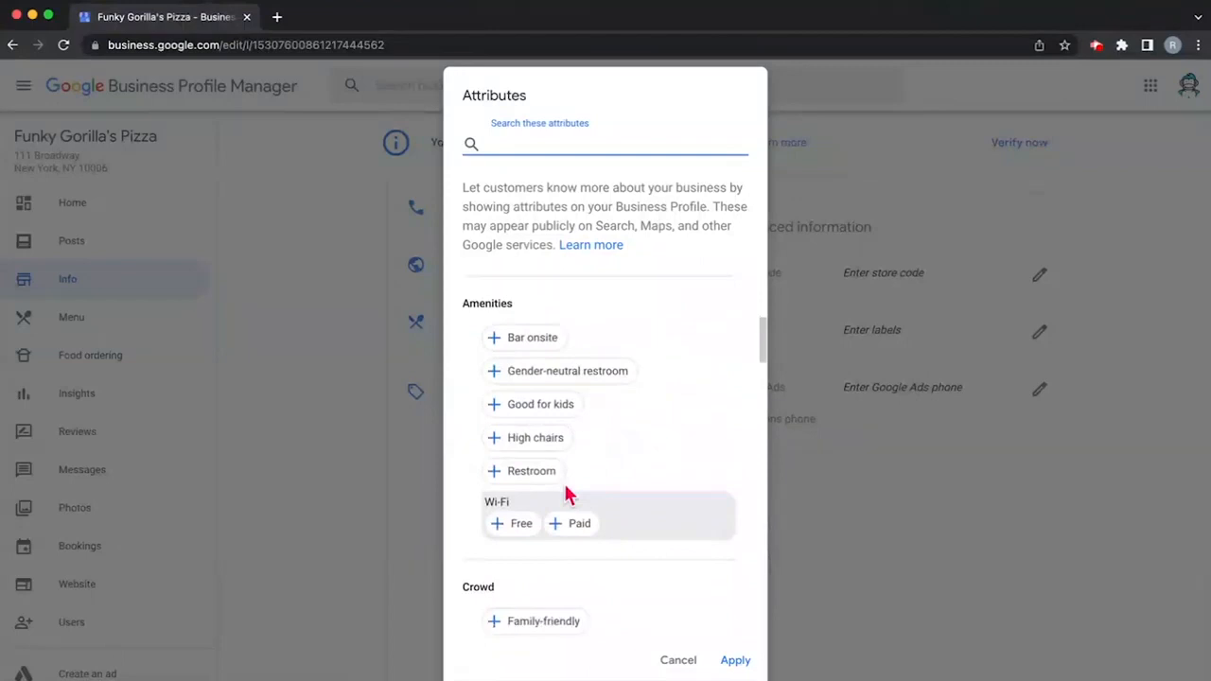
click(530, 469)
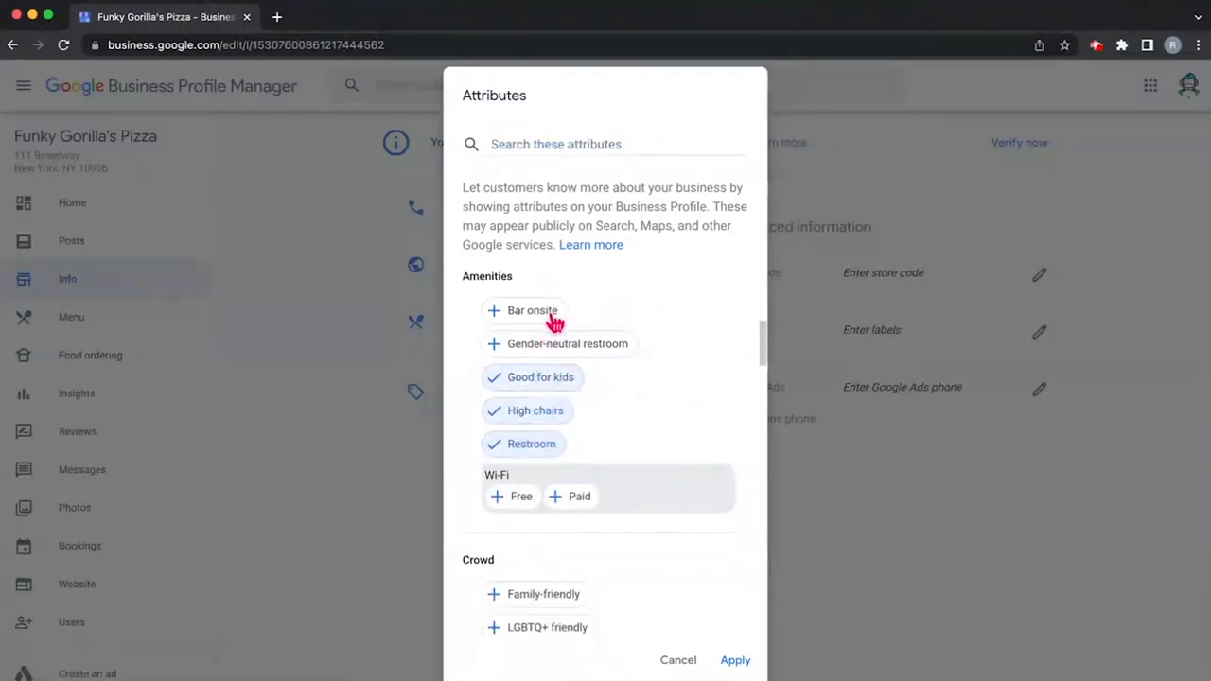
Step: Check Gender-neutral restroom, crowd Family-friendly, LGBTQ+ friendly and Transgender safespace, and dining options Counter service, Dinner, Lunch, Seating
click(531, 310)
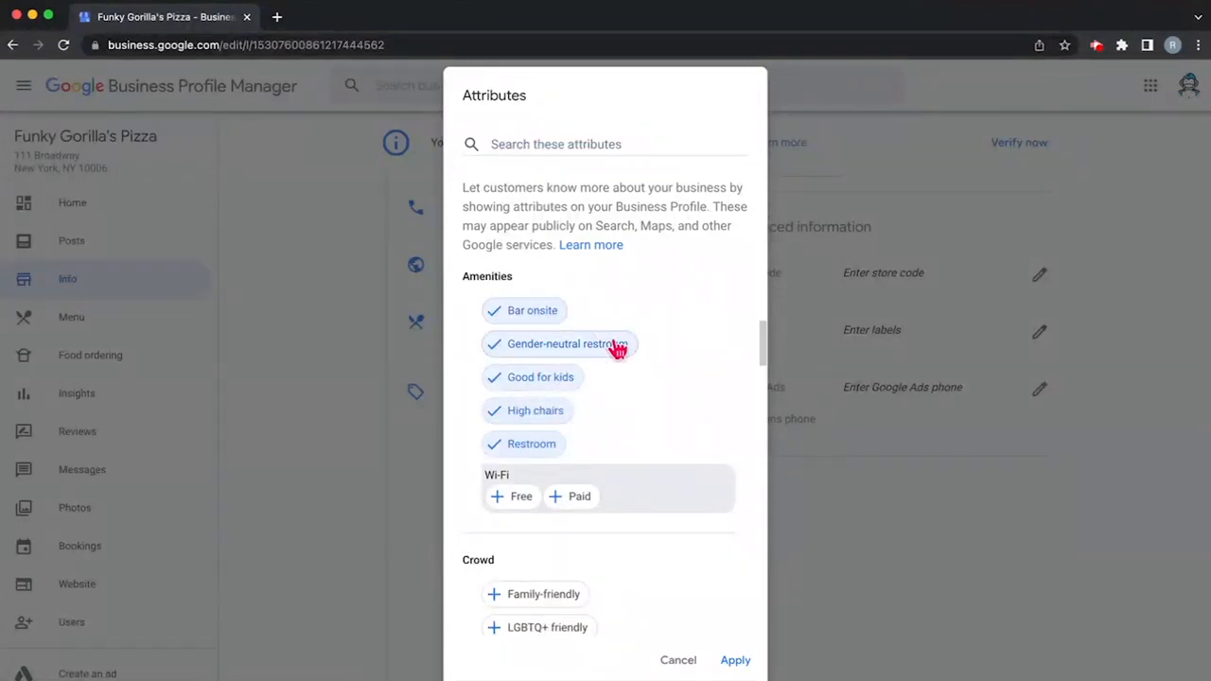
scroll(down, 3)
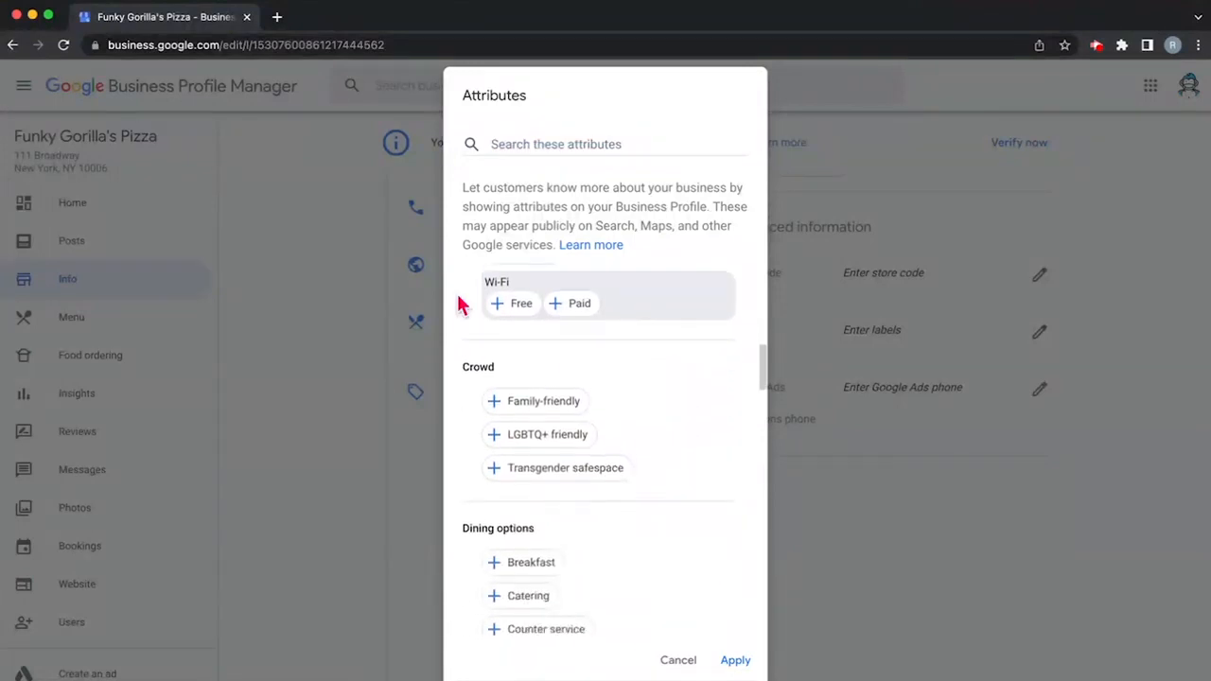
click(511, 303)
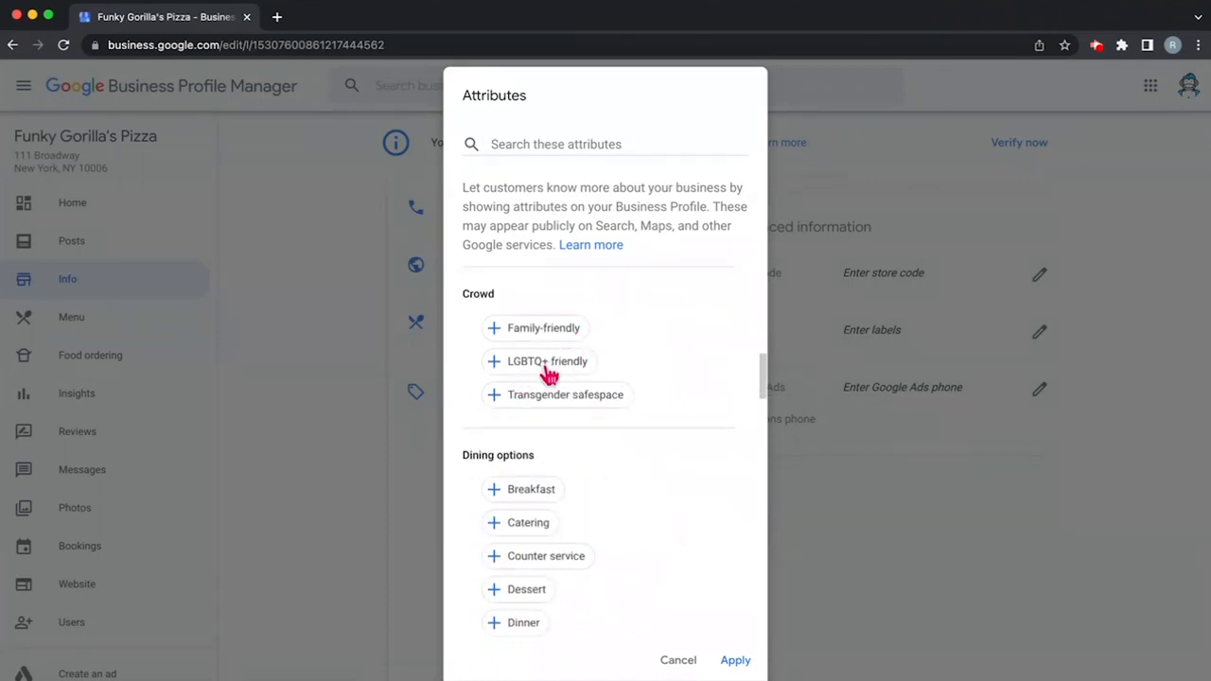
click(547, 360)
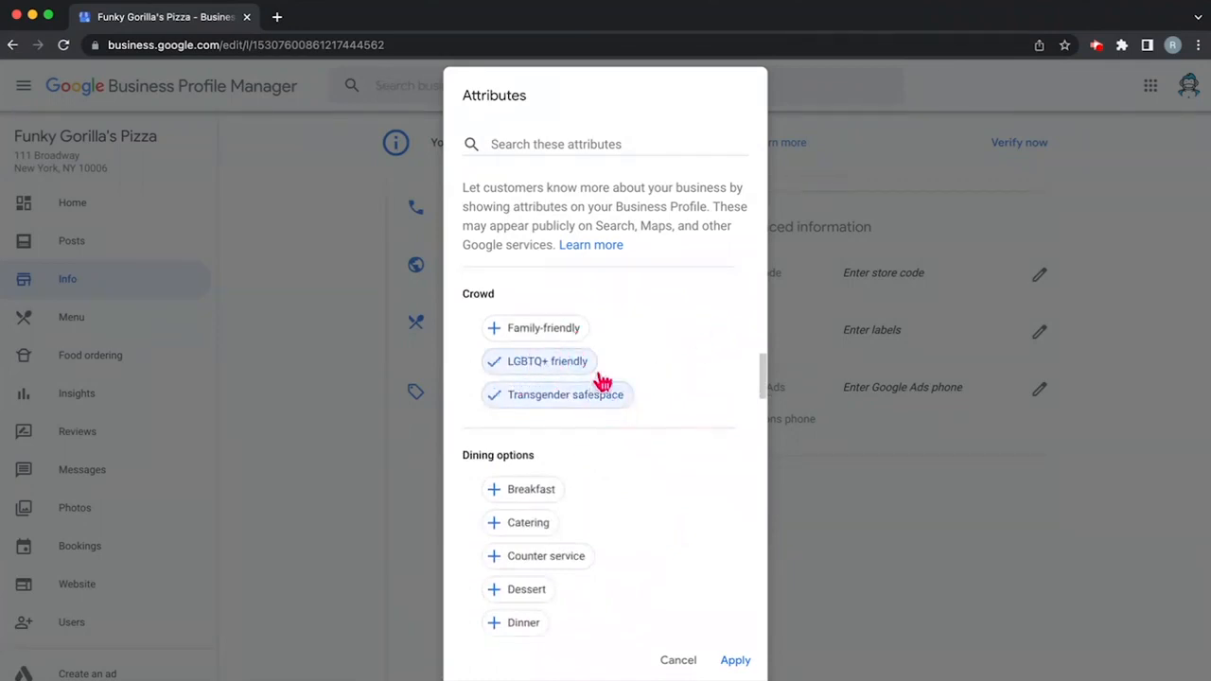
click(543, 327)
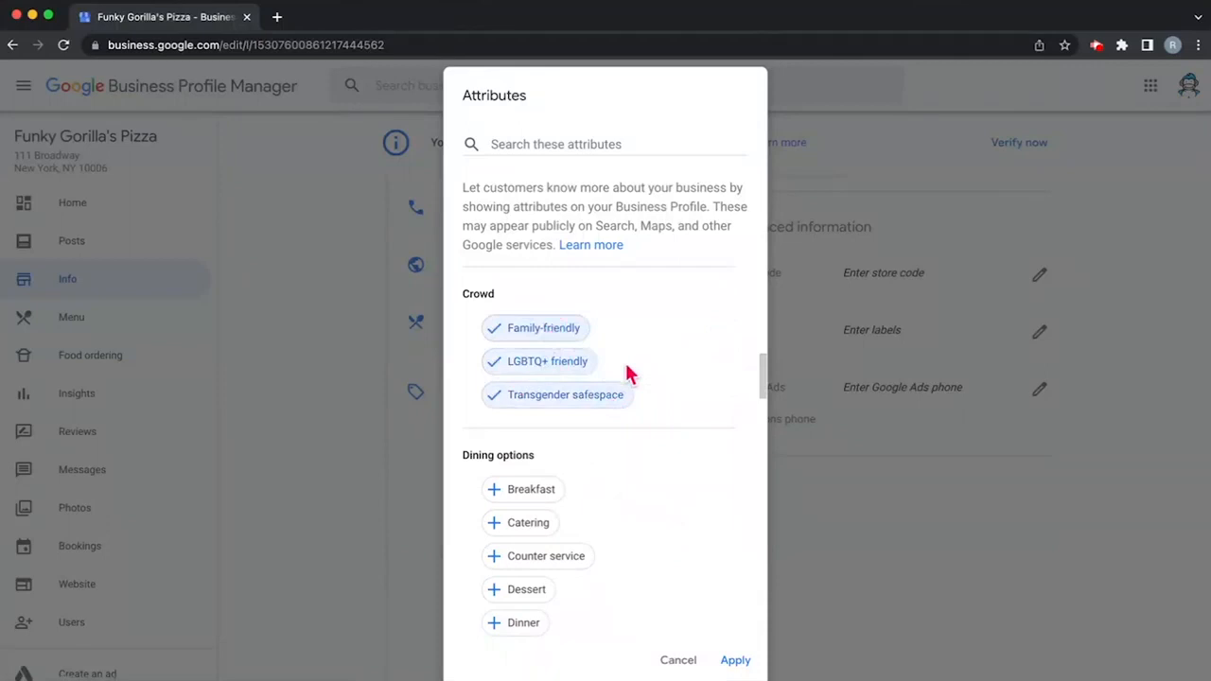
scroll(down, 3)
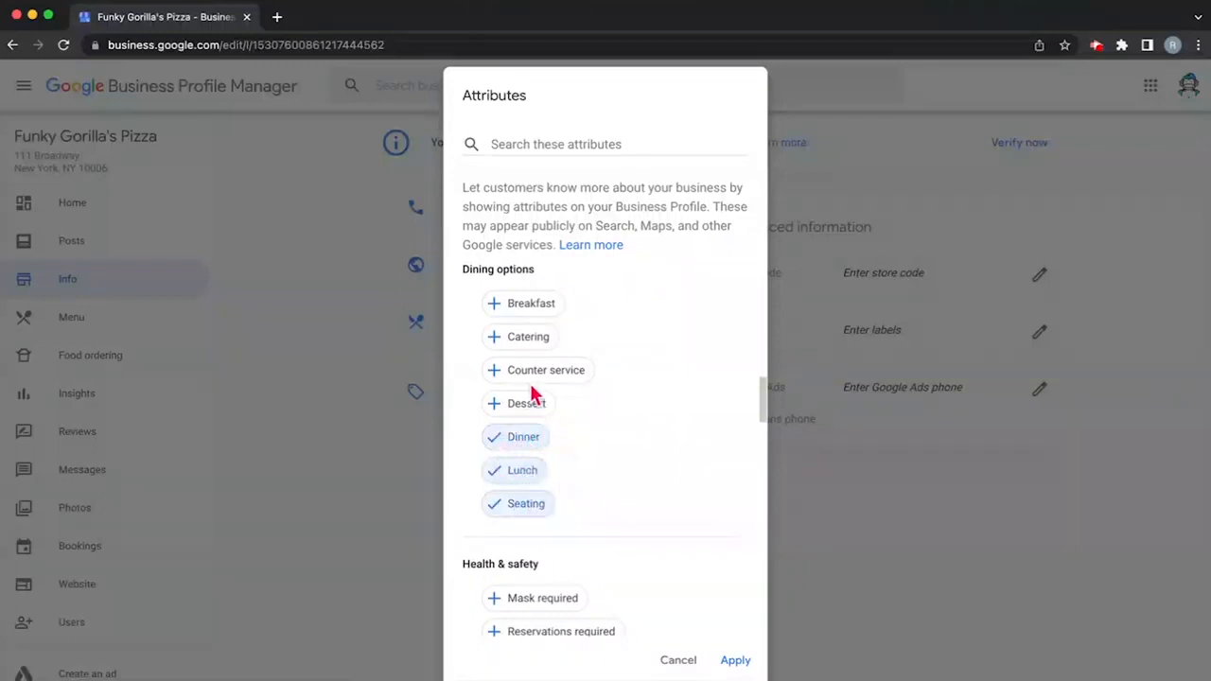
click(545, 369)
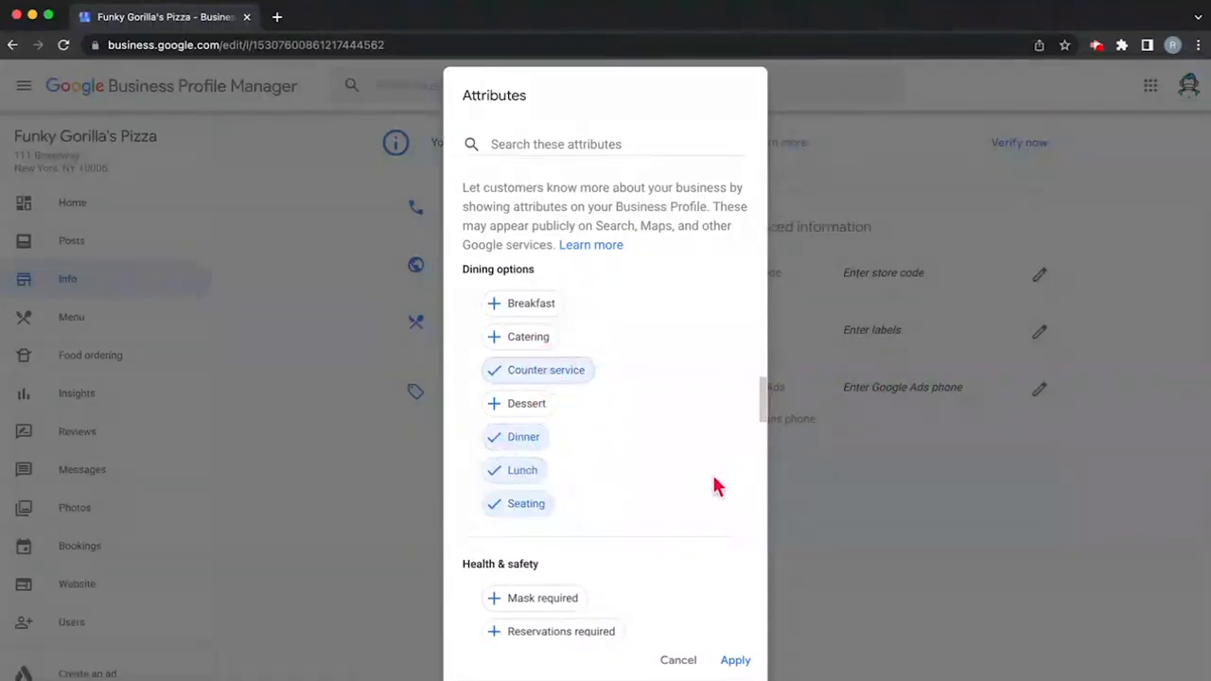
scroll(down, 3)
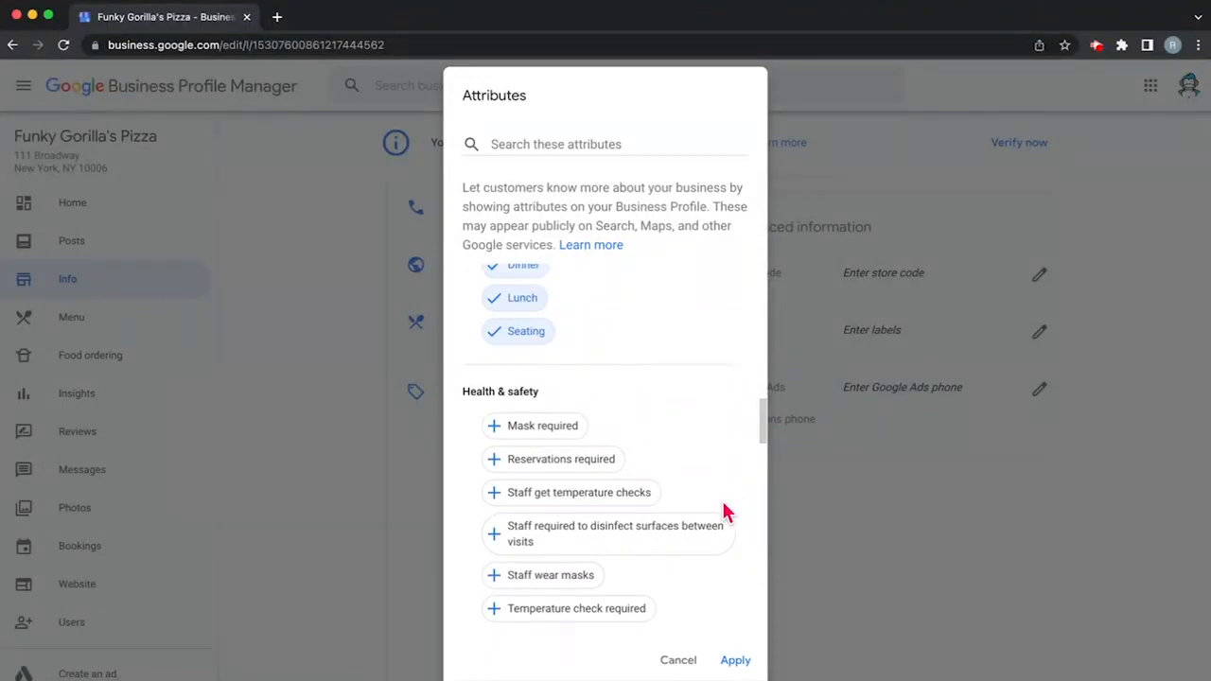
Step: Check Live music and Rooftop seating under Highlights, and Alcohol and Beer under Offerings
scroll(down, 3)
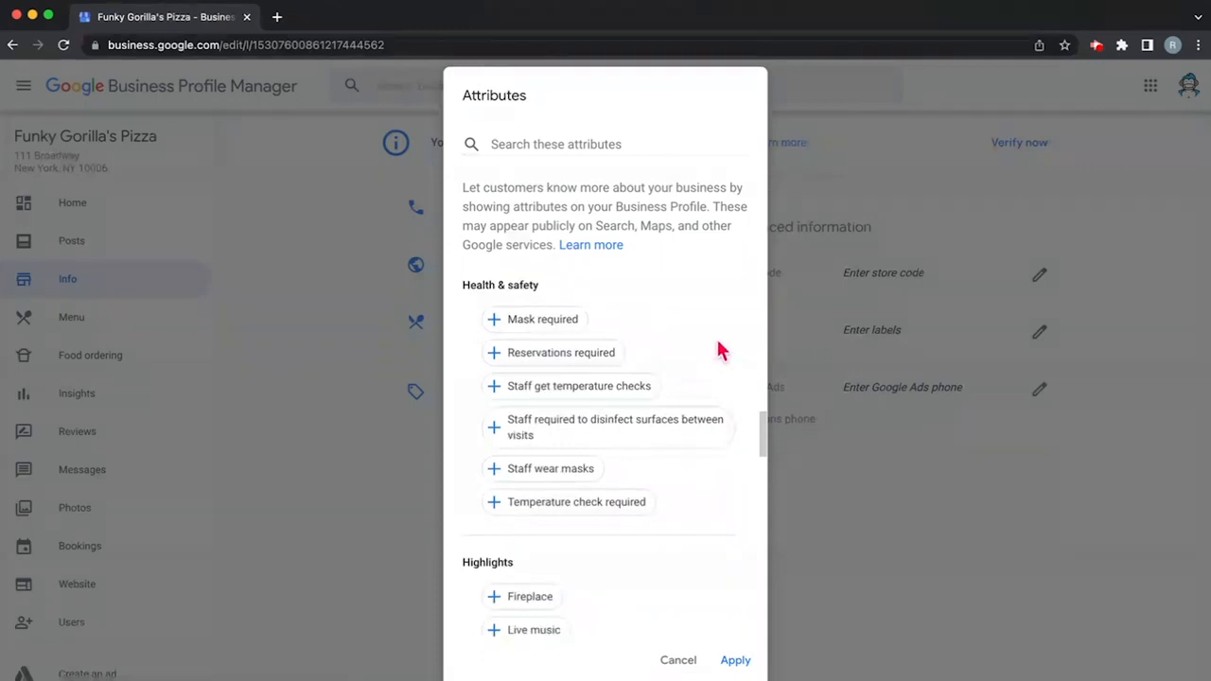
mouse_move(462, 340)
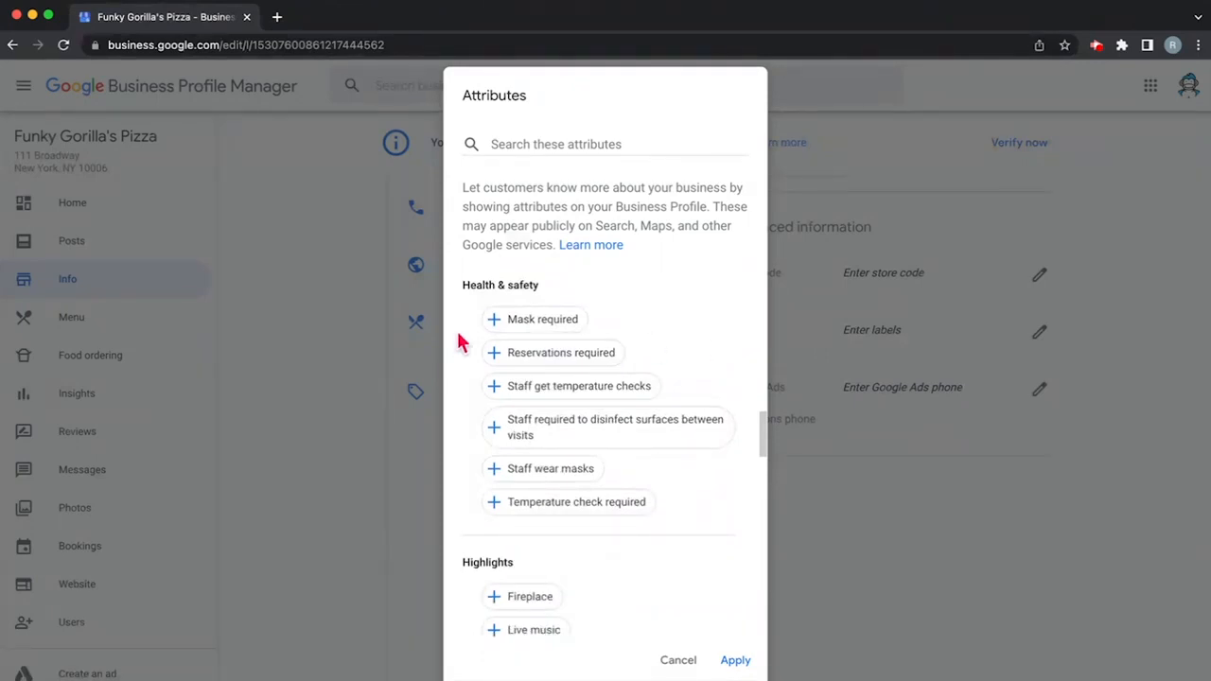
mouse_move(568, 392)
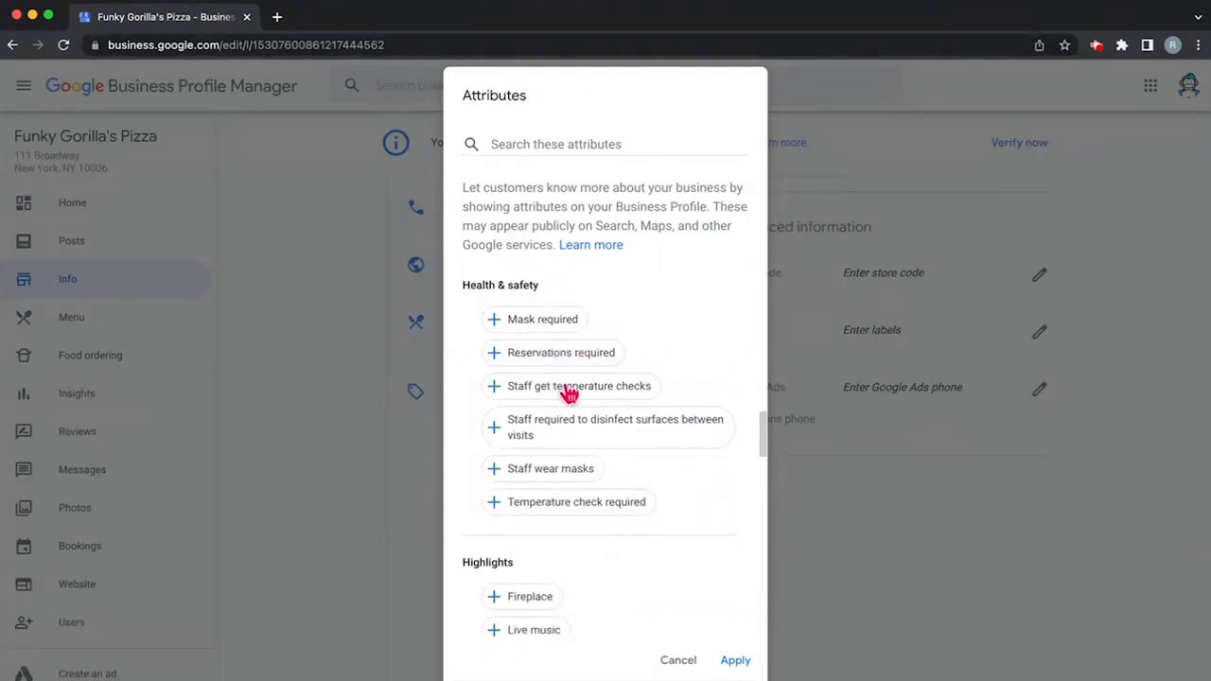
mouse_move(579, 363)
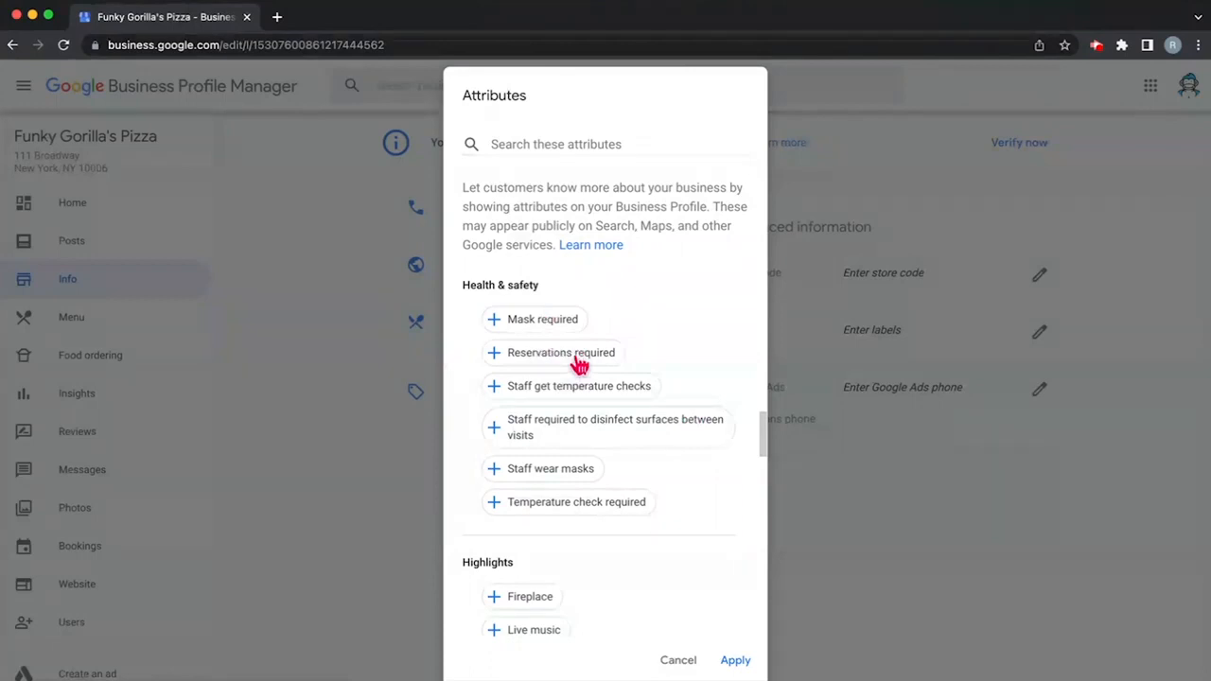
scroll(down, 3)
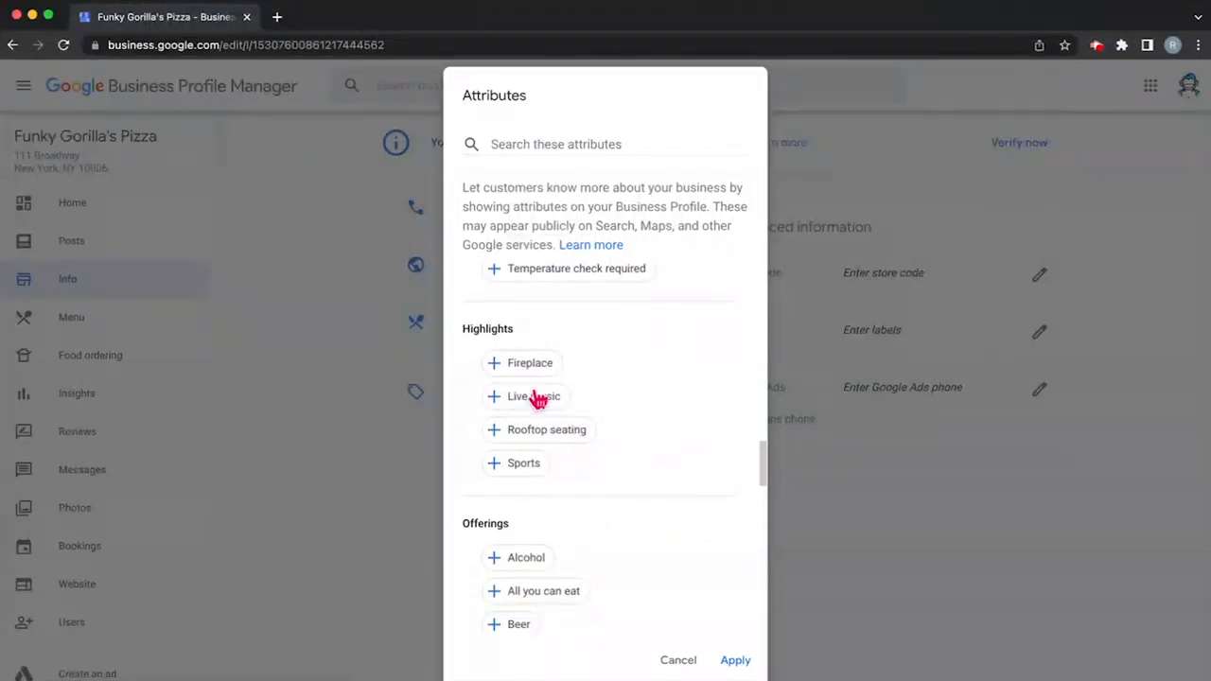
click(547, 429)
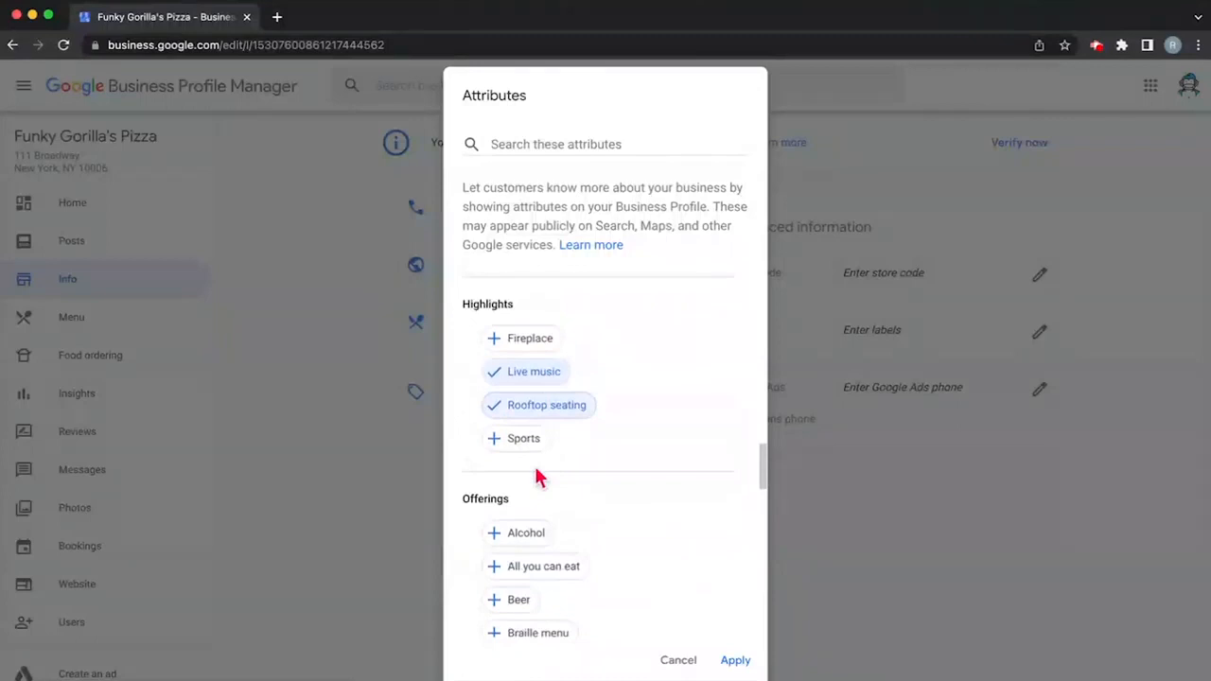
scroll(down, 3)
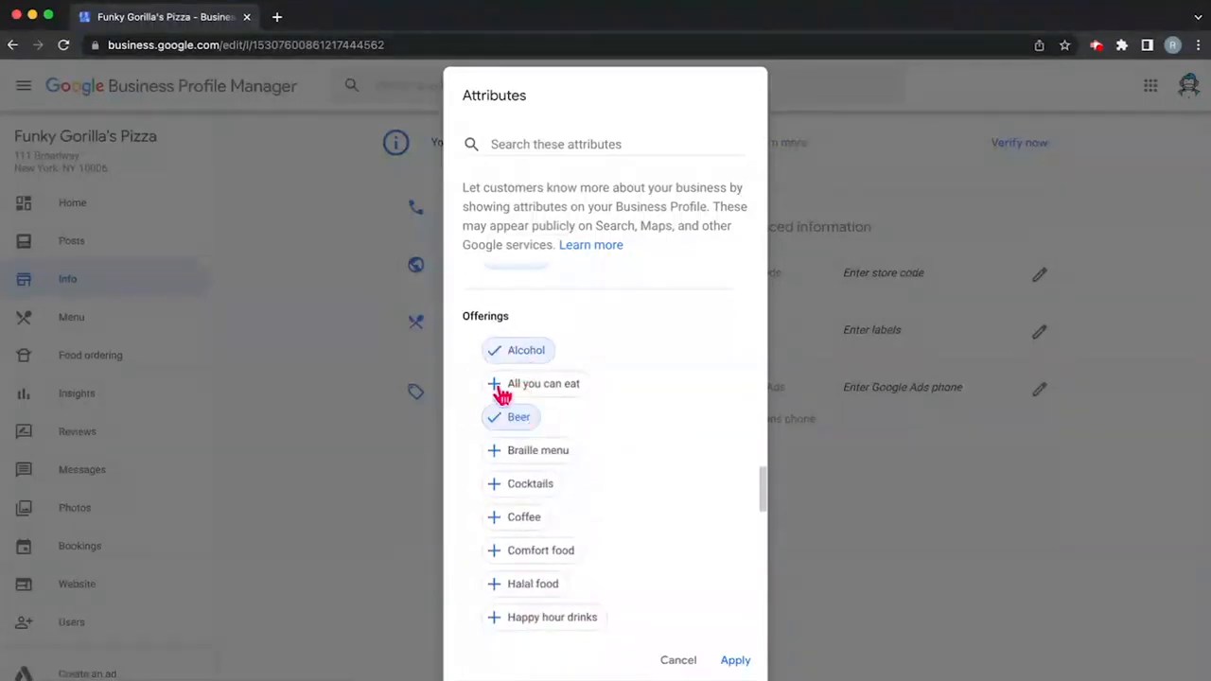
scroll(down, 3)
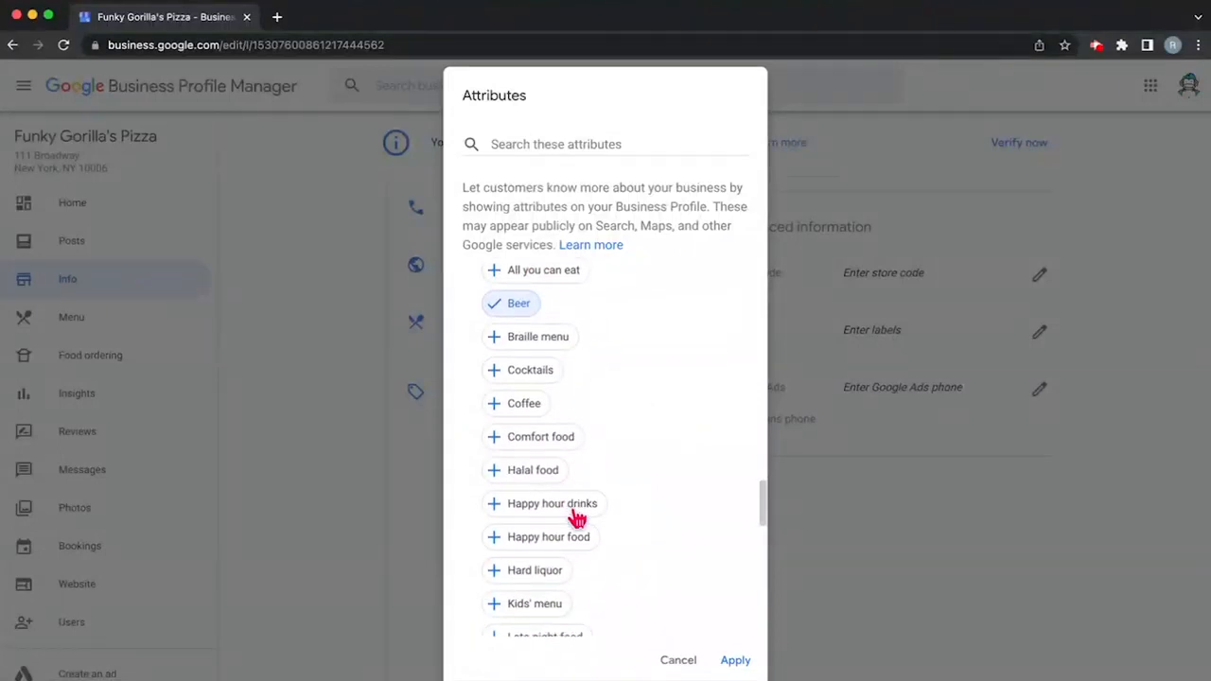
scroll(down, 3)
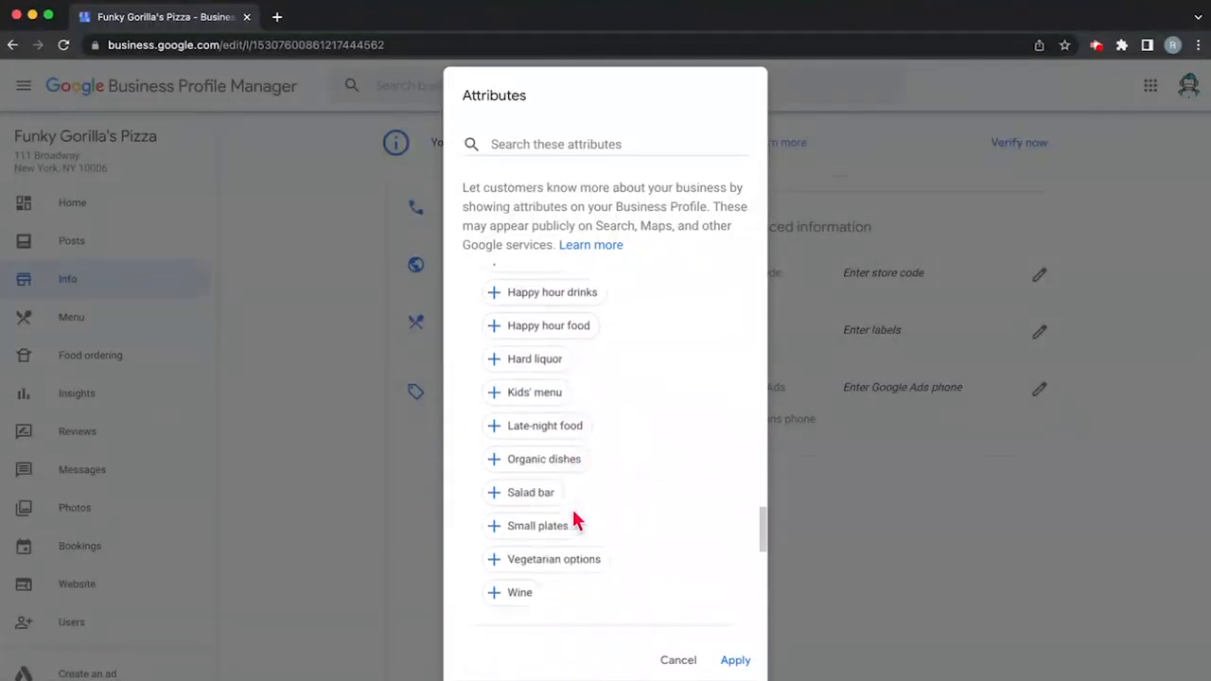
scroll(down, 3)
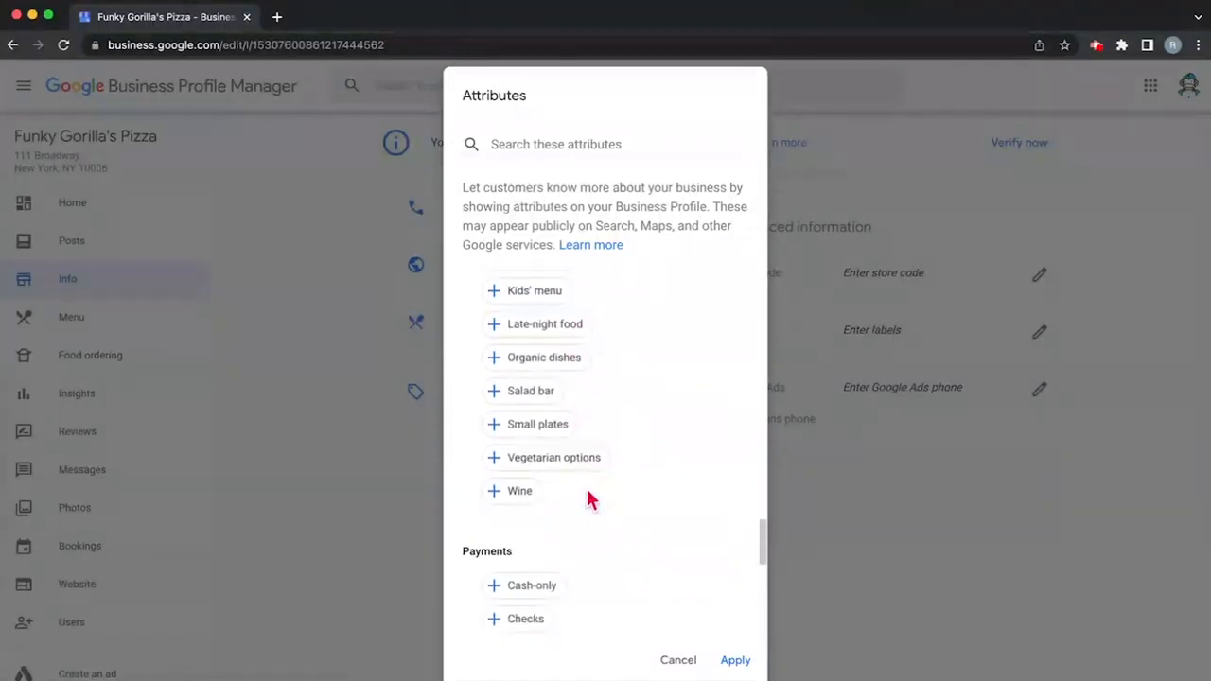
scroll(down, 3)
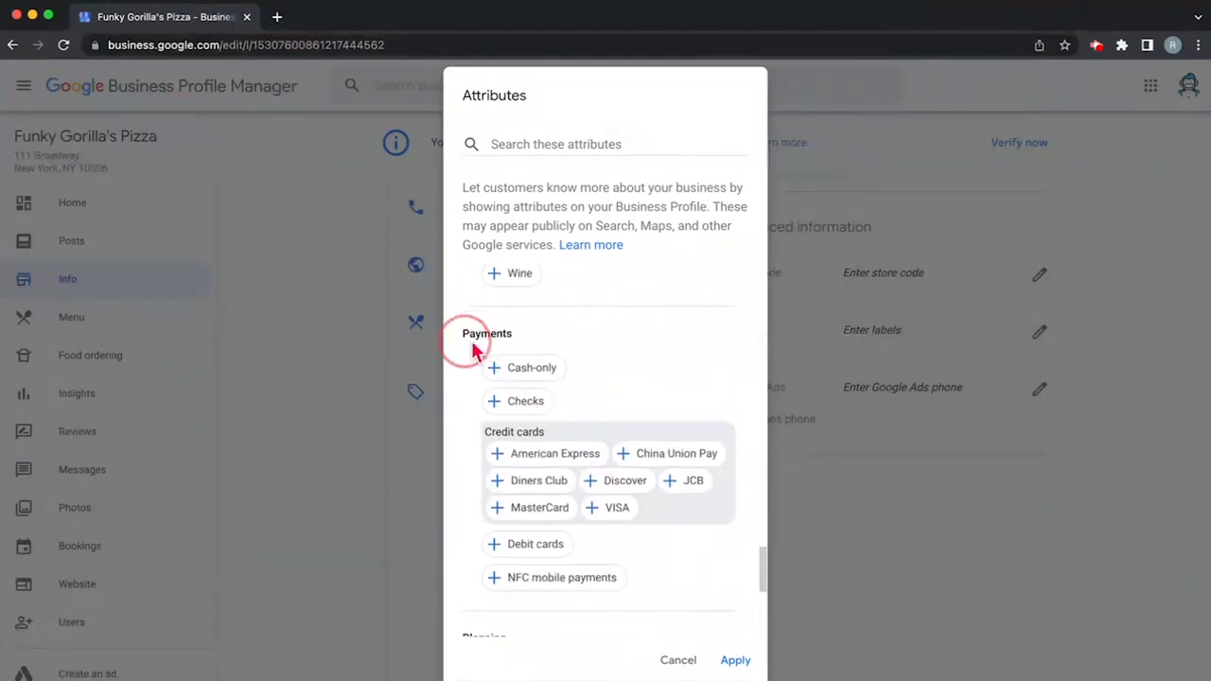
Step: Mark Drive-through and Outdoor seating as not offered
scroll(down, 3)
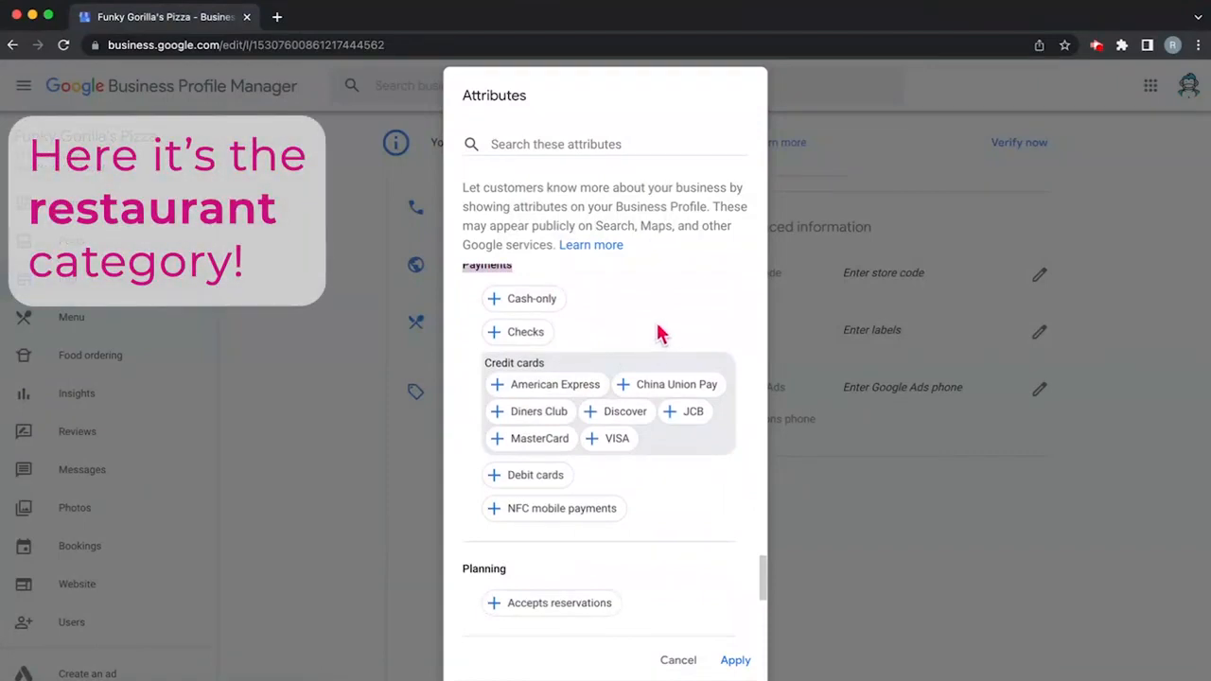
mouse_move(615, 575)
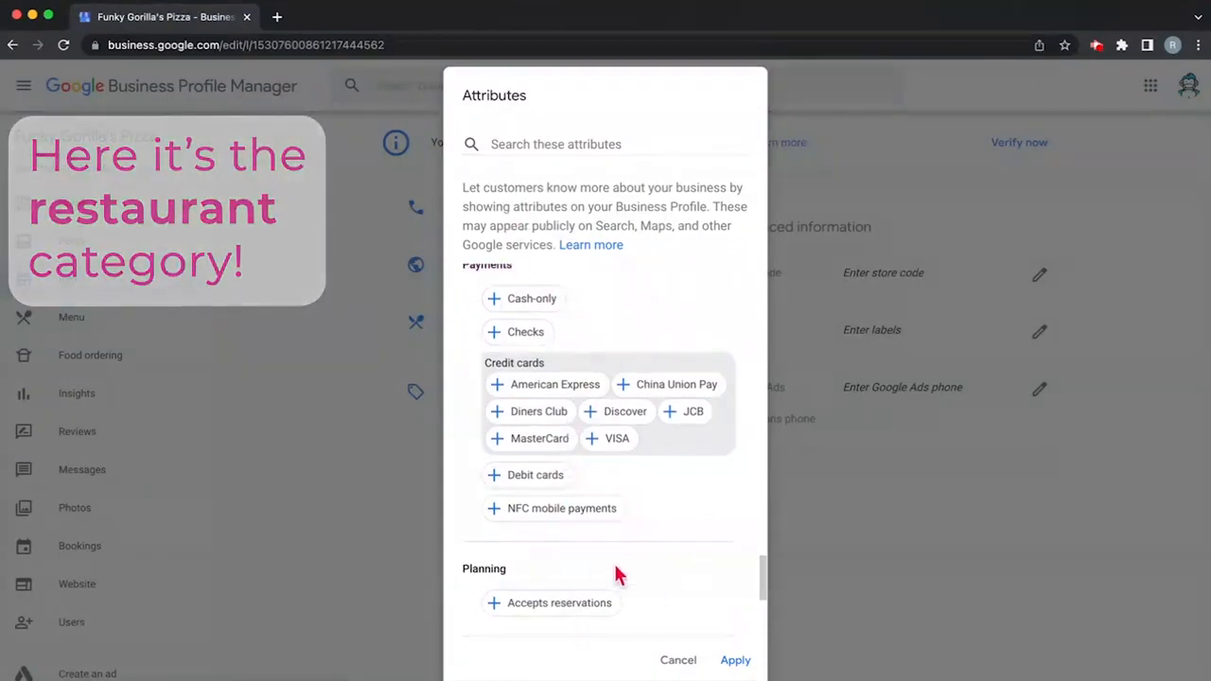
scroll(down, 3)
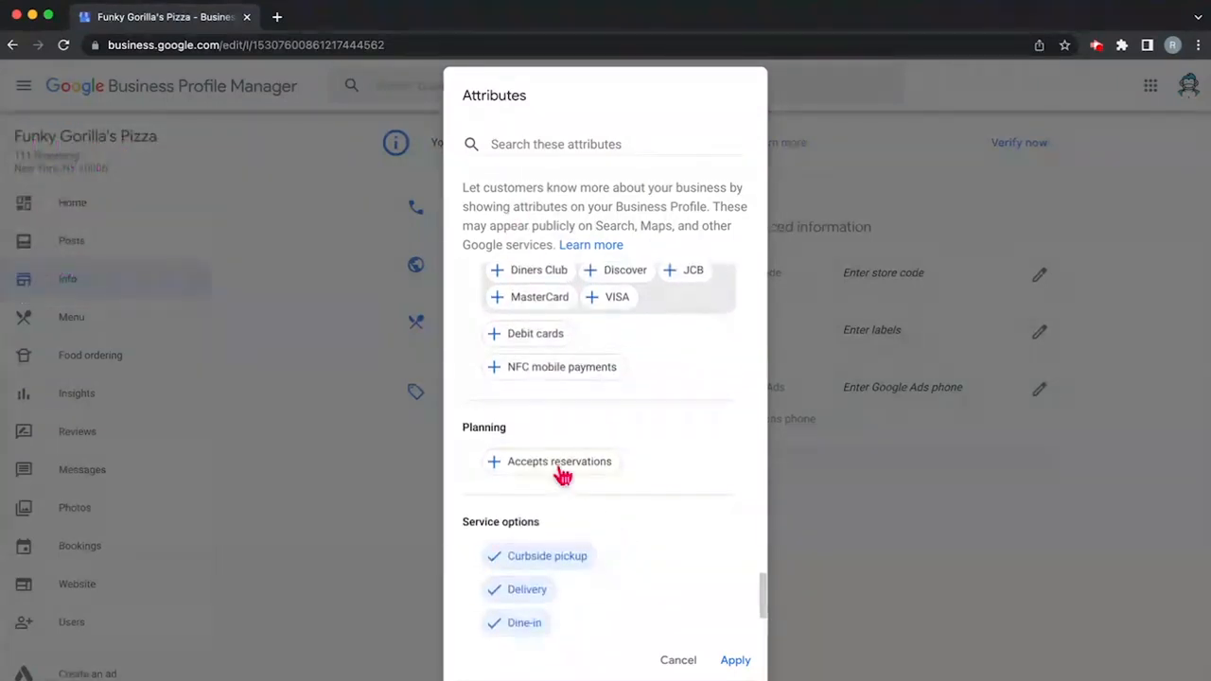
scroll(down, 3)
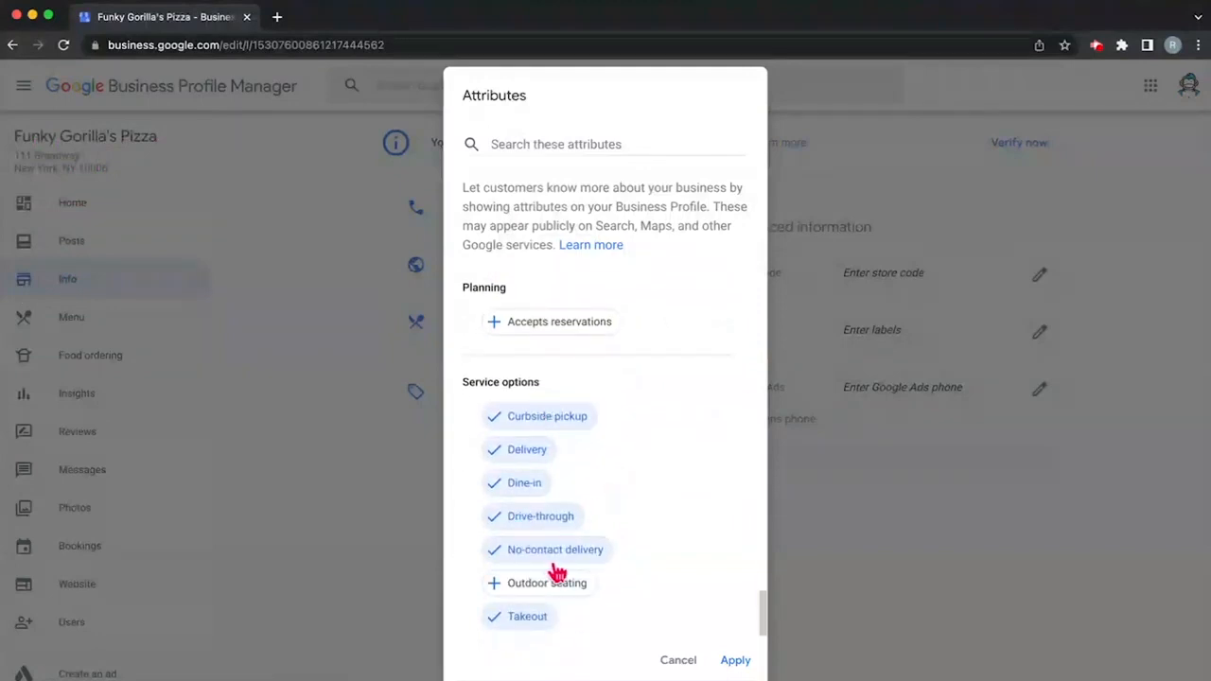
mouse_move(545, 522)
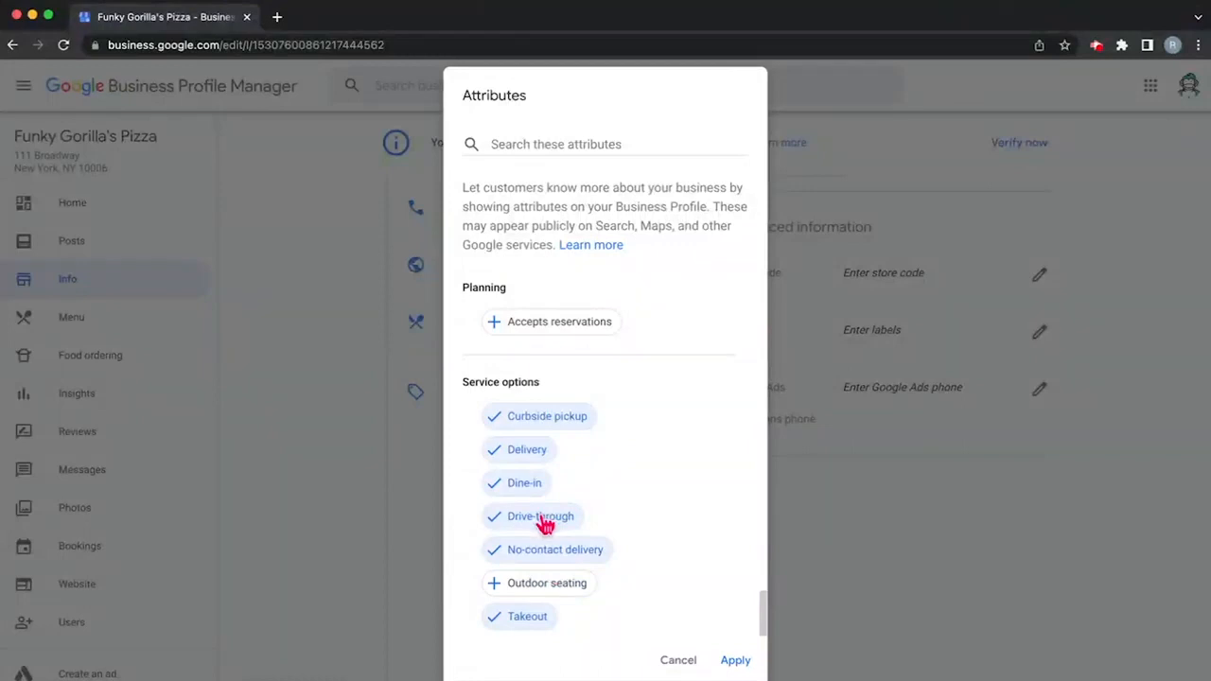
mouse_move(514, 523)
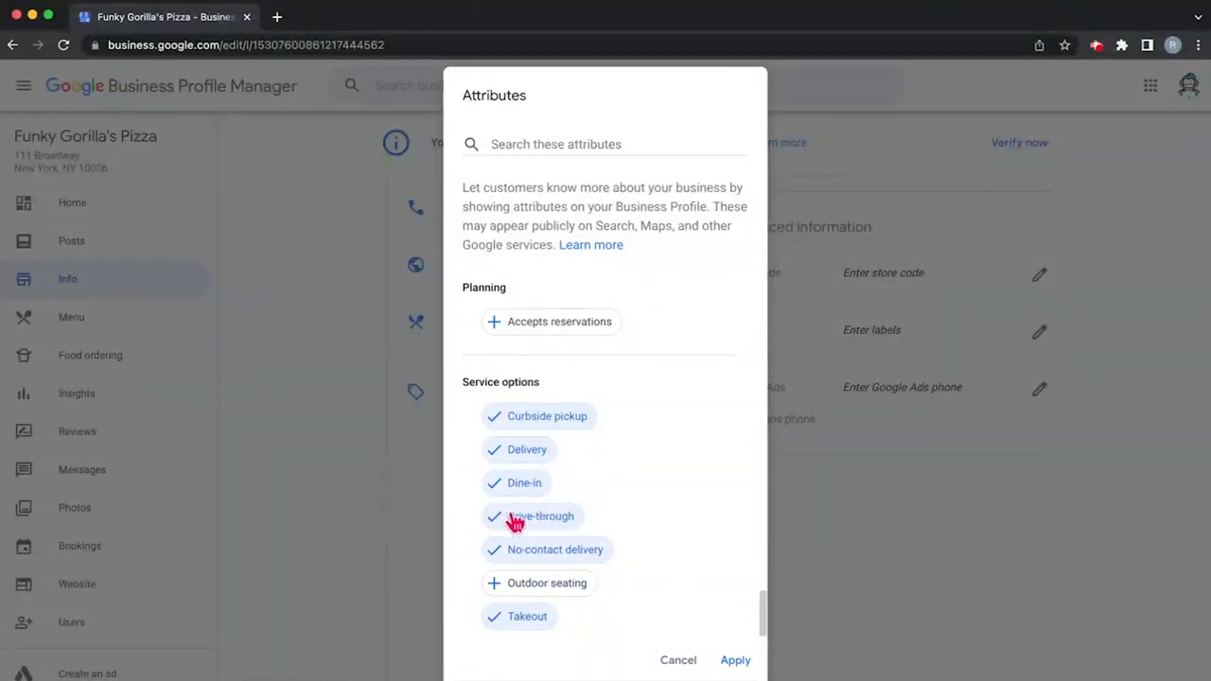
click(541, 515)
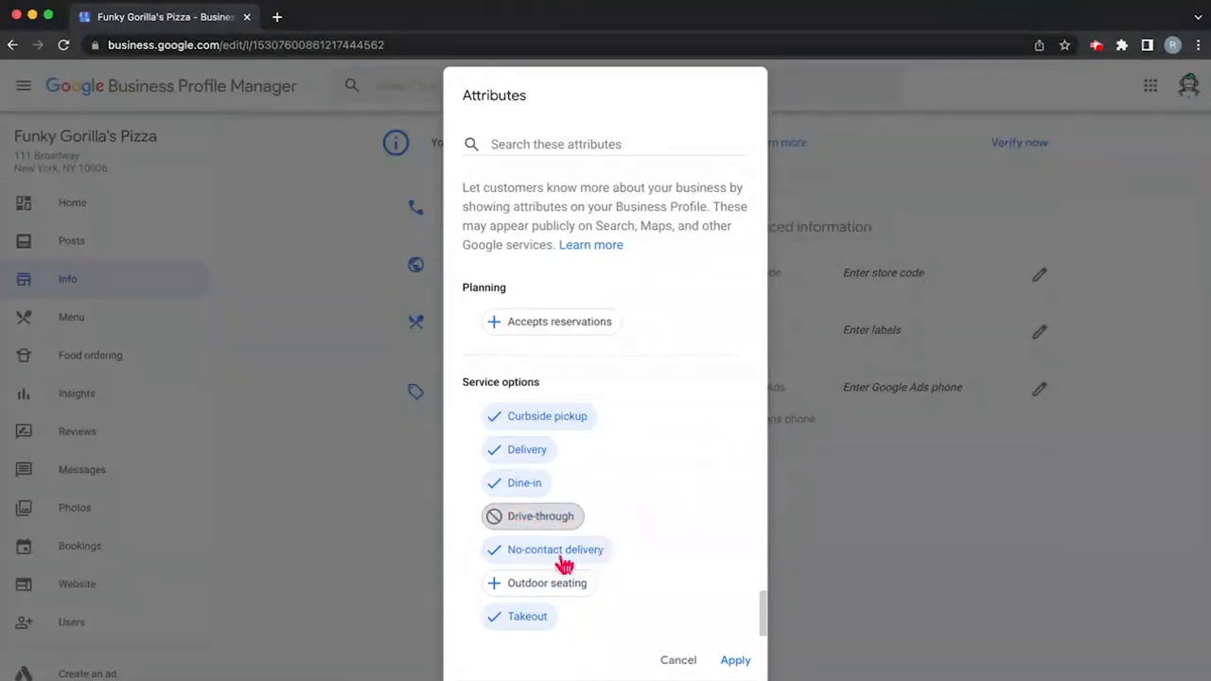
mouse_move(585, 598)
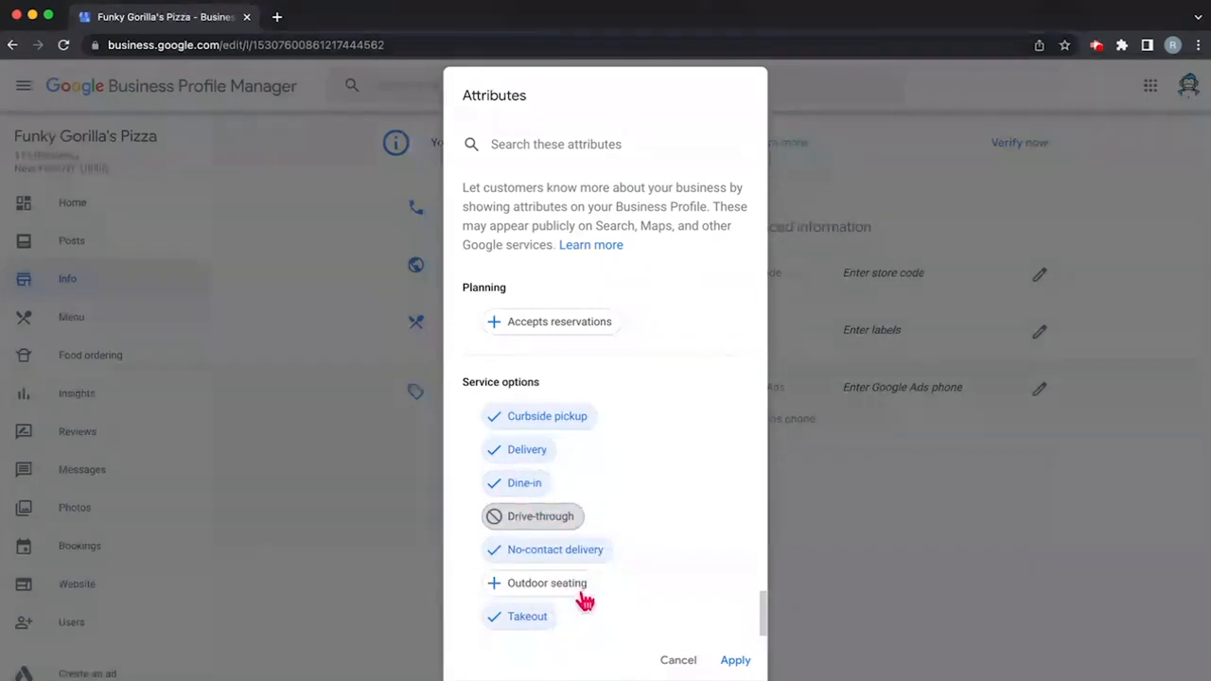
click(546, 582)
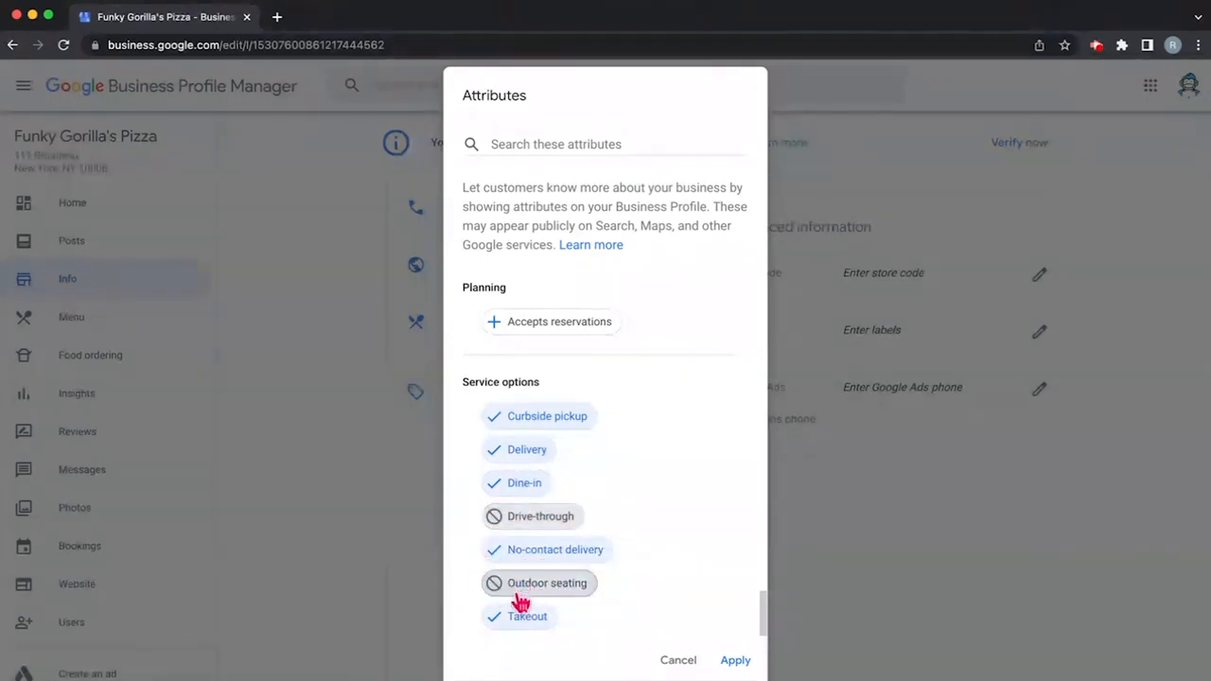
mouse_move(548, 623)
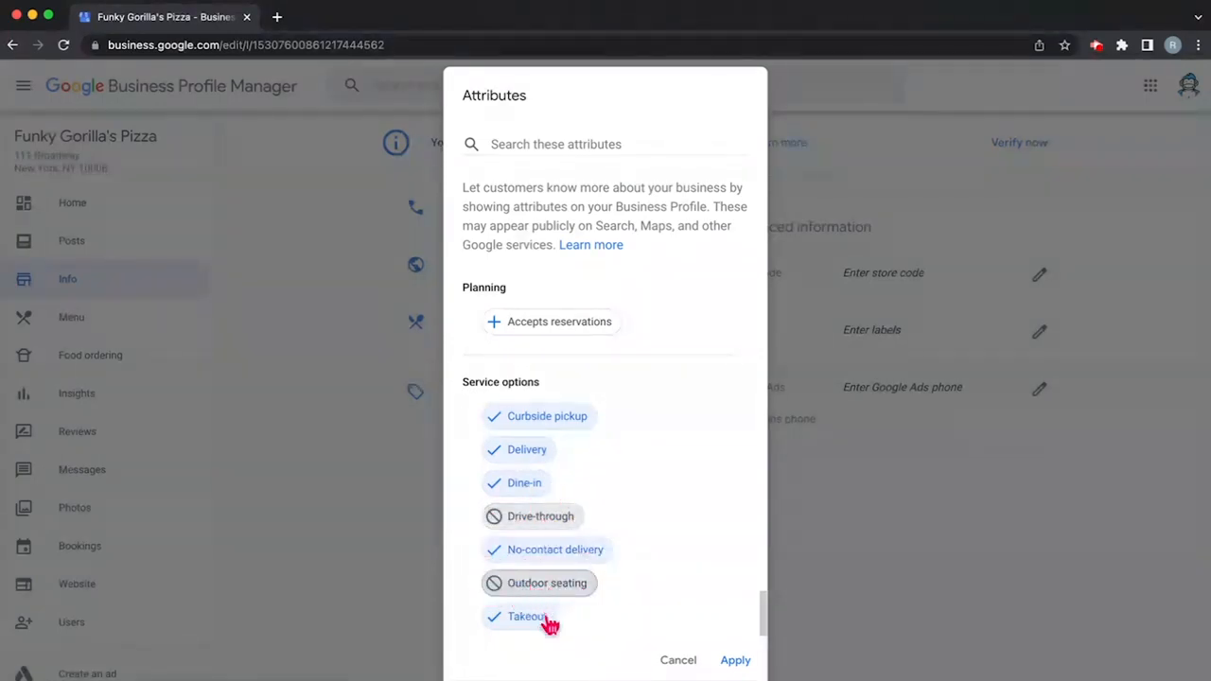
Step: Apply the chosen attributes and review highlights, offerings, dining and service options on the Info page
click(734, 658)
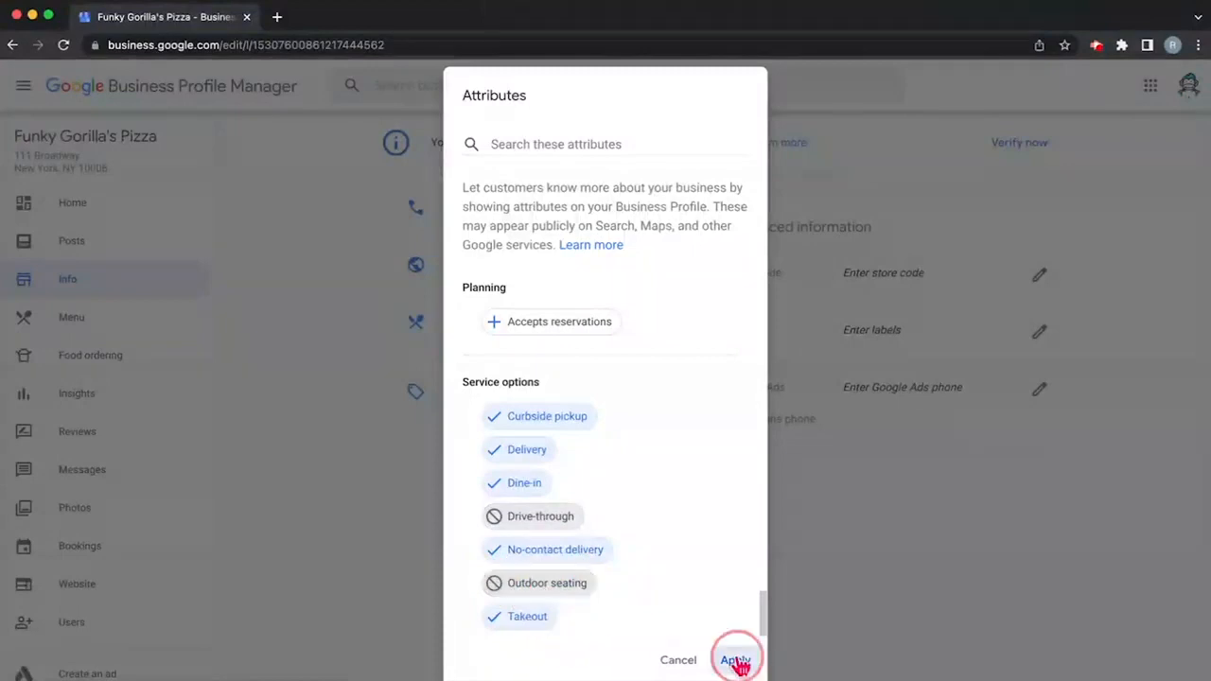
click(736, 658)
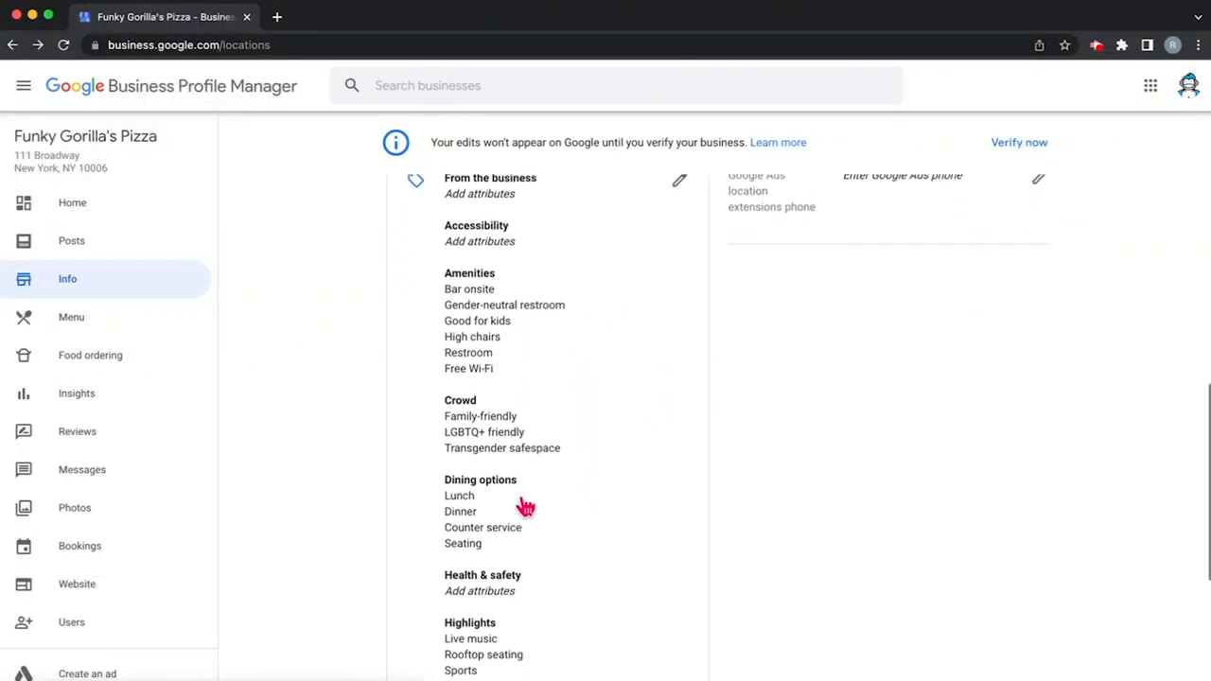
scroll(down, 3)
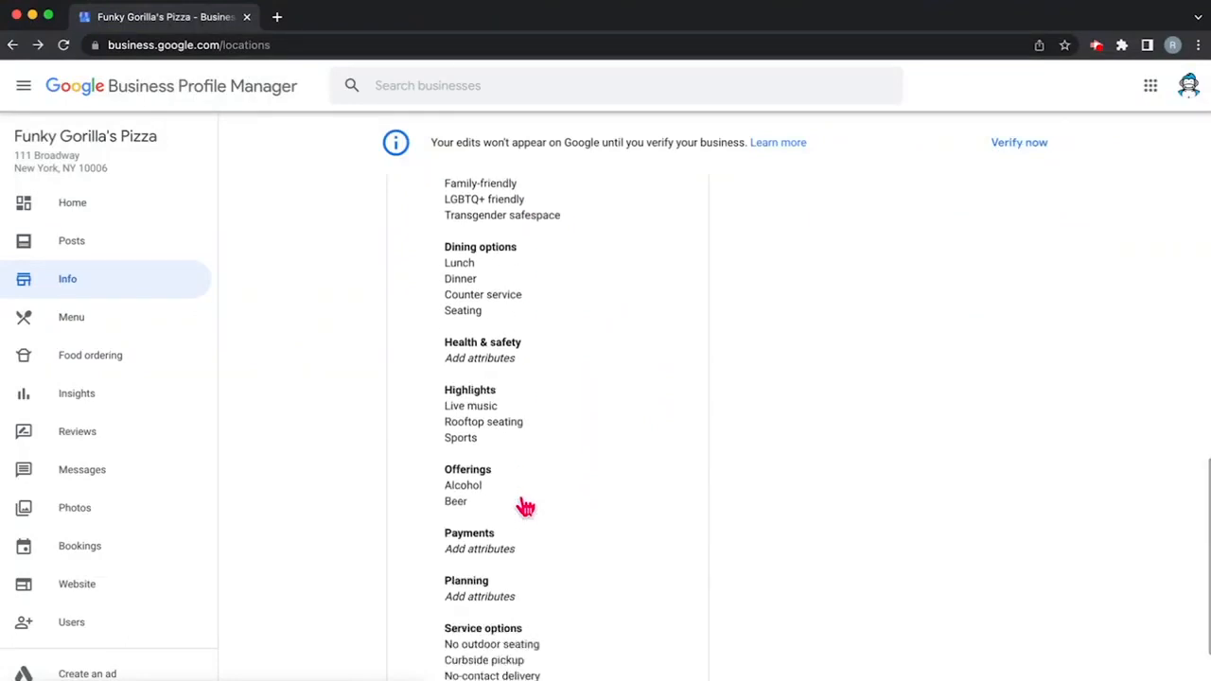
mouse_move(568, 526)
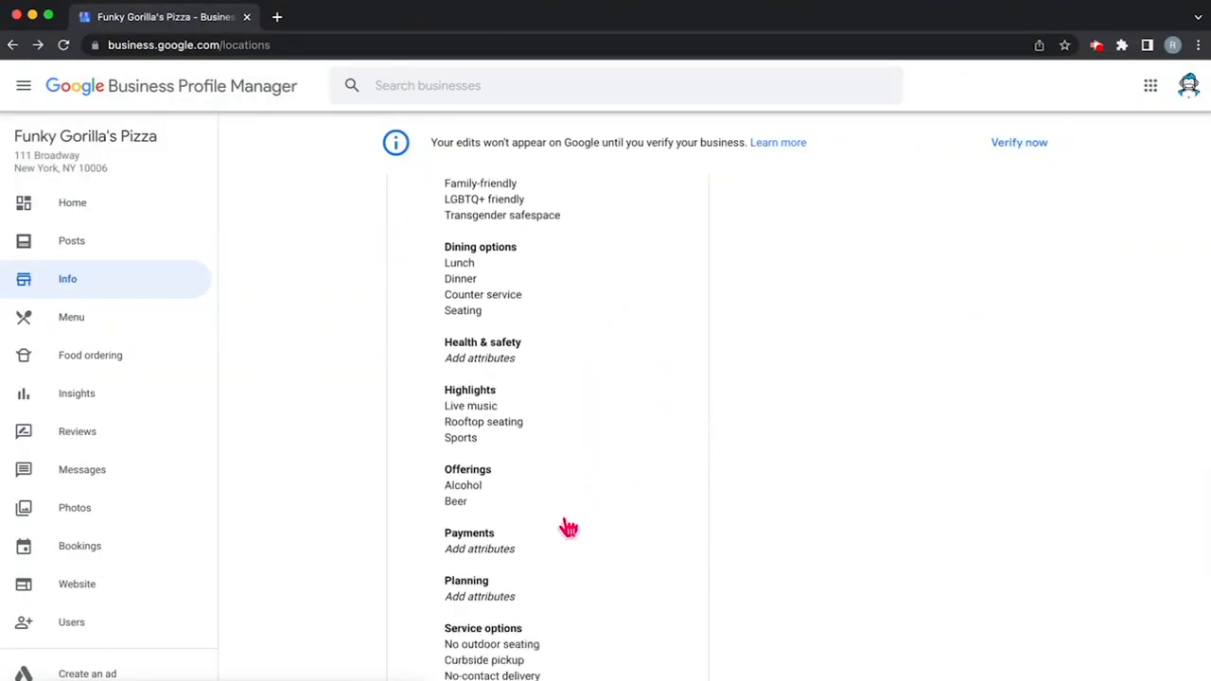
mouse_move(1014, 159)
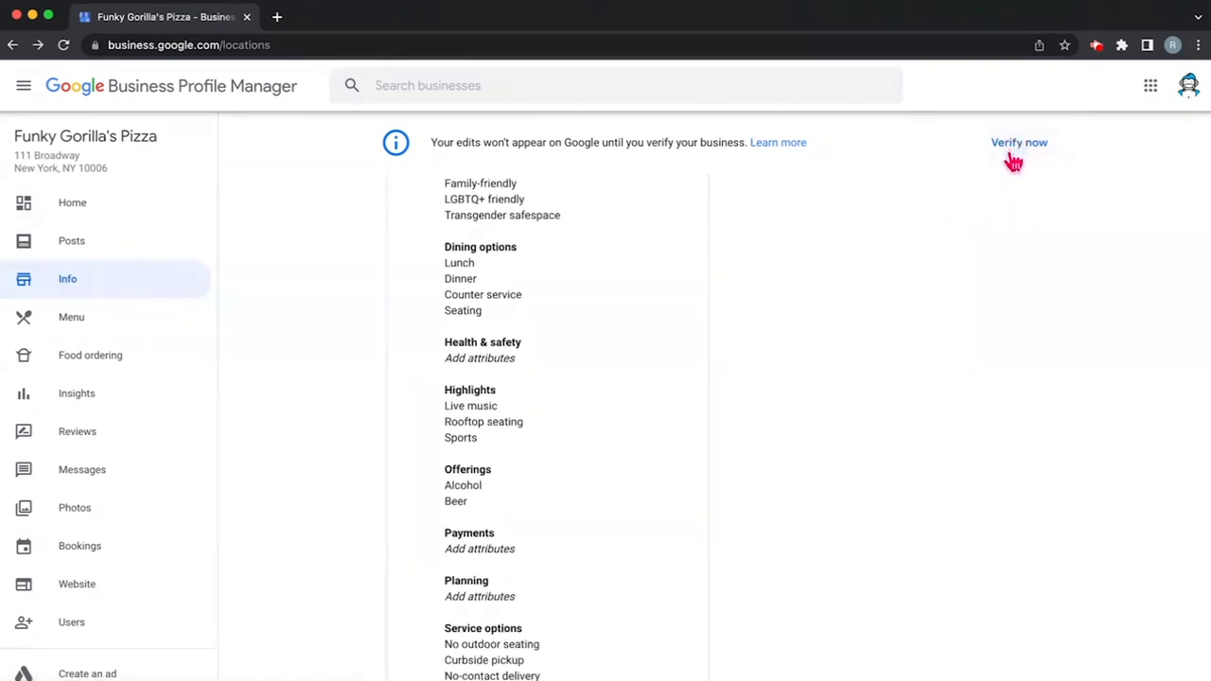
scroll(down, 3)
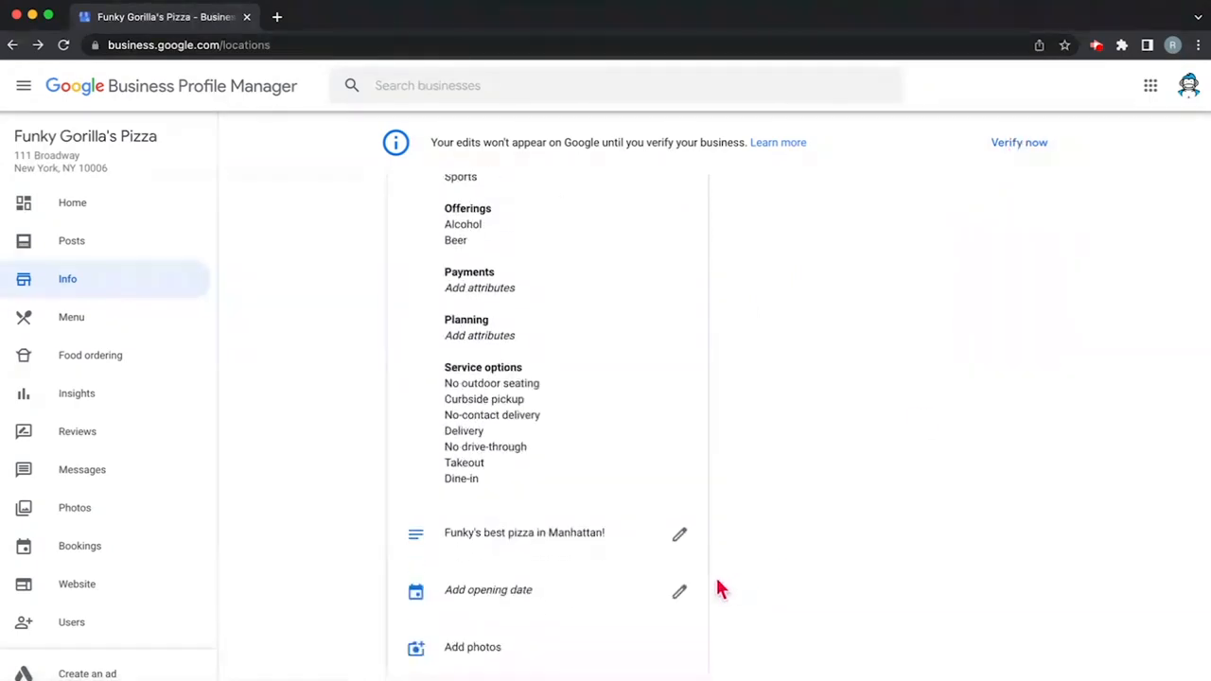
Step: Enter the From the business description calling Funky's pizza Manhattan's best with delivery and half-off second slice, and apply
click(679, 534)
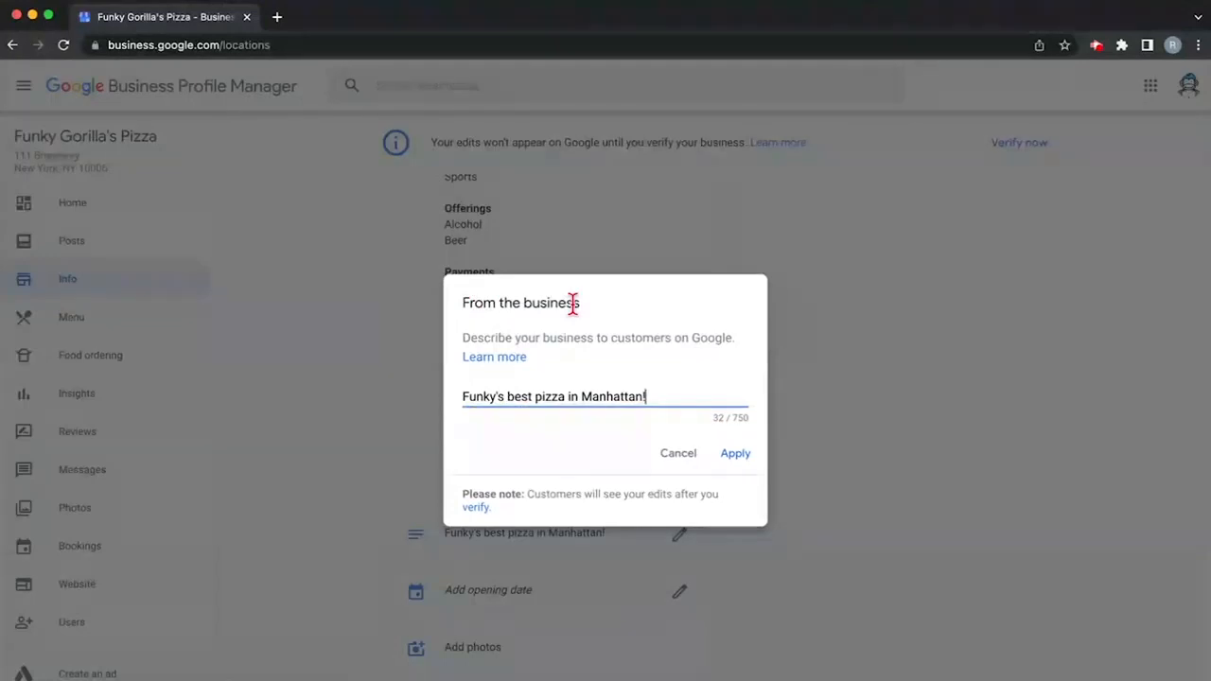
mouse_move(628, 356)
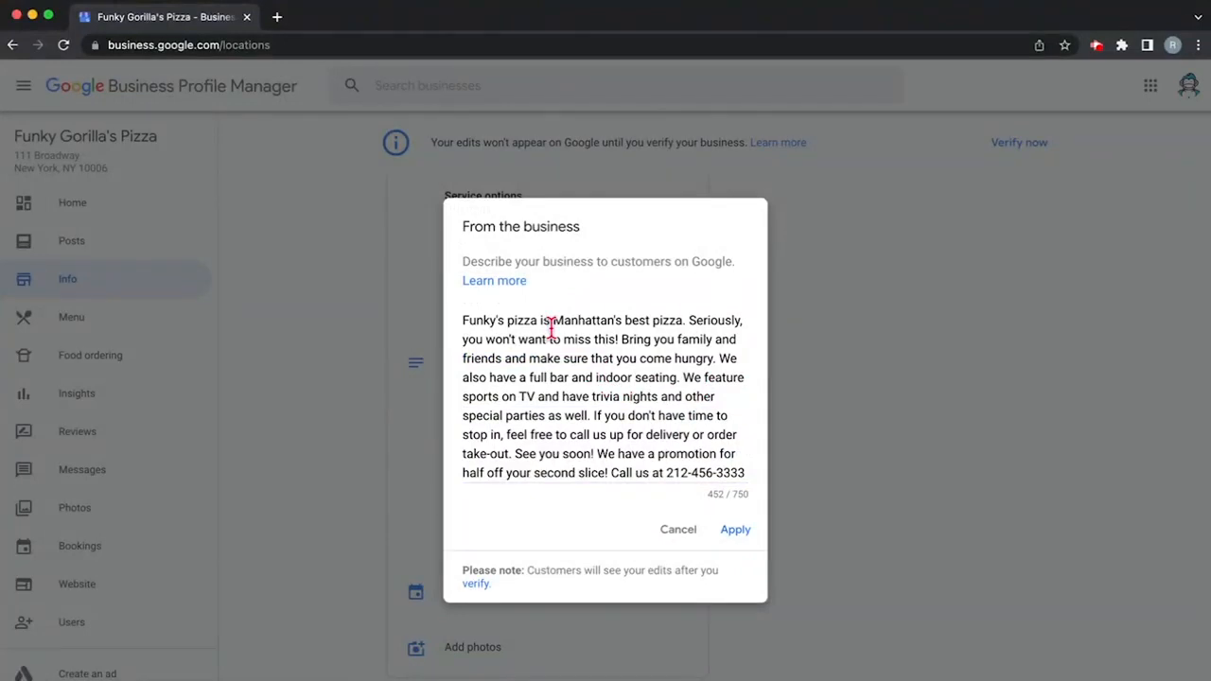
mouse_move(631, 314)
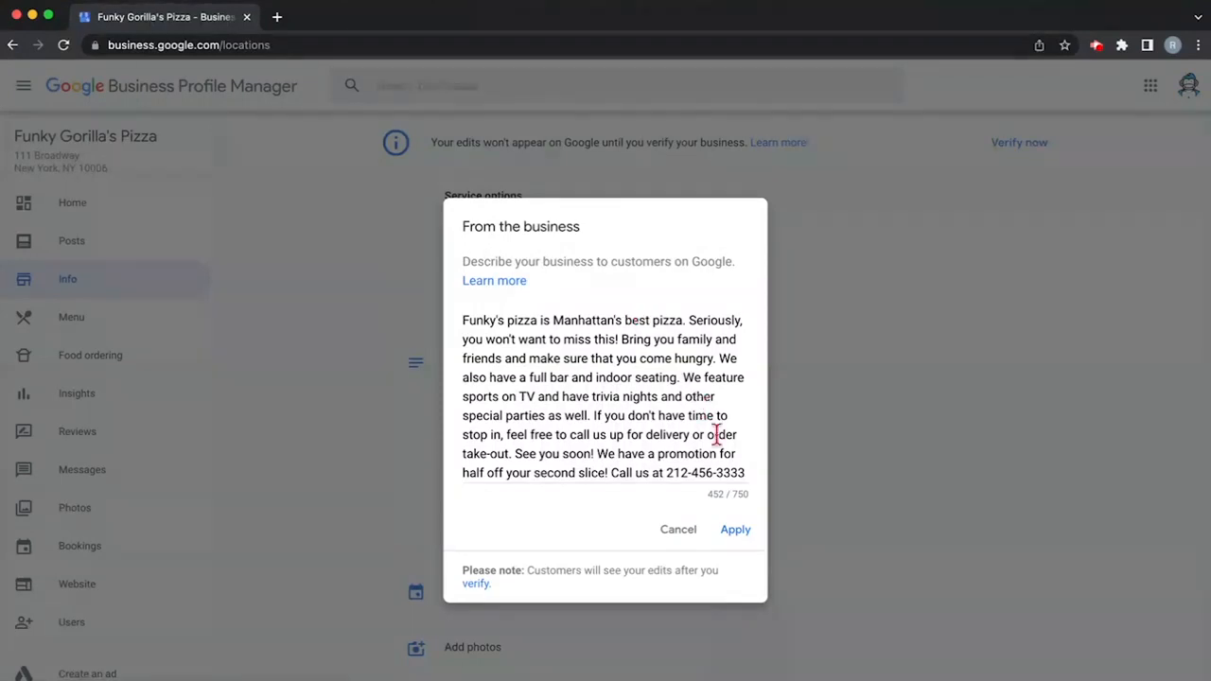
click(734, 530)
text(2022)
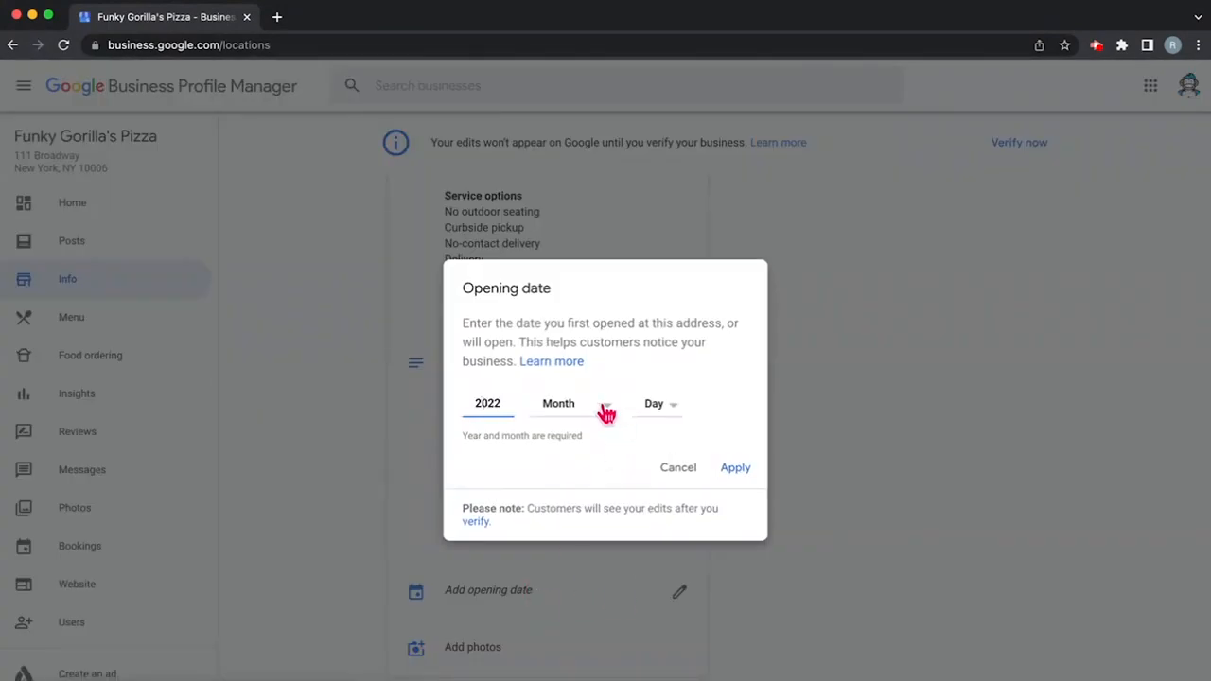
Step: Set the opening date to June 15, 2022 and apply it
click(559, 403)
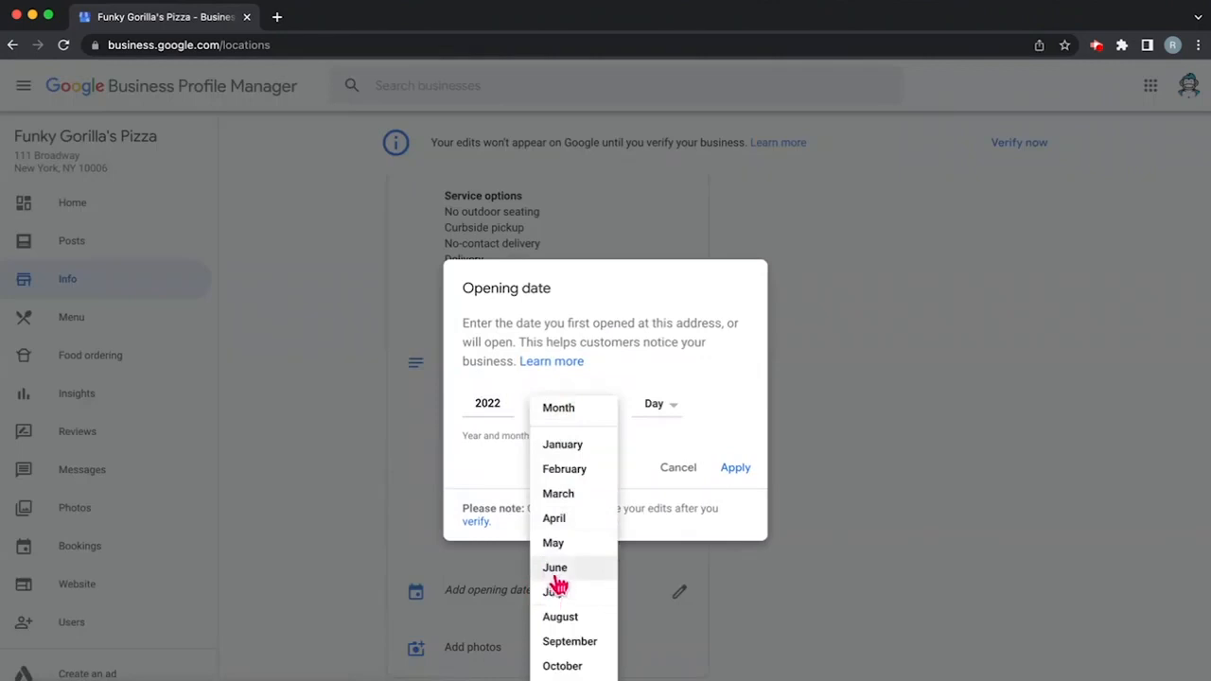
click(555, 568)
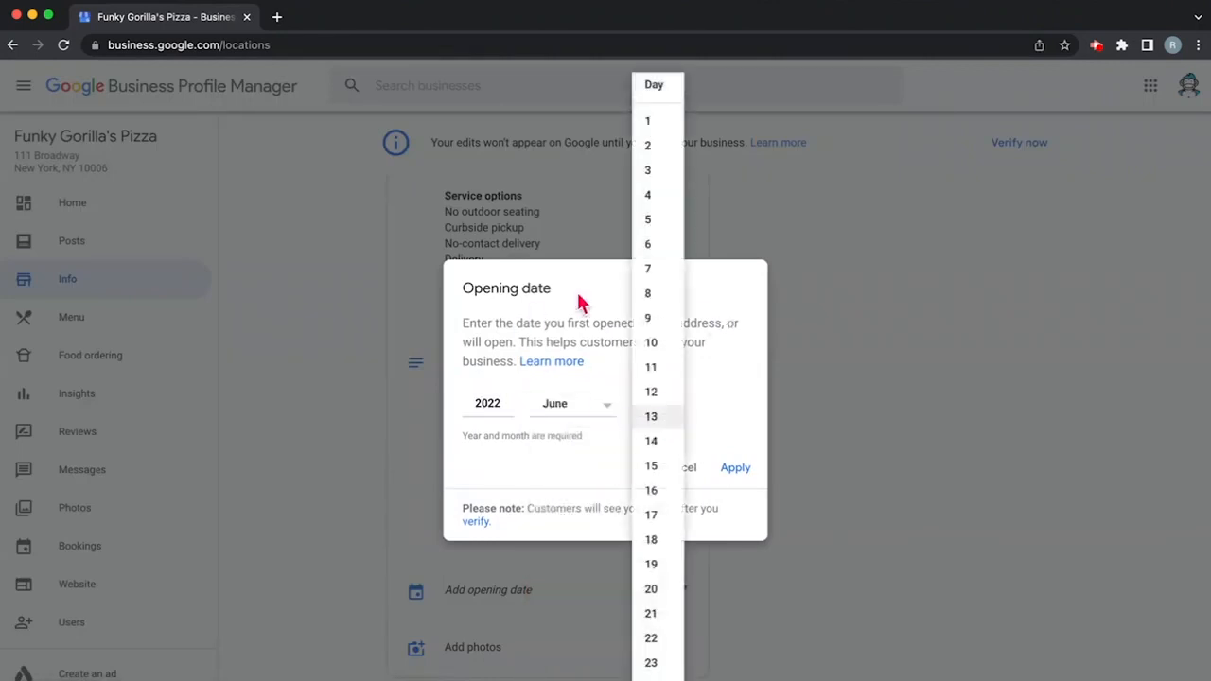
click(650, 465)
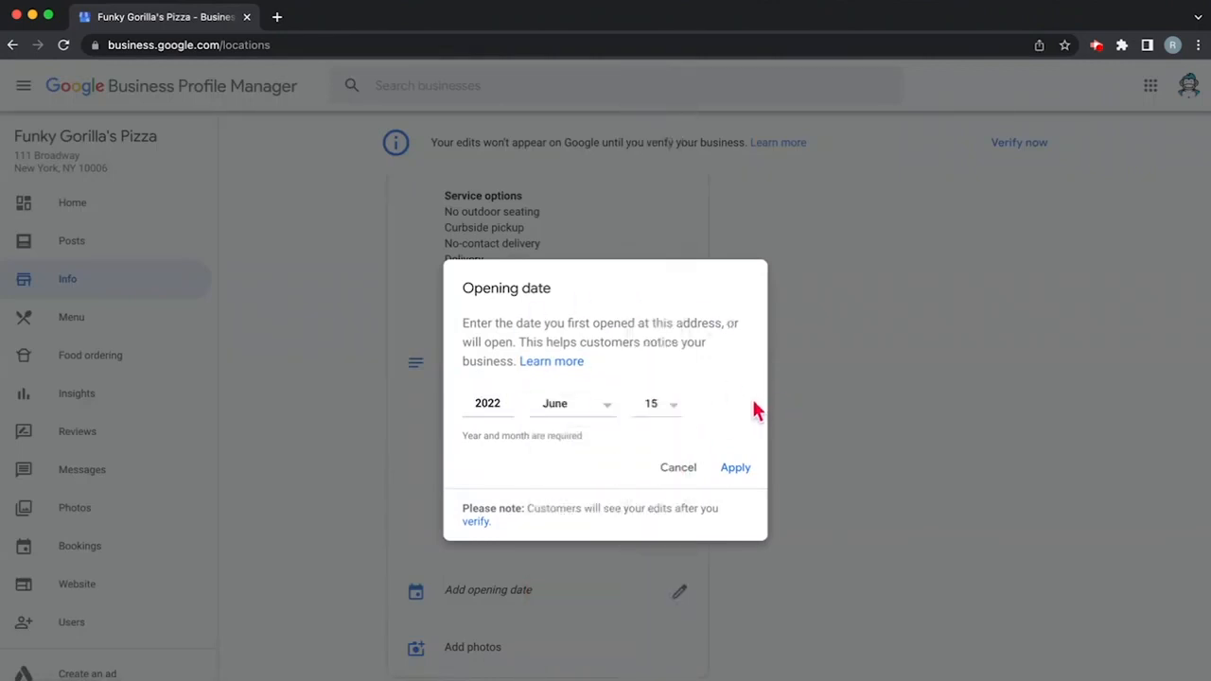
click(734, 468)
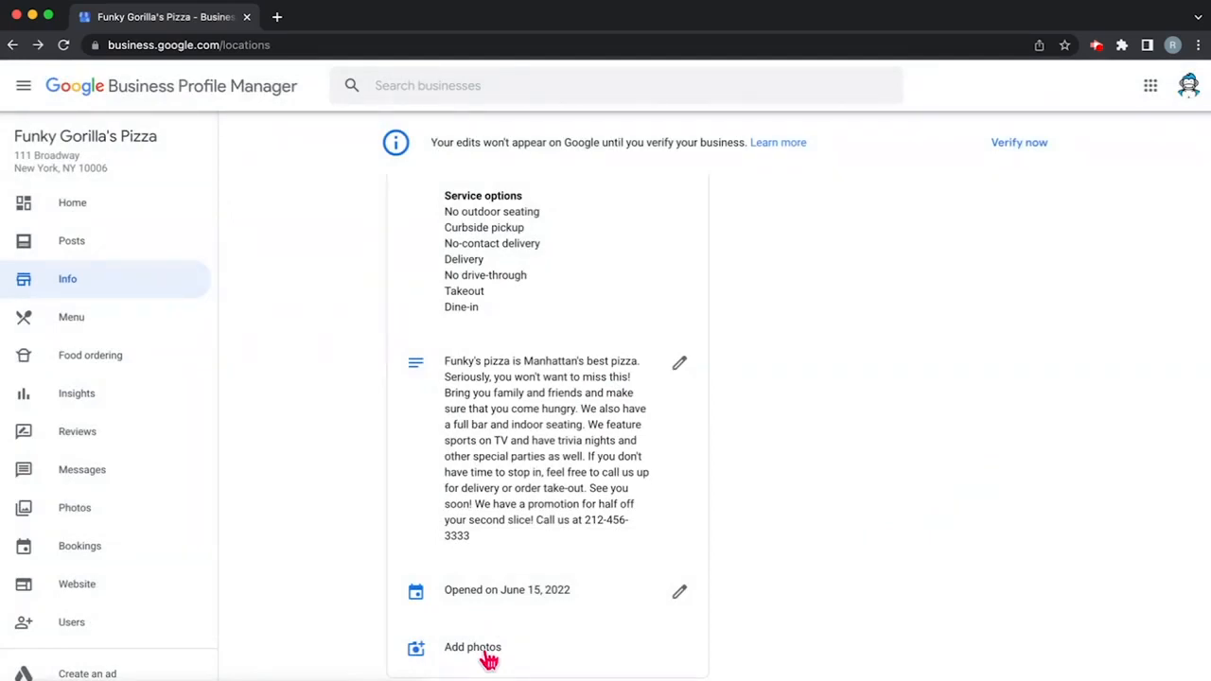
Step: From the Photos page, start a logo upload and browse to the Desktop files
click(473, 647)
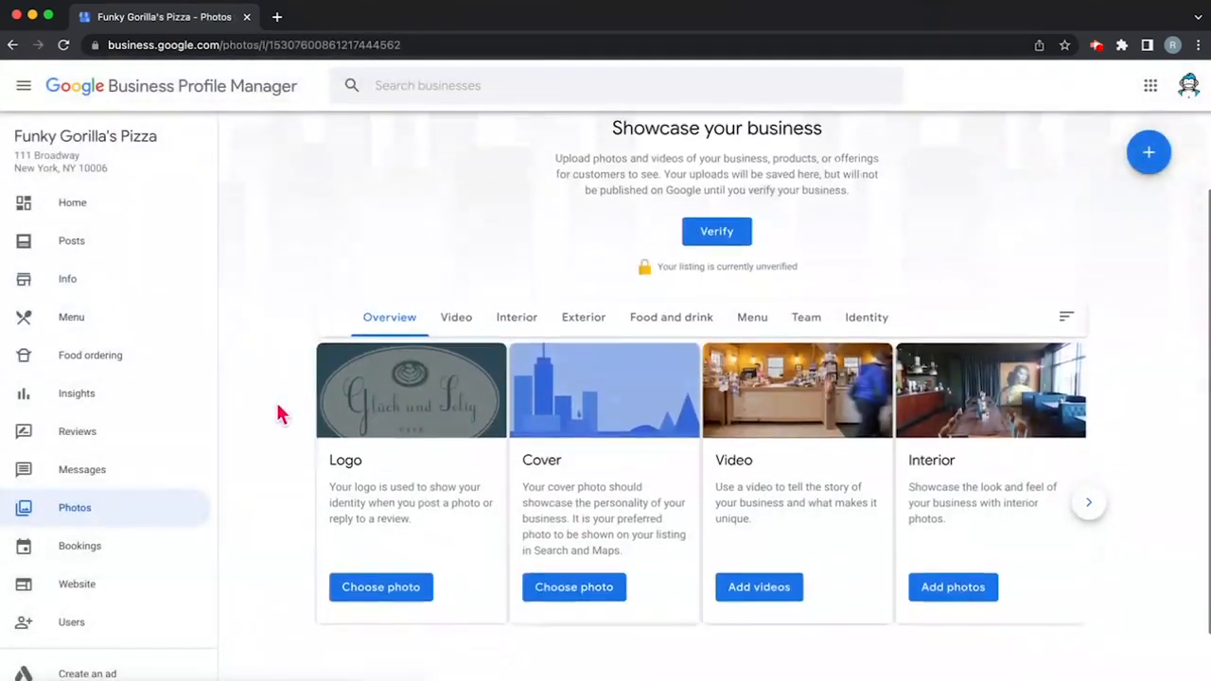
scroll(down, 3)
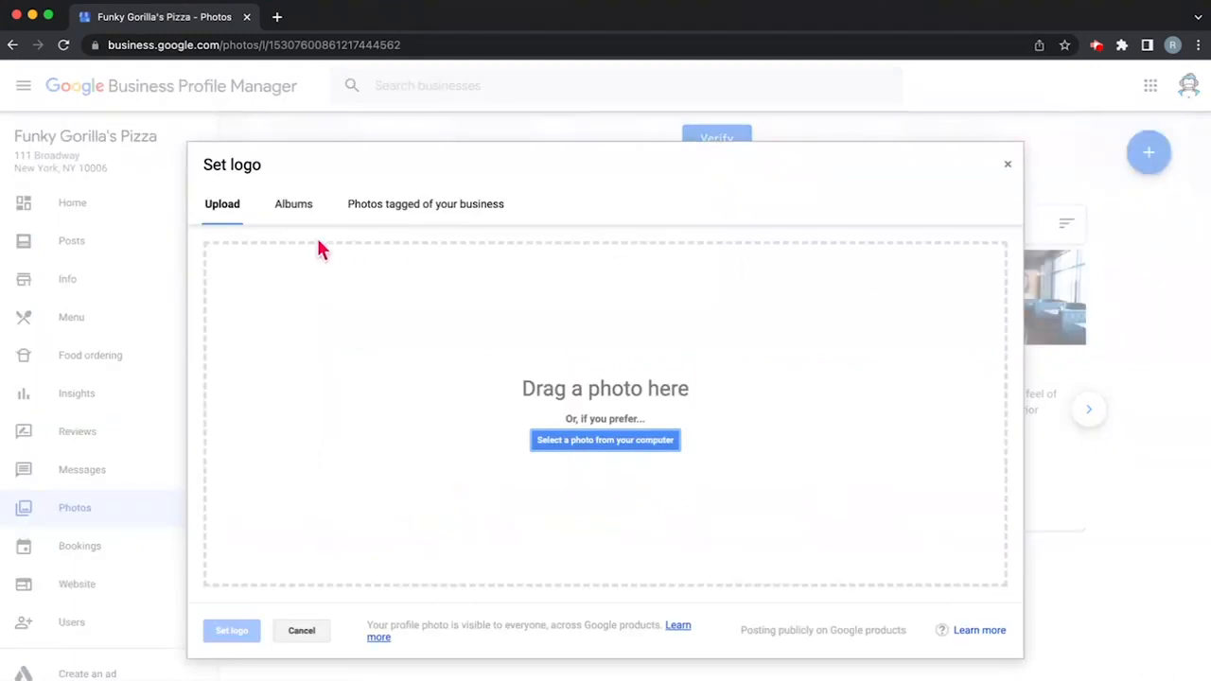
mouse_move(605, 439)
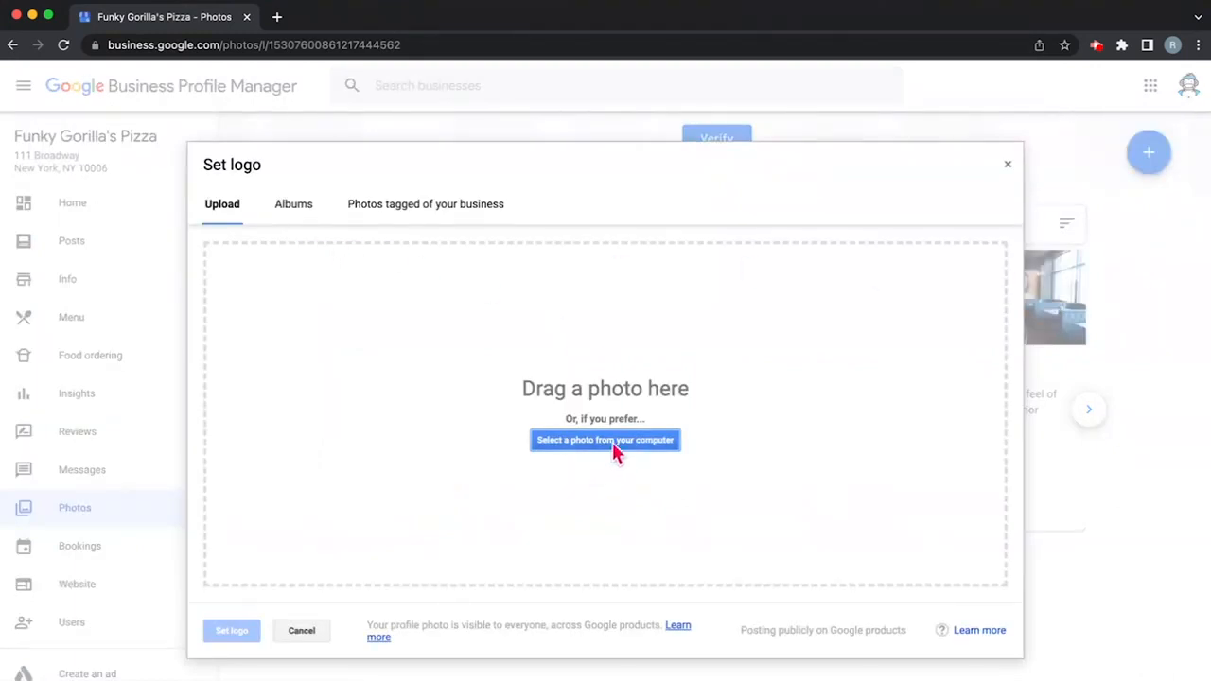
mouse_move(580, 464)
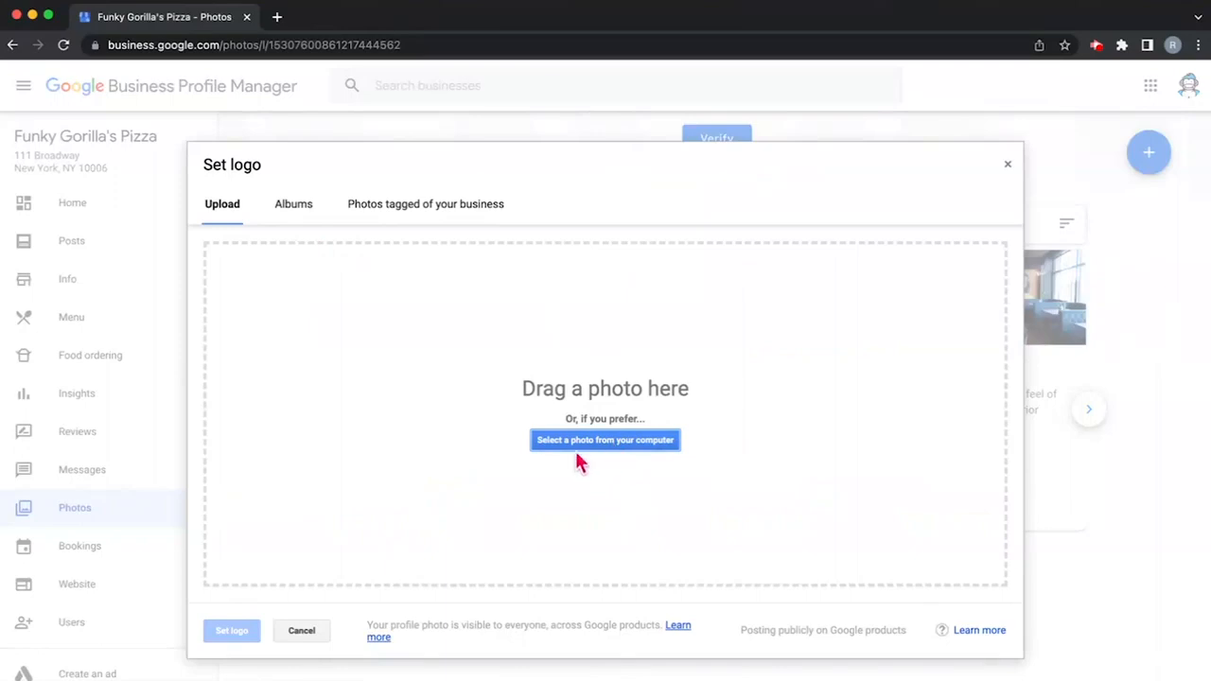
click(605, 438)
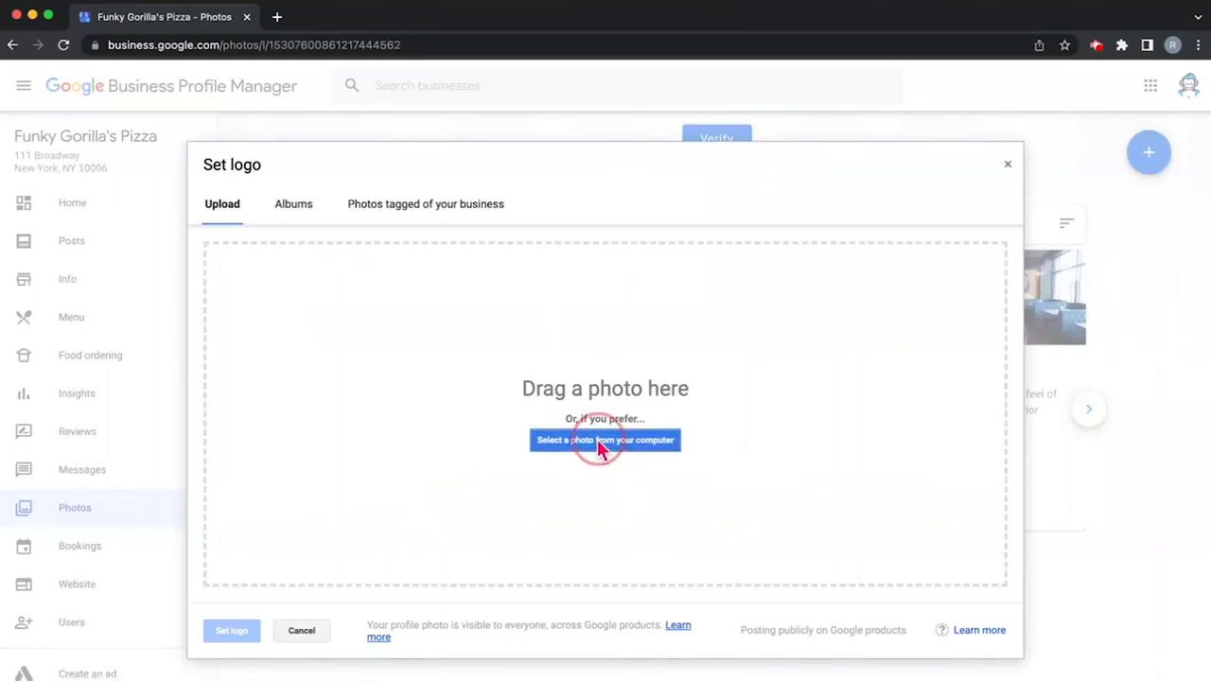
click(605, 439)
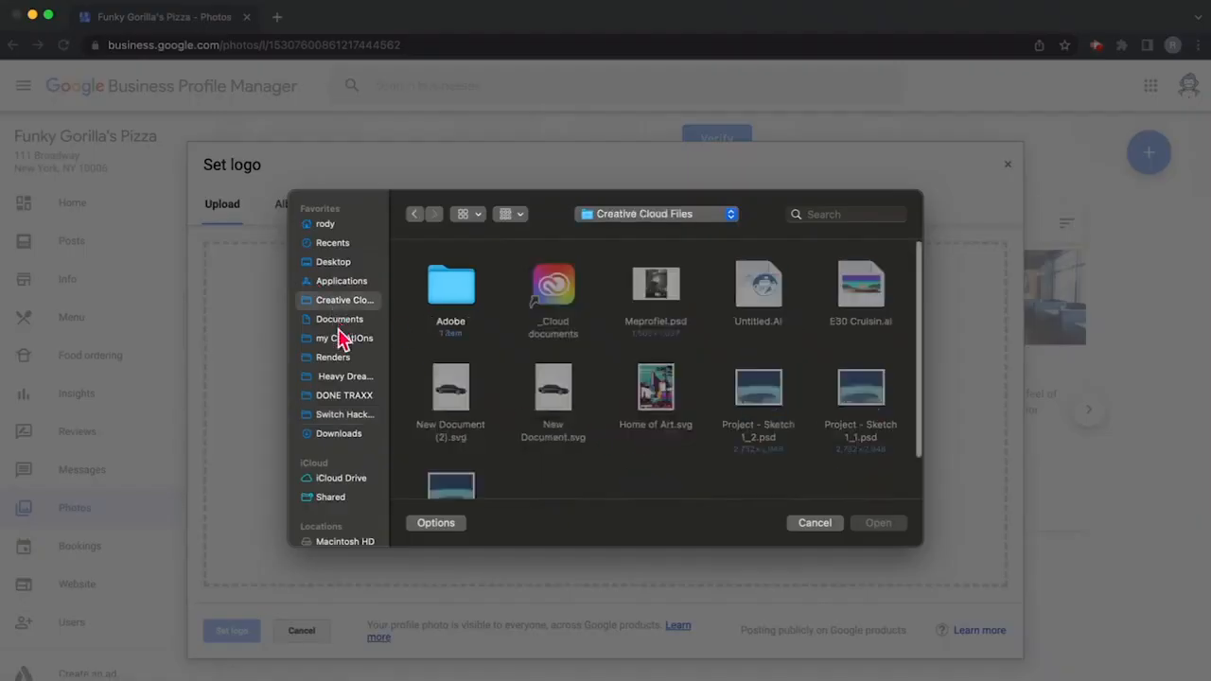
click(333, 261)
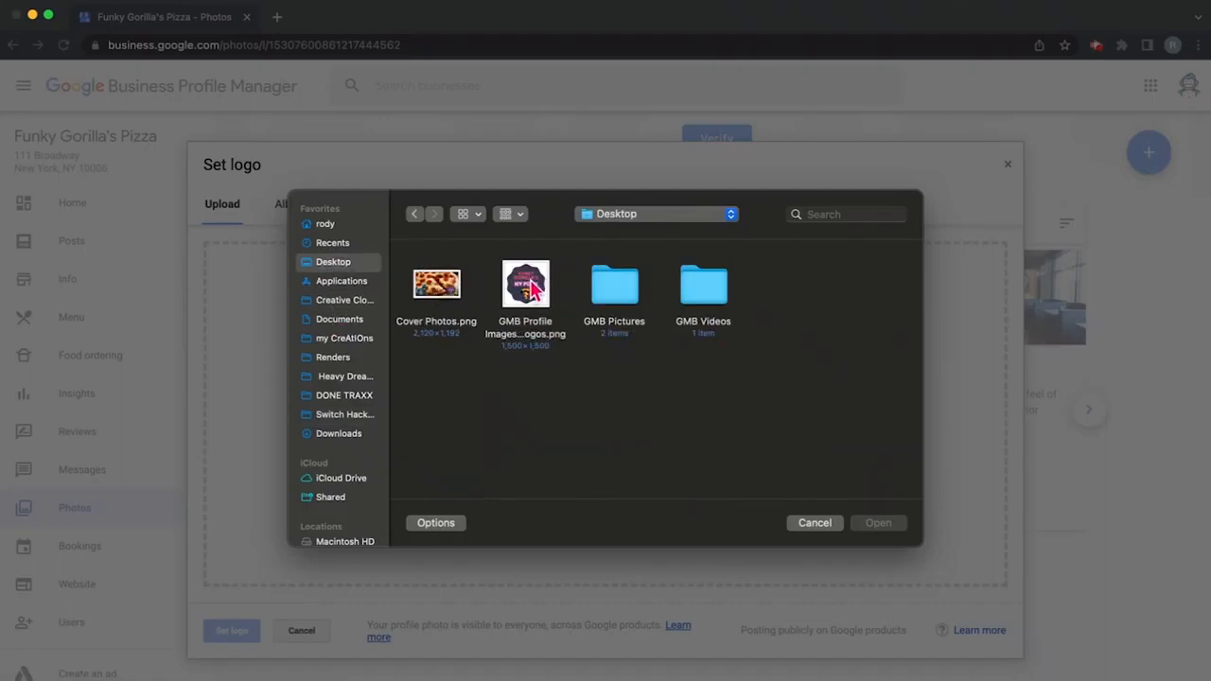
mouse_move(529, 293)
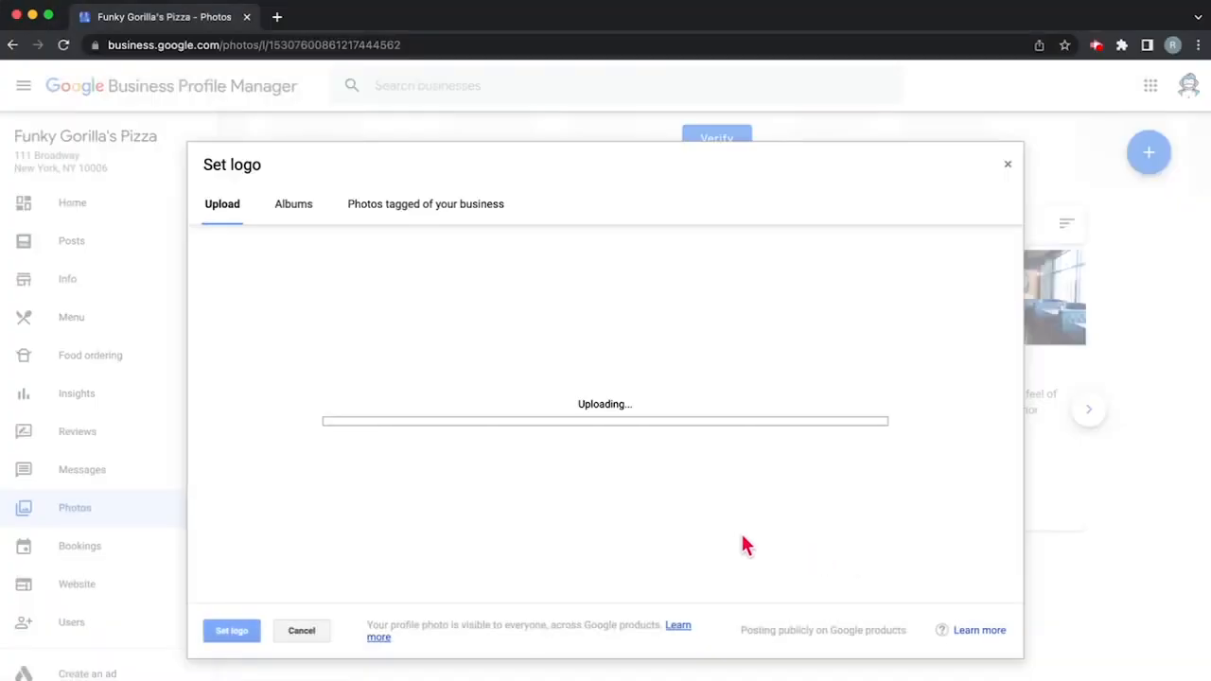
mouse_move(407, 365)
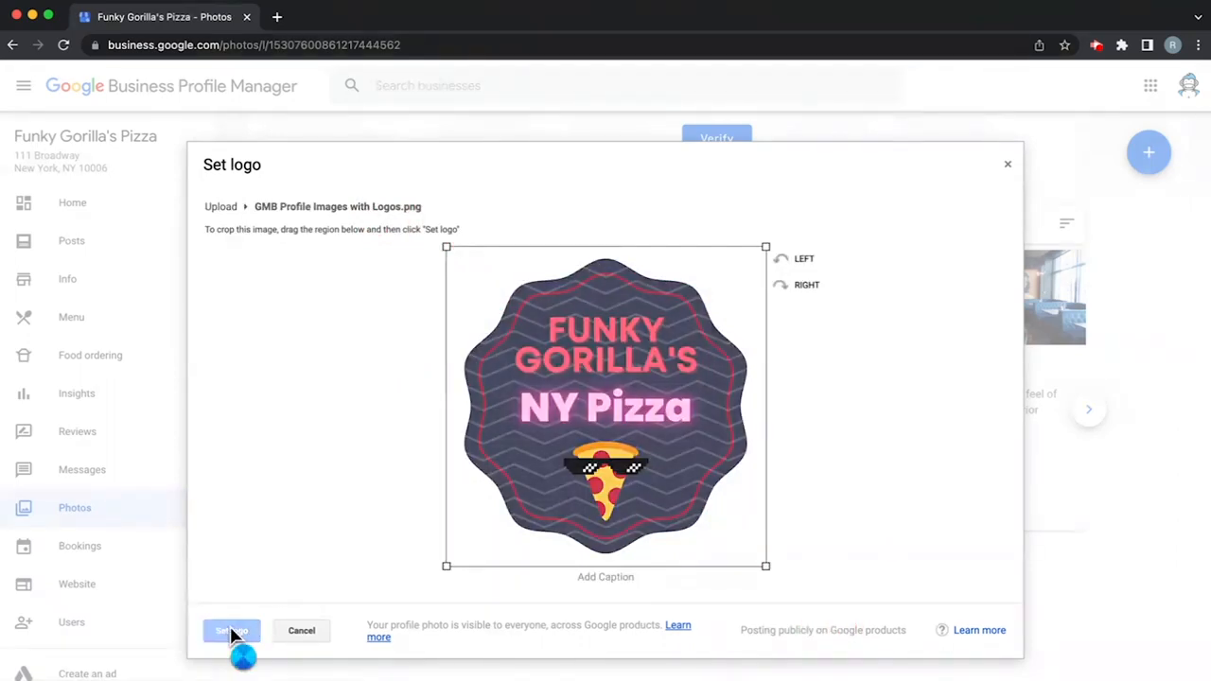
Step: Set 'GMB Profile Images with Logos.png' as the Funky Gorilla's NY Pizza logo
click(231, 632)
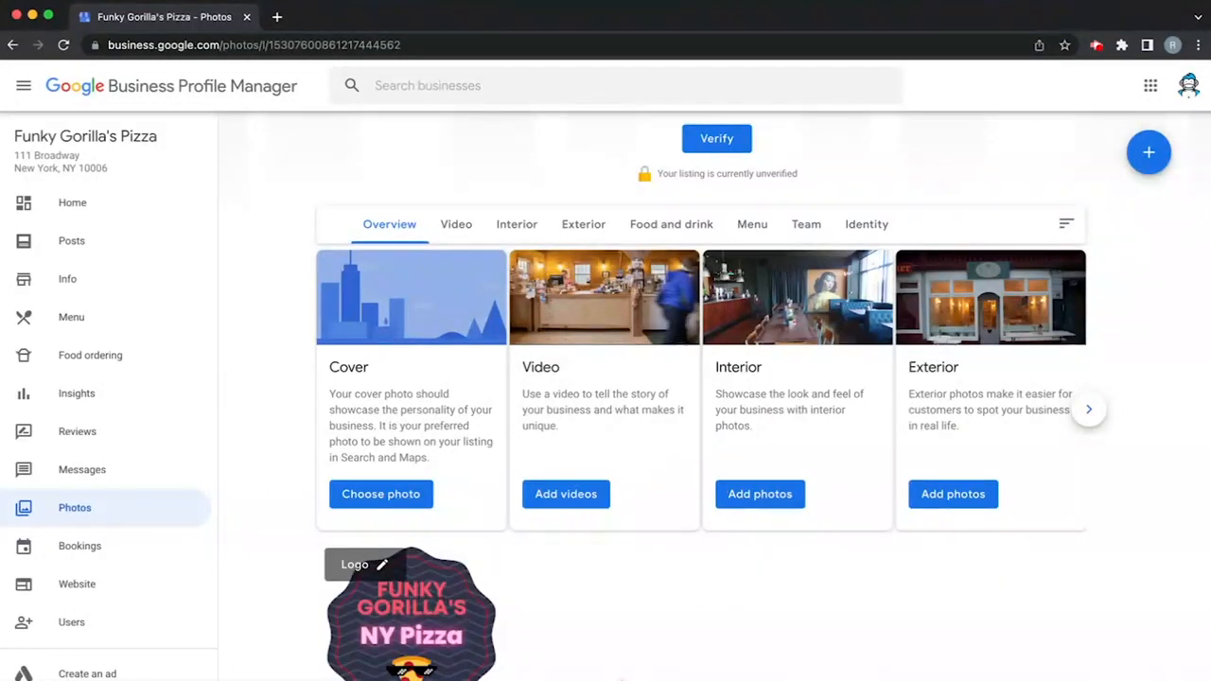
scroll(down, 3)
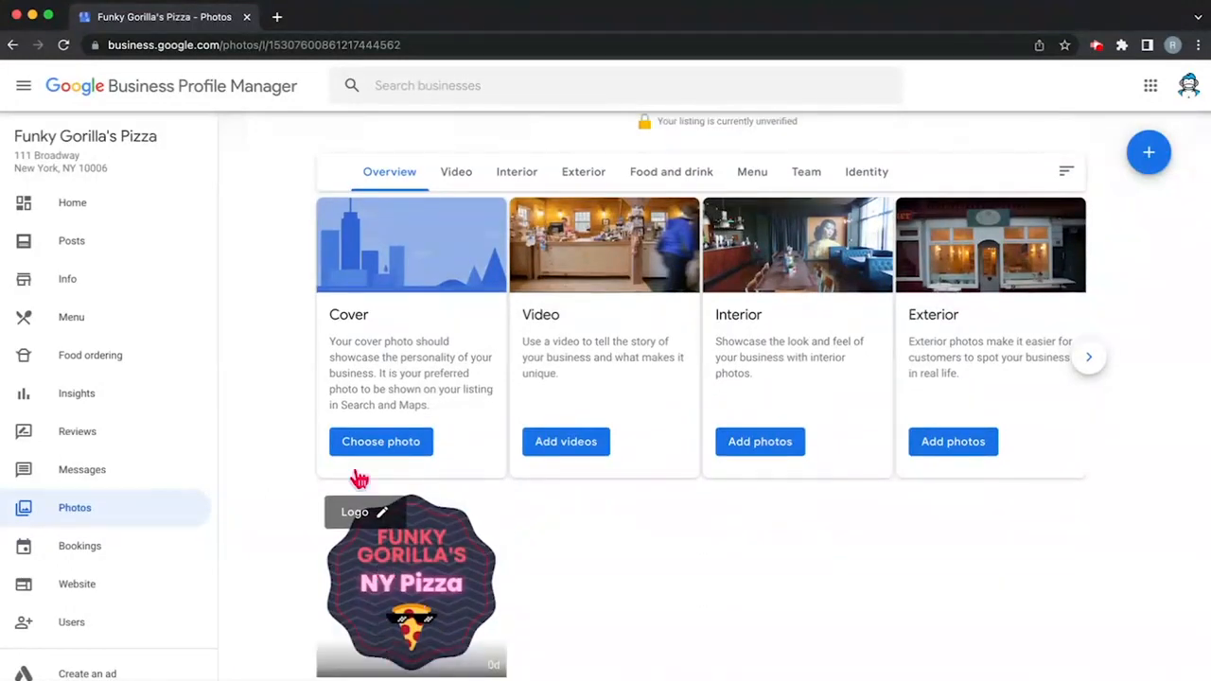
Step: Upload Cover Photos.png from the Desktop as the pepperoni pizza cover photo
click(381, 440)
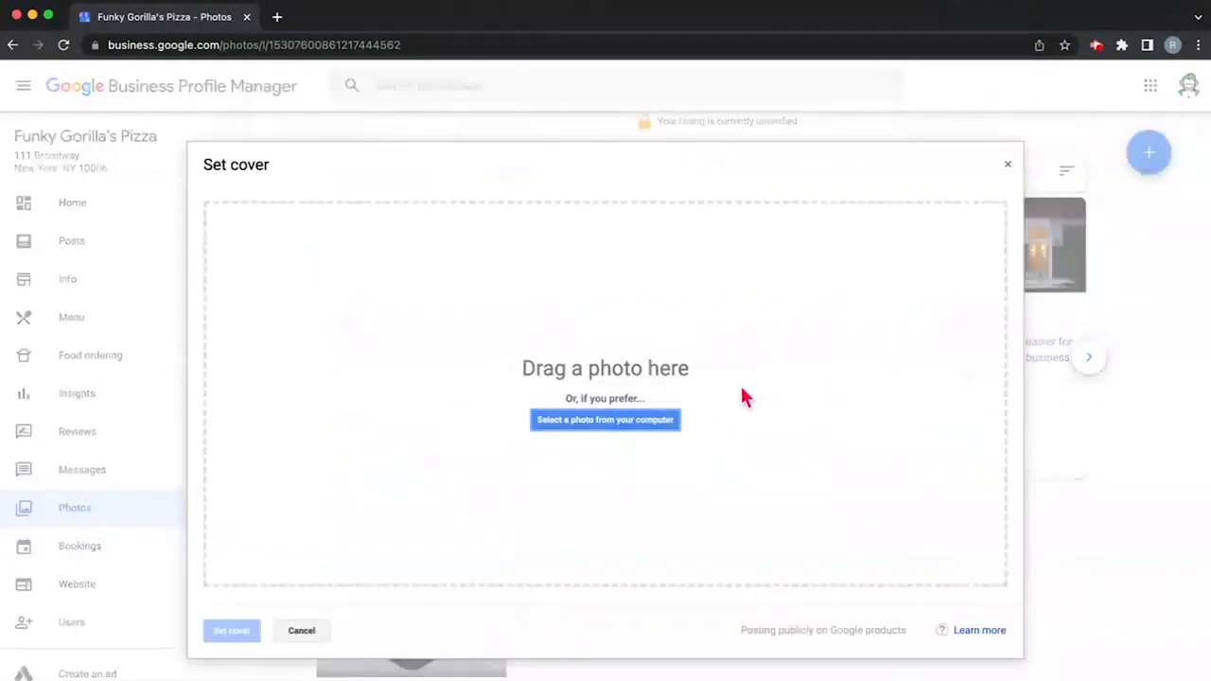
click(605, 420)
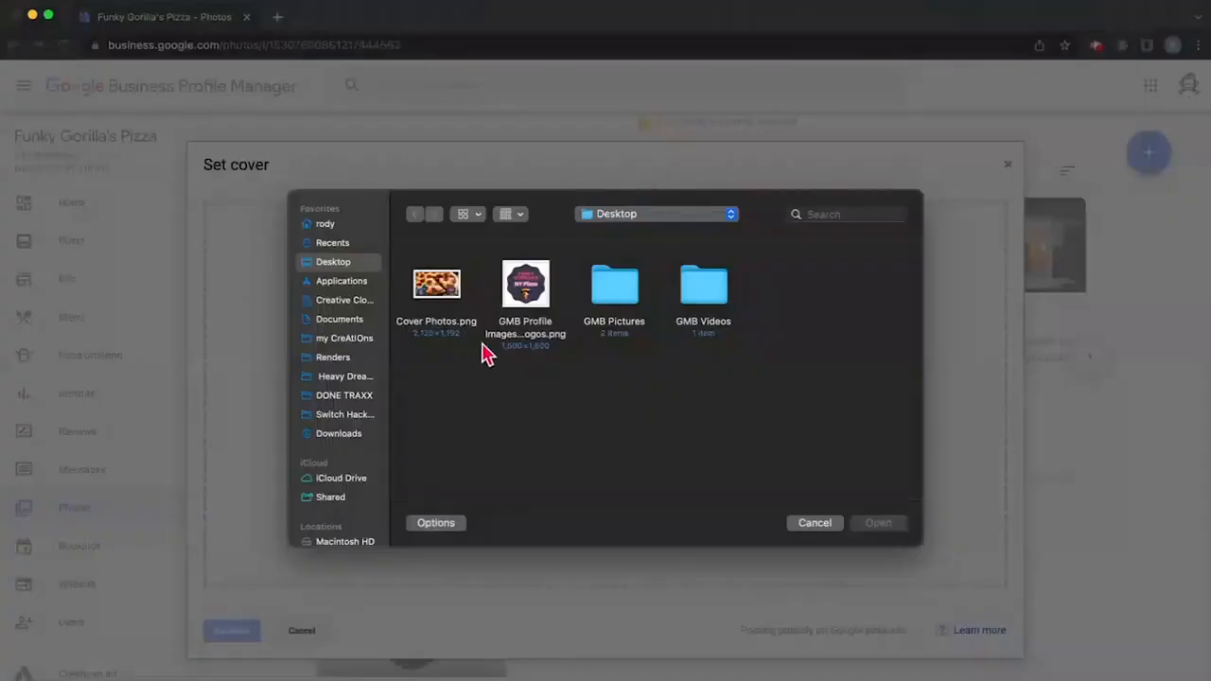
click(435, 284)
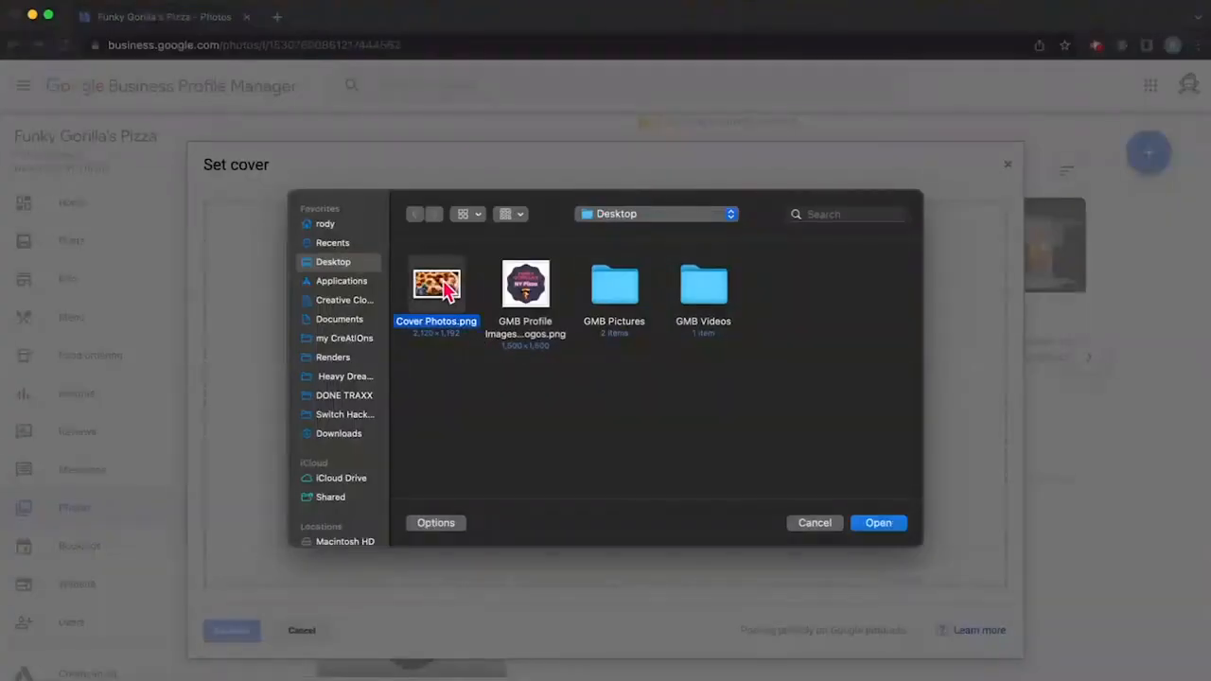
mouse_move(877, 522)
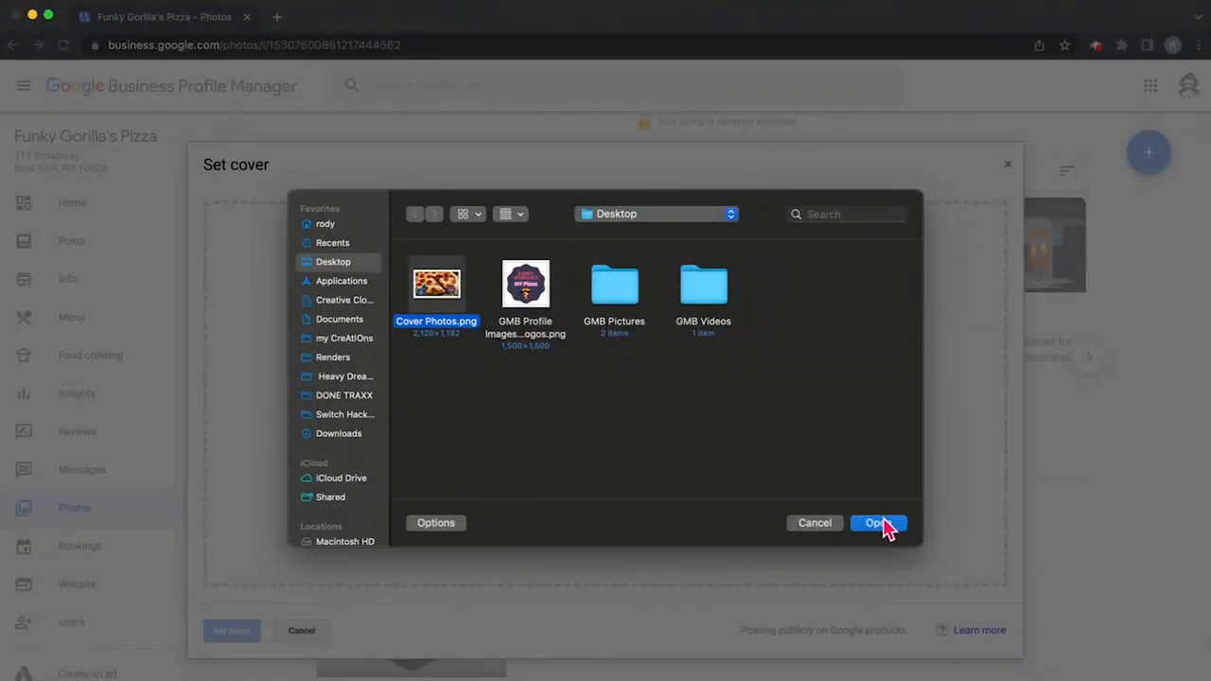
click(877, 522)
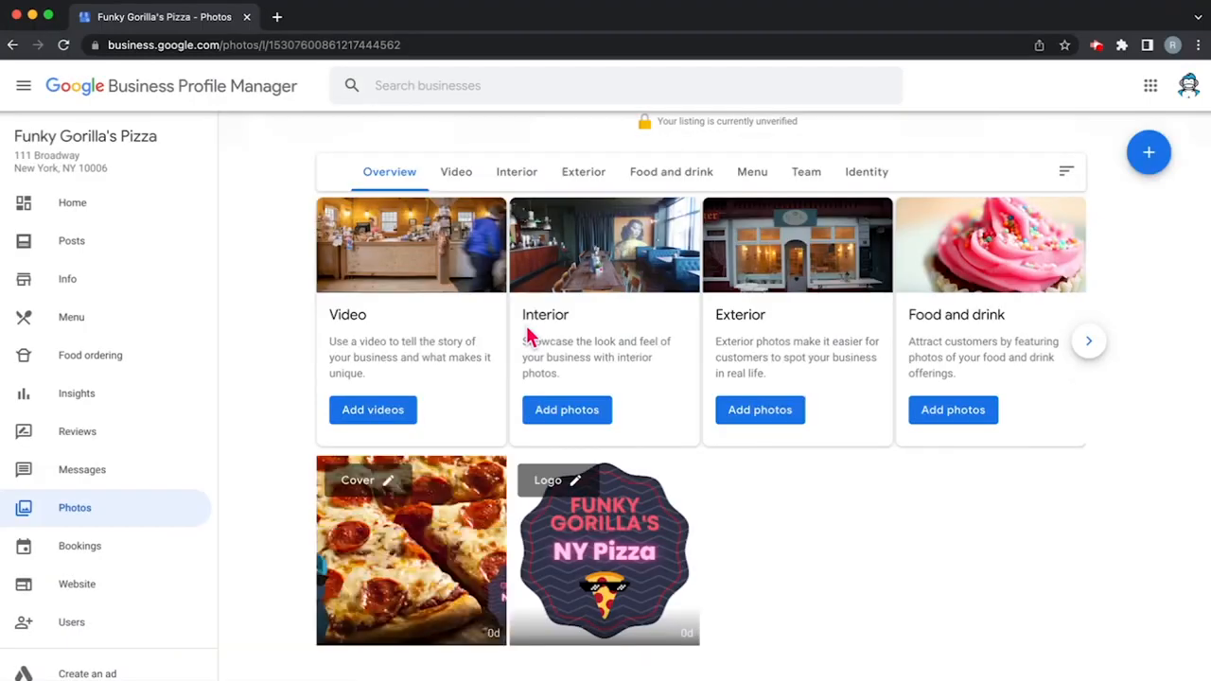
click(411, 549)
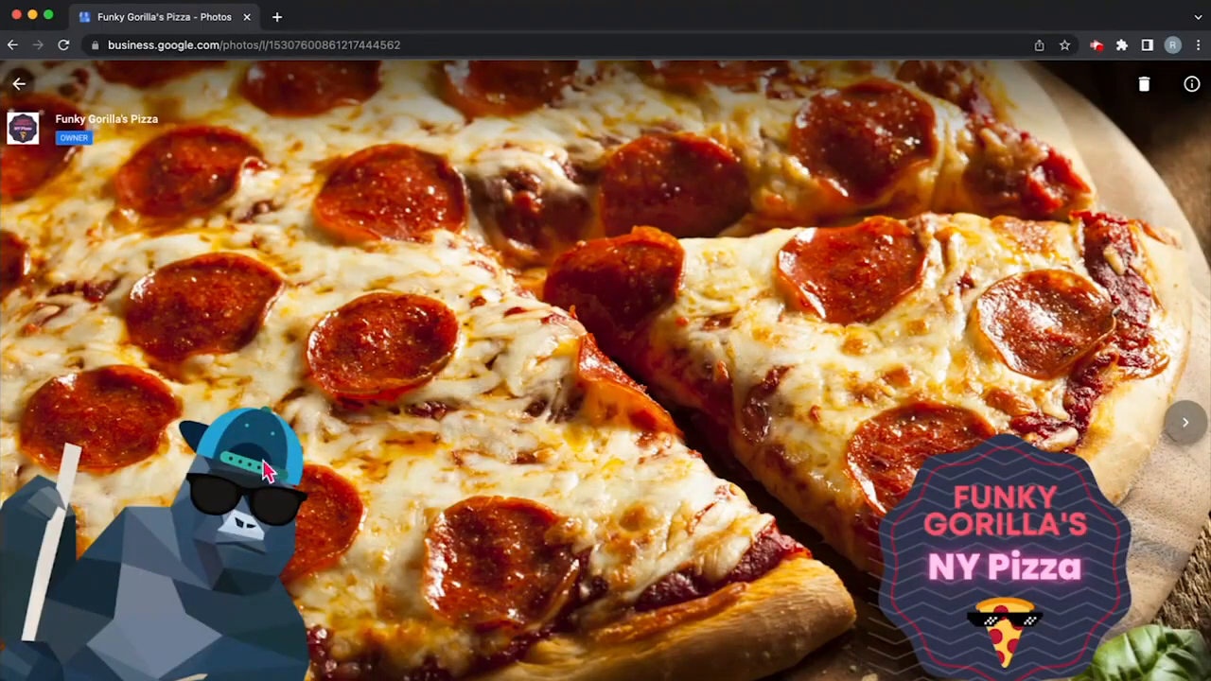
mouse_move(717, 306)
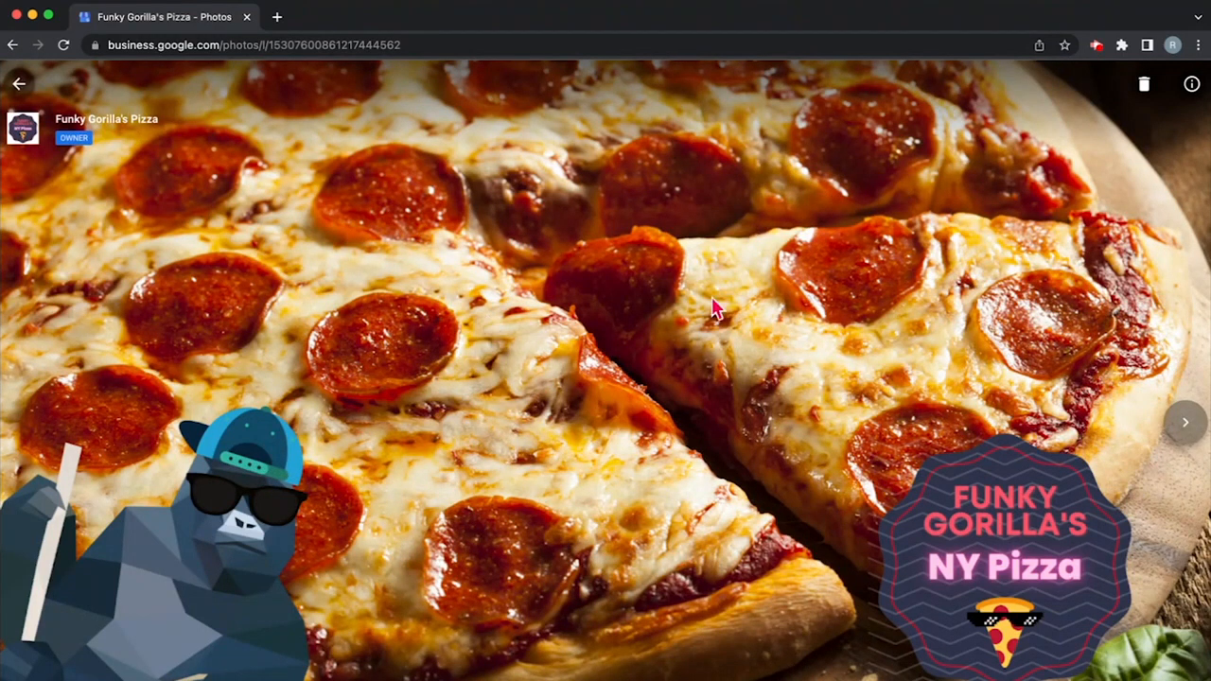
mouse_move(140, 602)
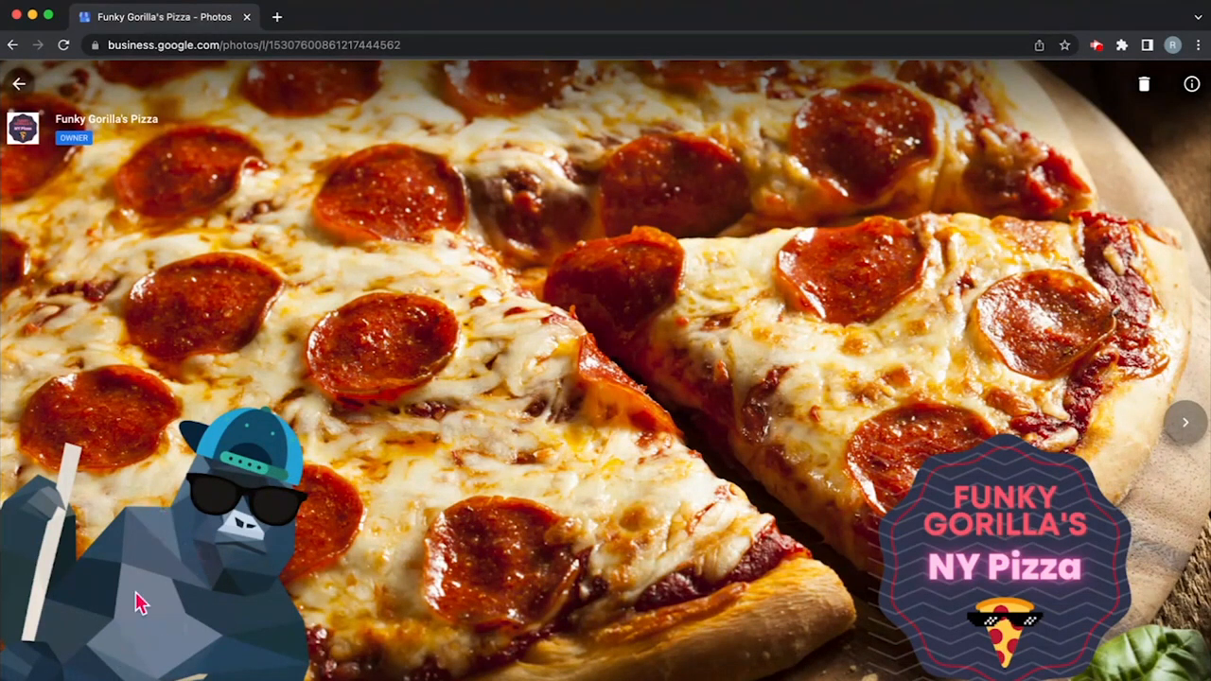
click(19, 83)
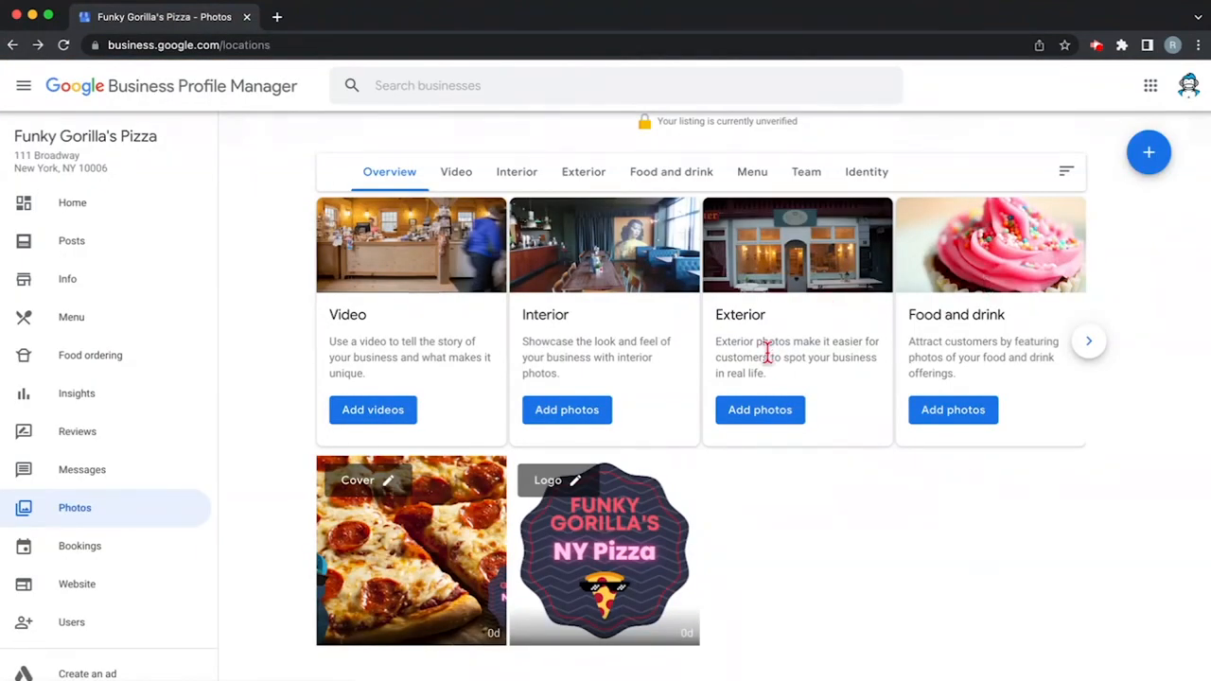
mouse_move(632, 269)
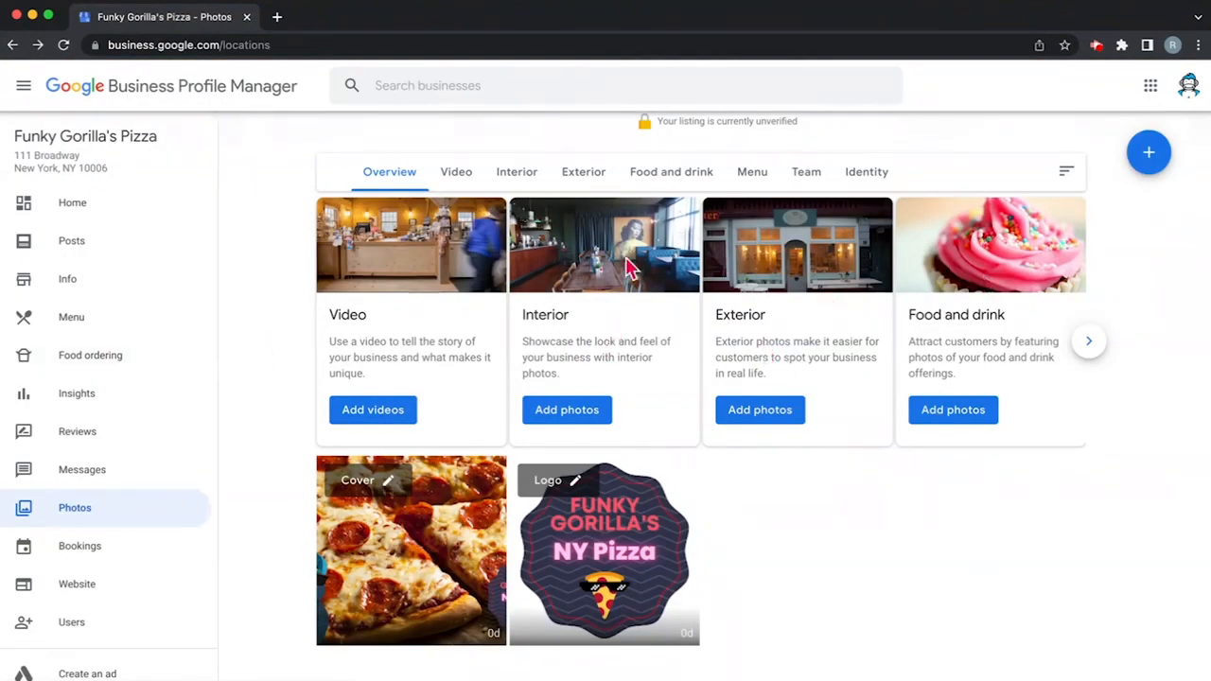
mouse_move(766, 336)
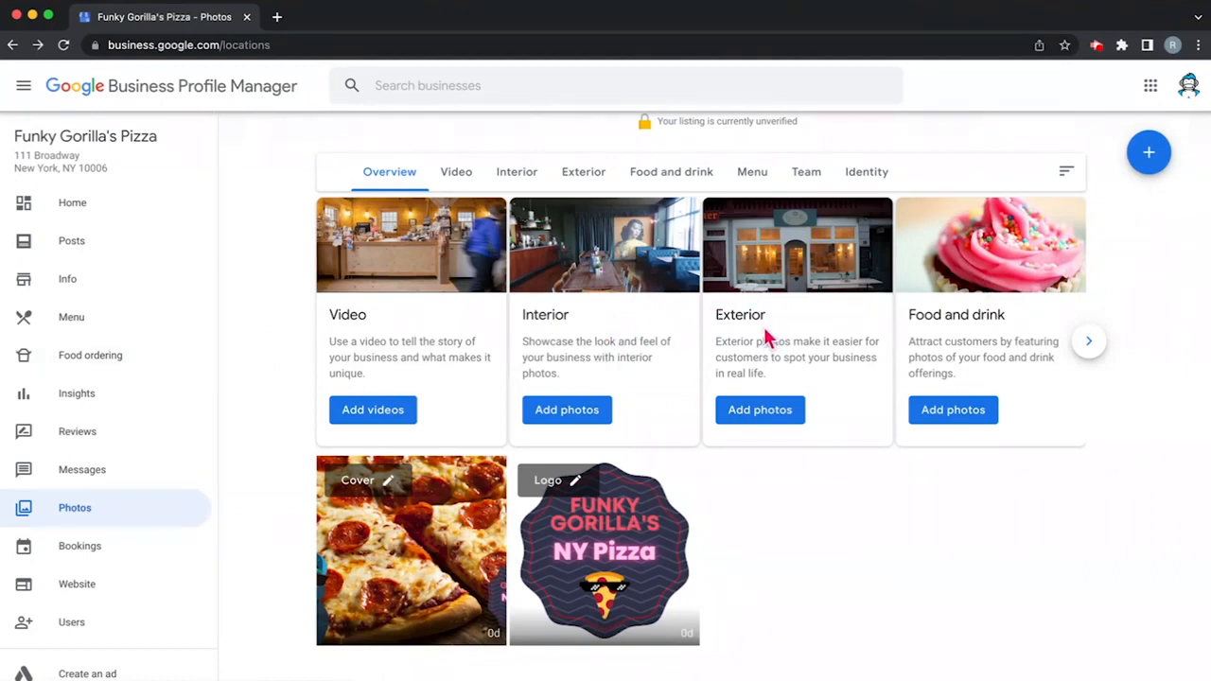
mouse_move(992, 344)
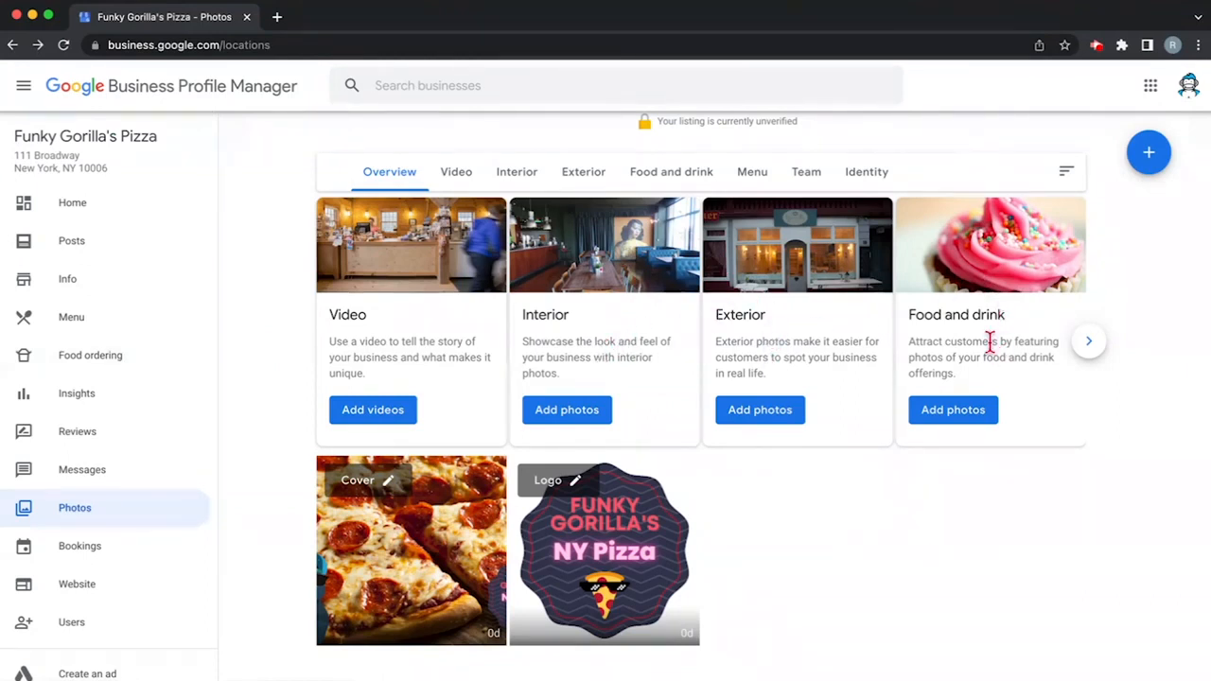
mouse_move(276, 435)
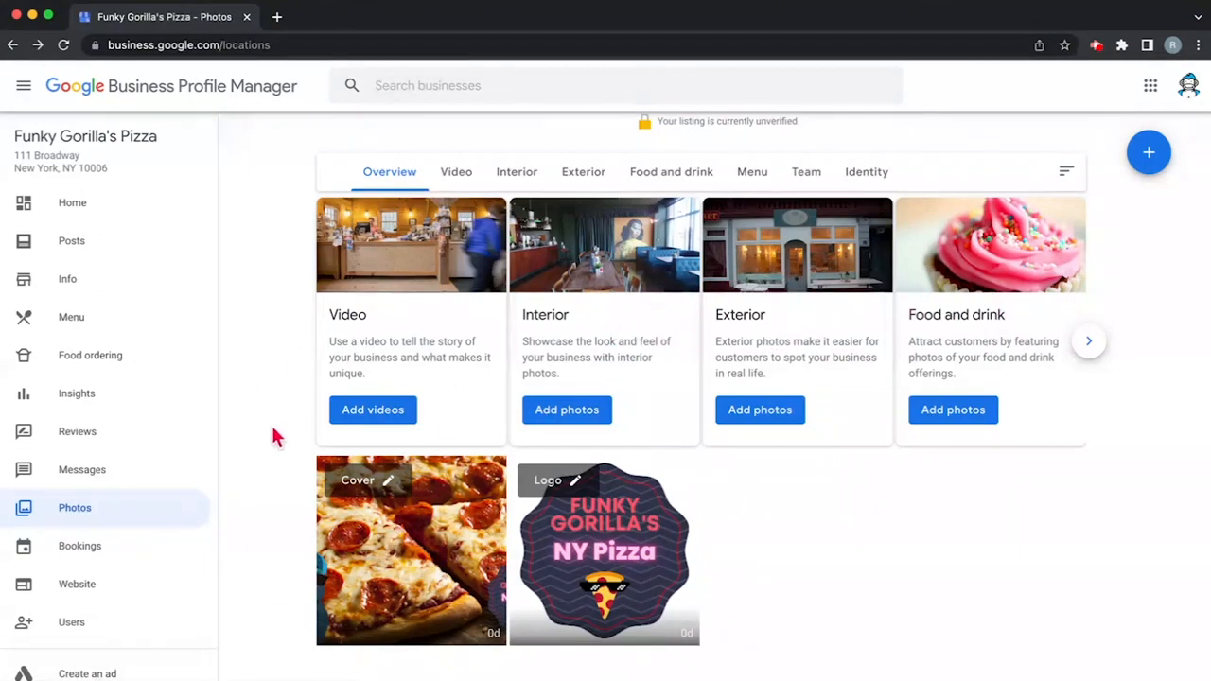